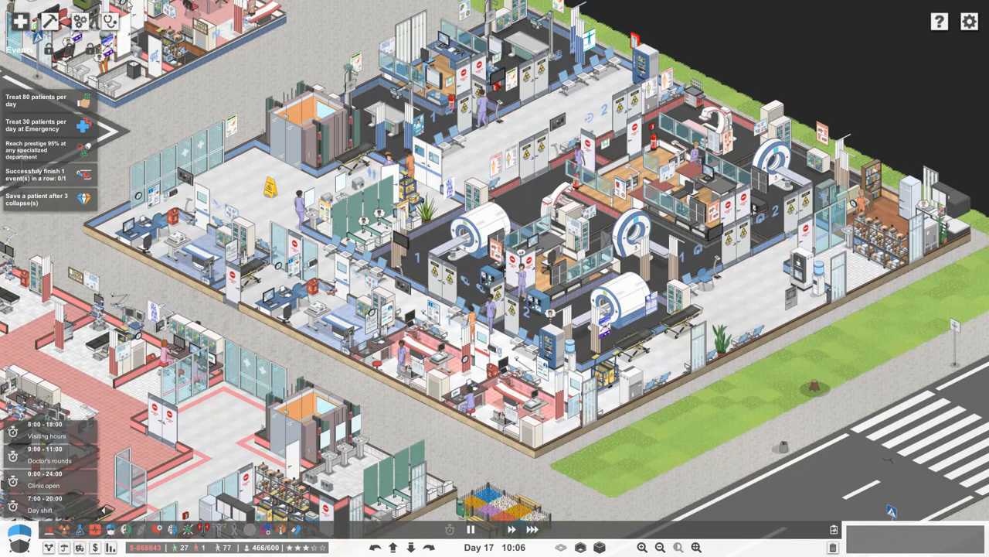
Step: Show the floor as department zones with the Radiology department's rooms and staffing open
left_click(250, 532)
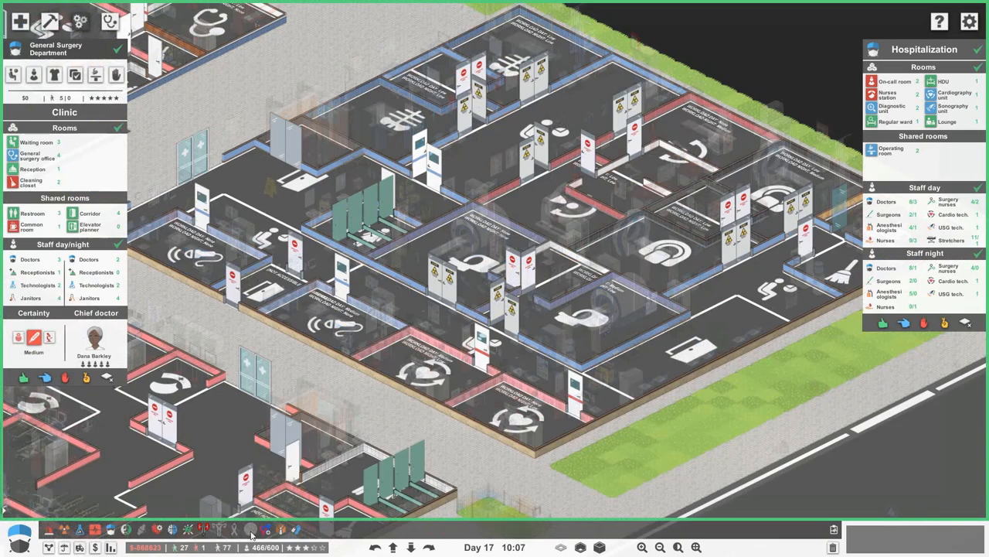
left_click(70, 529)
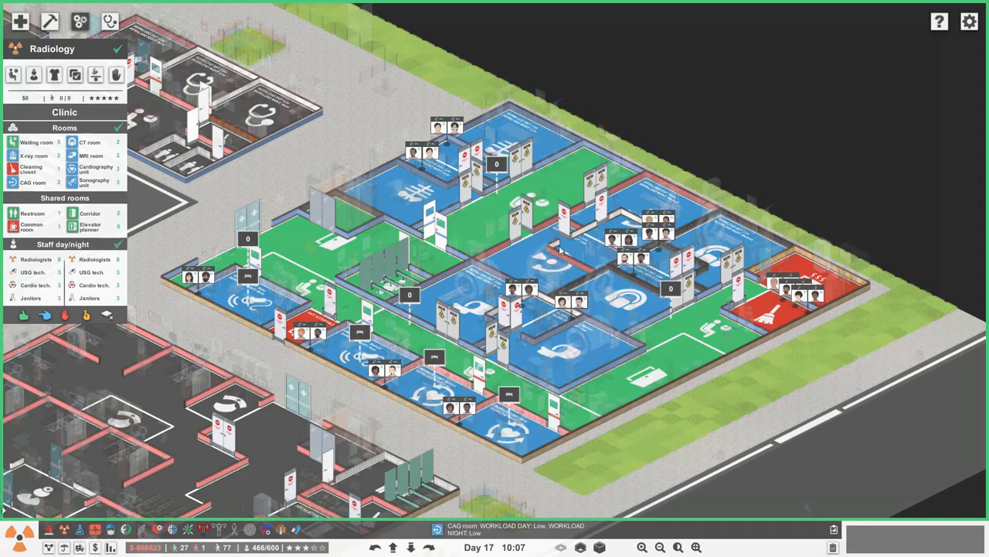
mouse_move(677, 289)
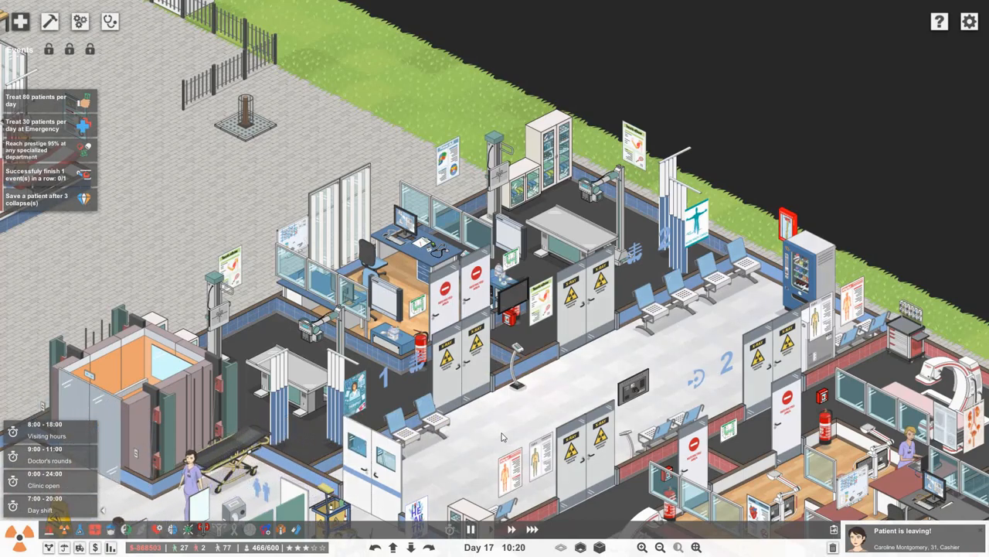
mouse_move(409, 277)
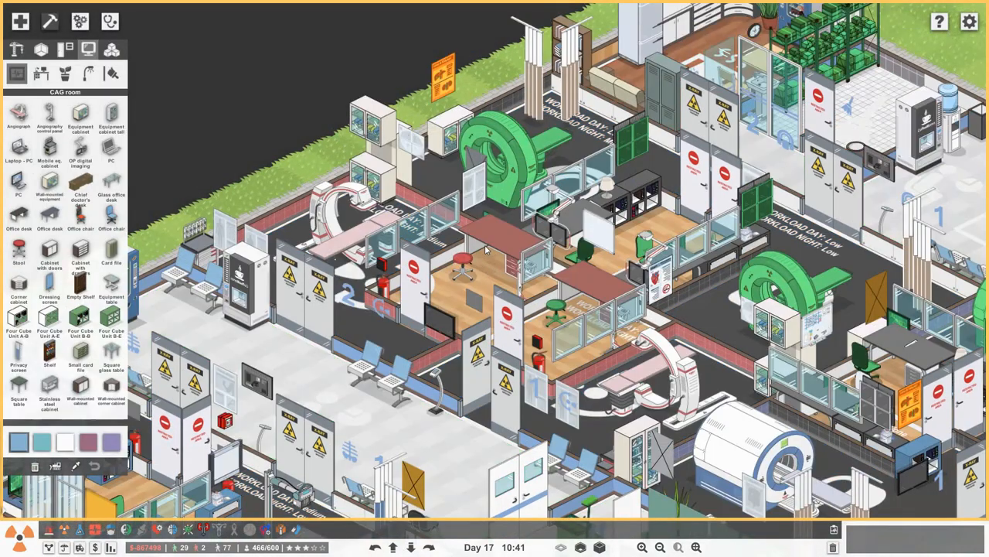
Step: Choose a different colour scheme in the CAG room furnishing catalogue
left_click(461, 271)
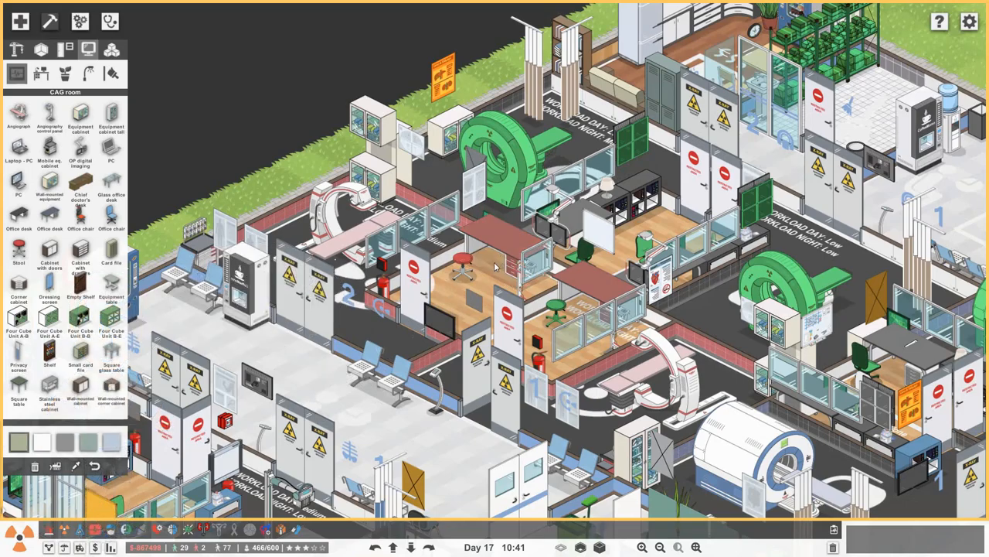
mouse_move(324, 306)
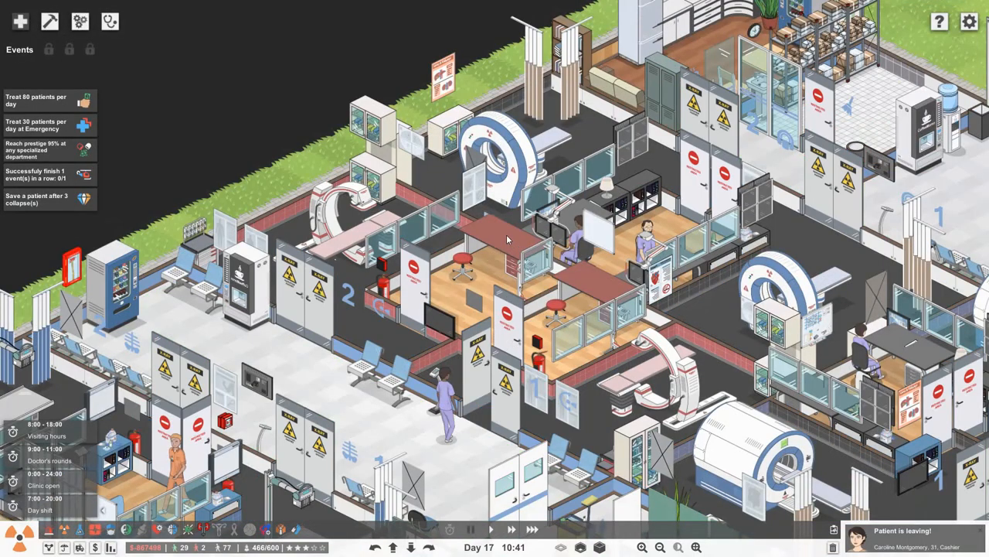
mouse_move(573, 275)
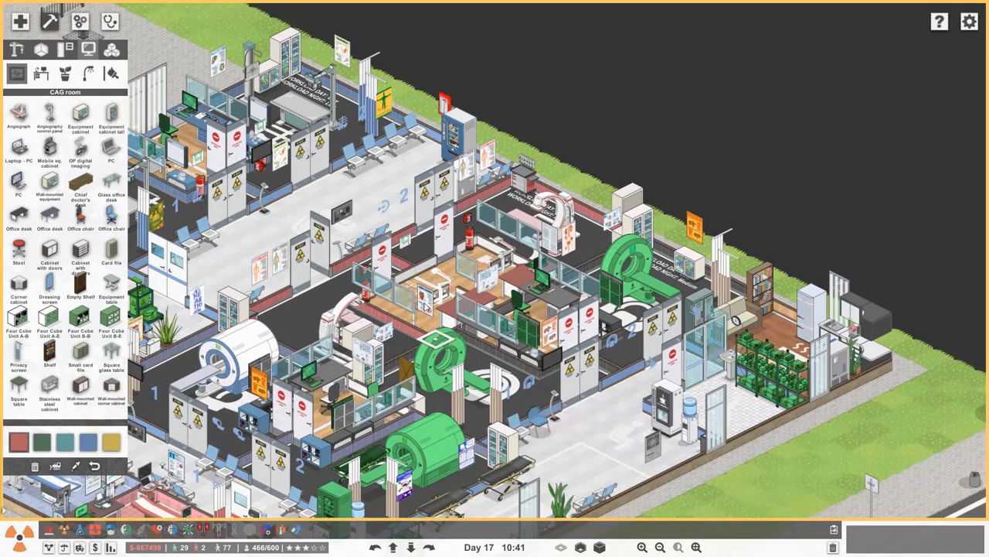
mouse_move(79, 148)
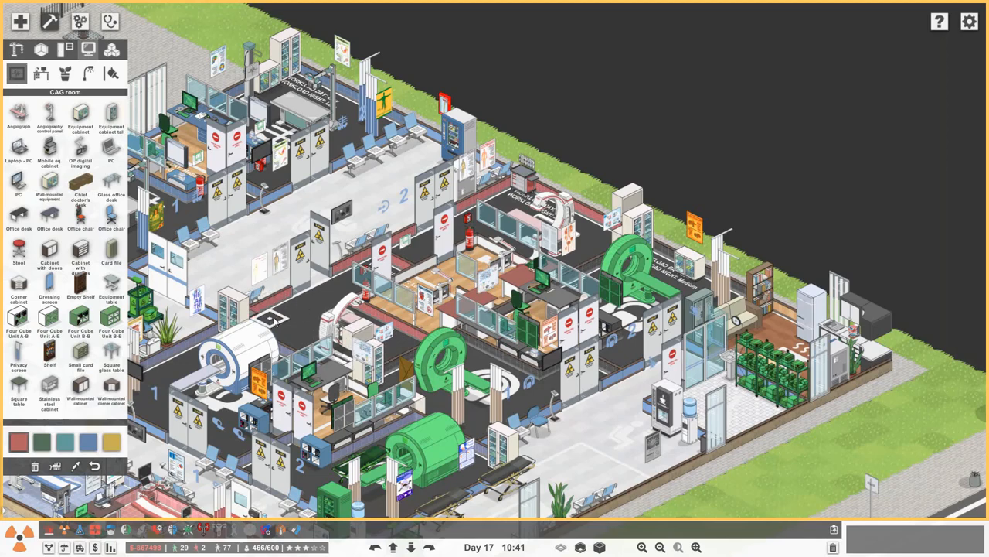
mouse_move(287, 114)
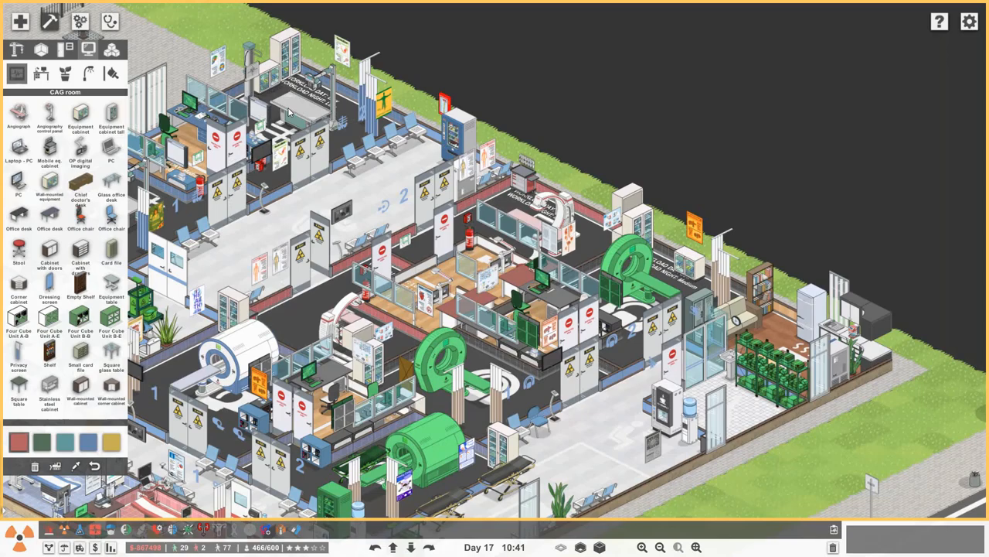
mouse_move(81, 21)
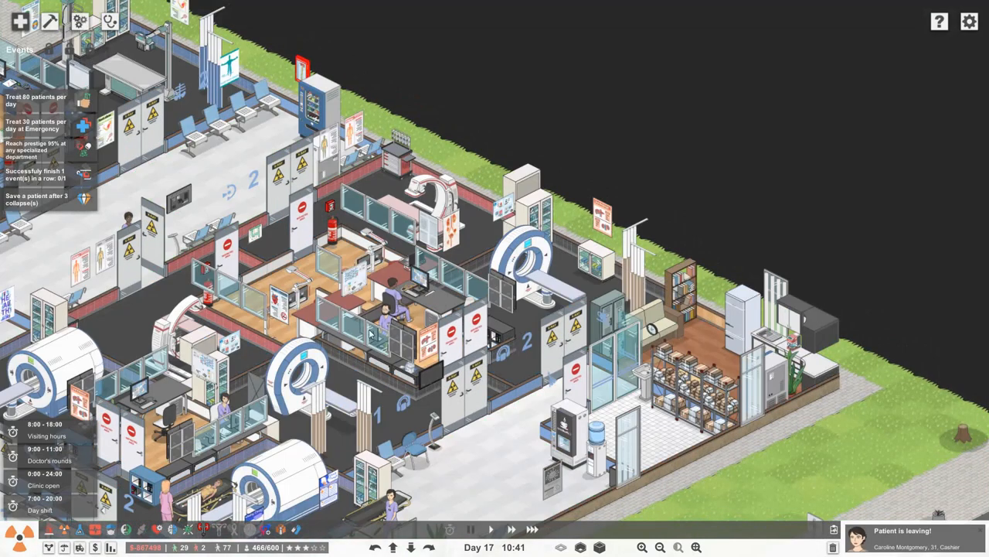
mouse_move(454, 346)
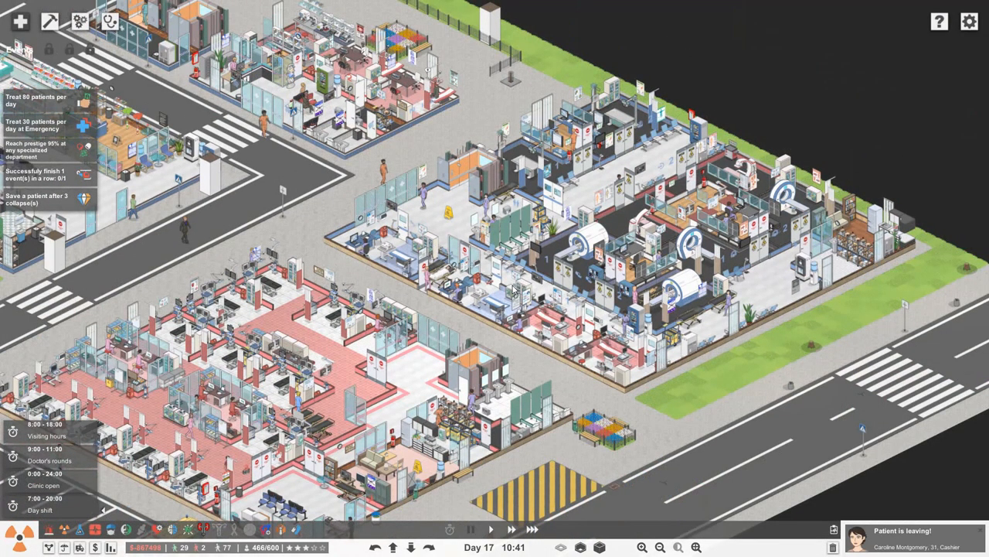
mouse_move(625, 402)
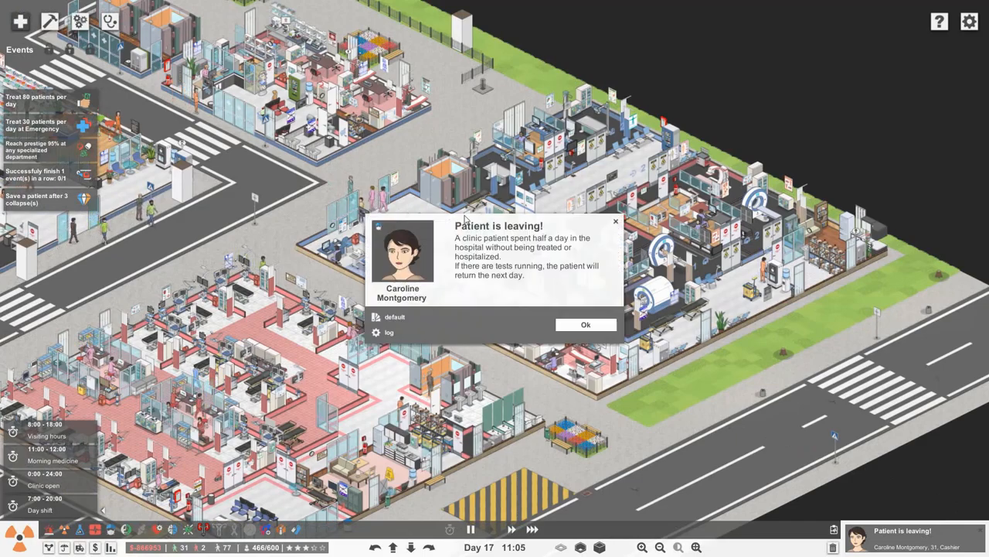
left_click(584, 325)
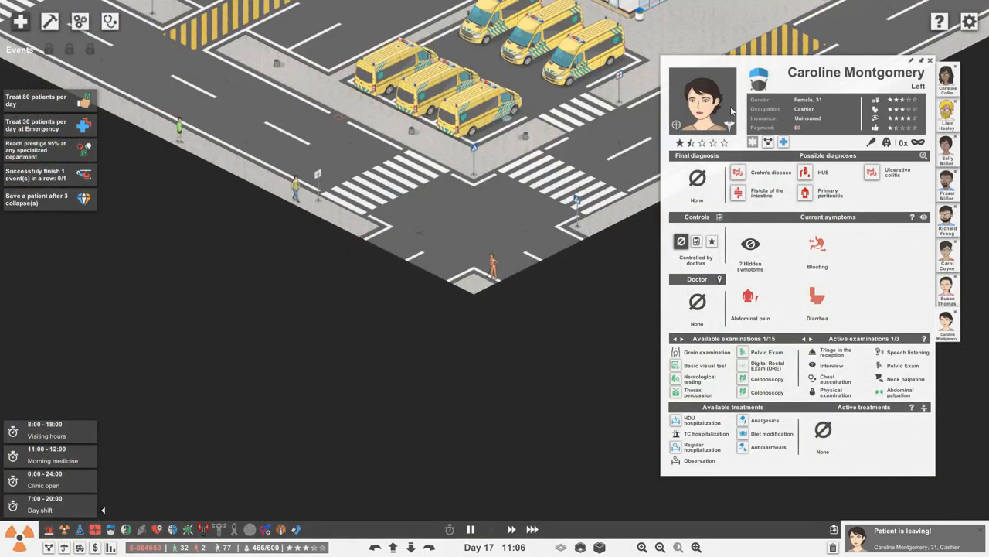
left_click(929, 55)
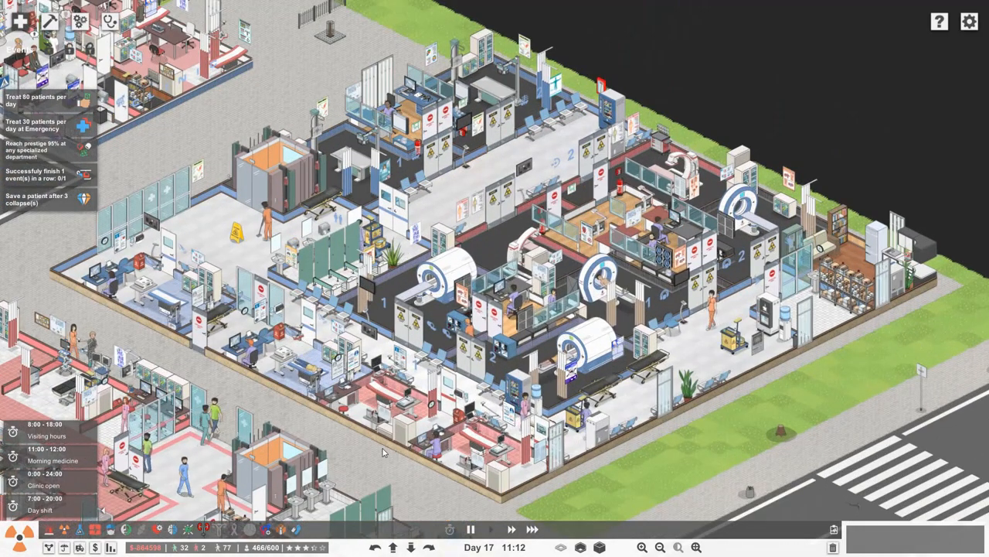
left_click(301, 547)
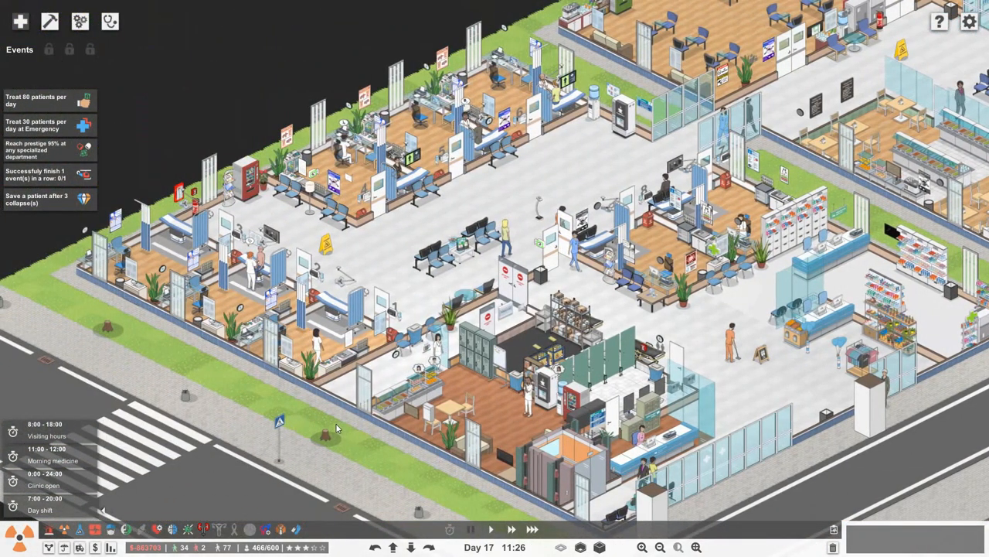
mouse_move(483, 88)
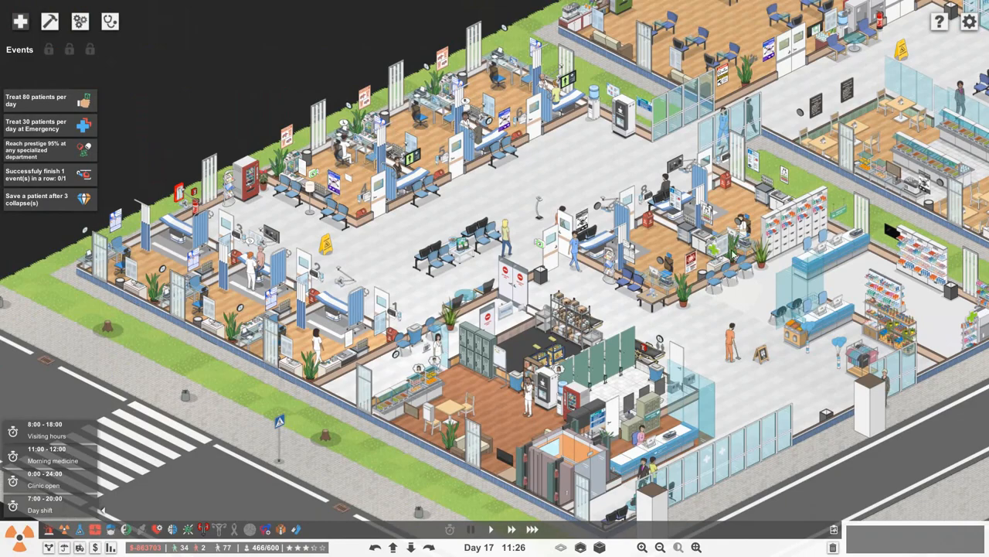
mouse_move(77, 18)
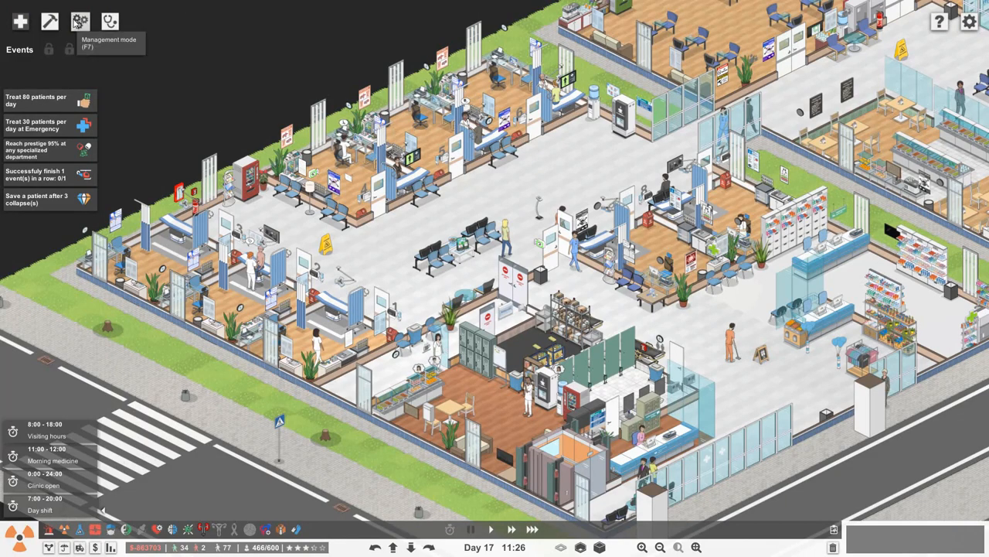
Step: Switch to Management mode to review the Emergency and Hospitalization department panels
left_click(77, 17)
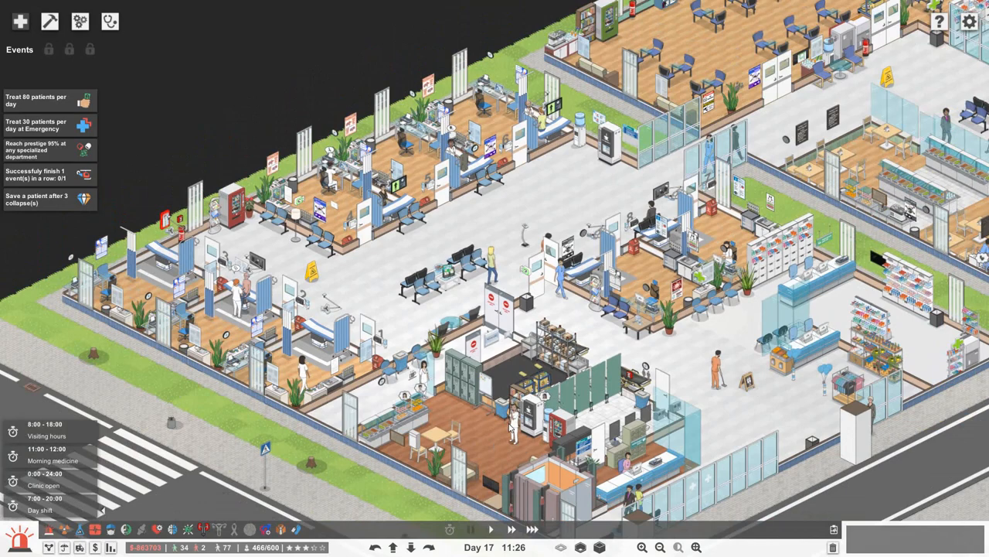
mouse_move(479, 433)
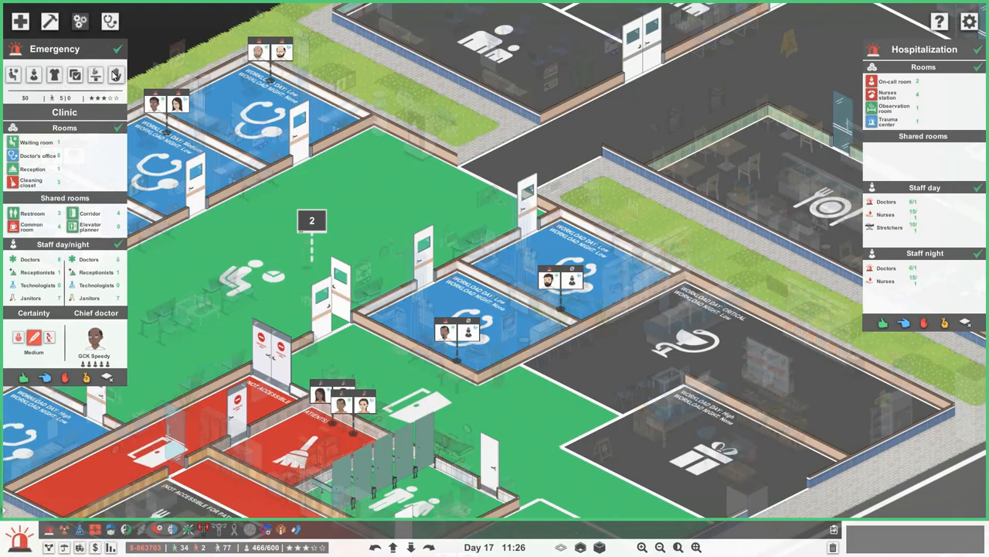
mouse_move(75, 78)
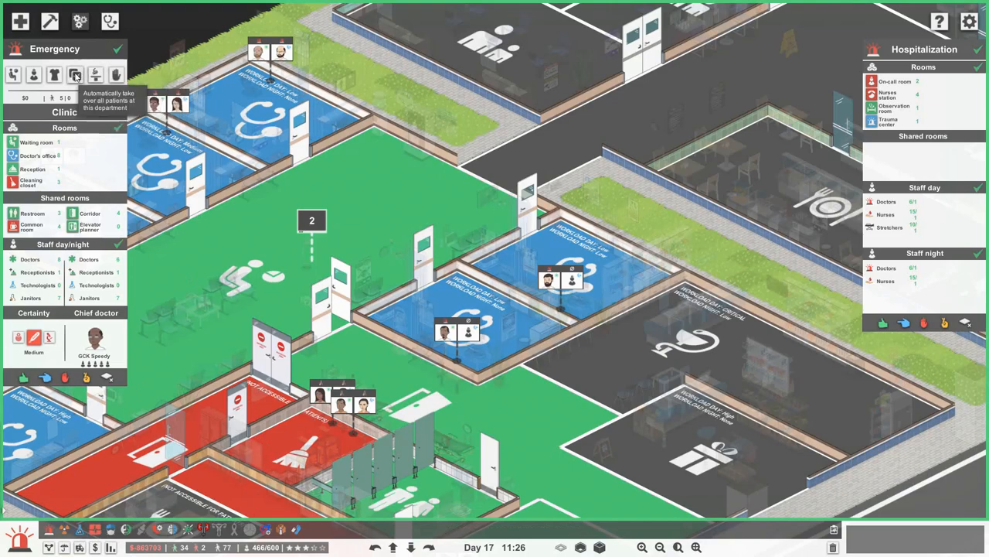
mouse_move(34, 74)
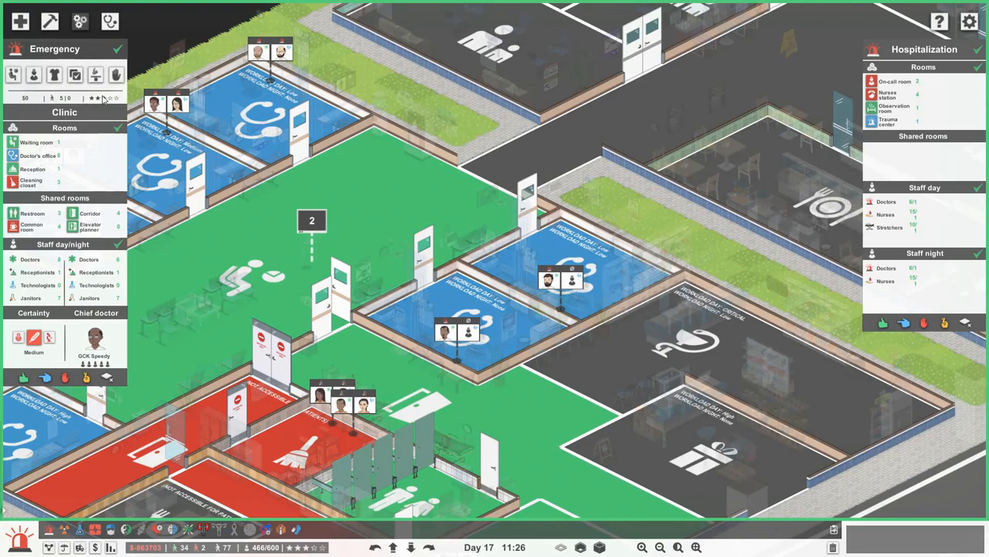
mouse_move(97, 99)
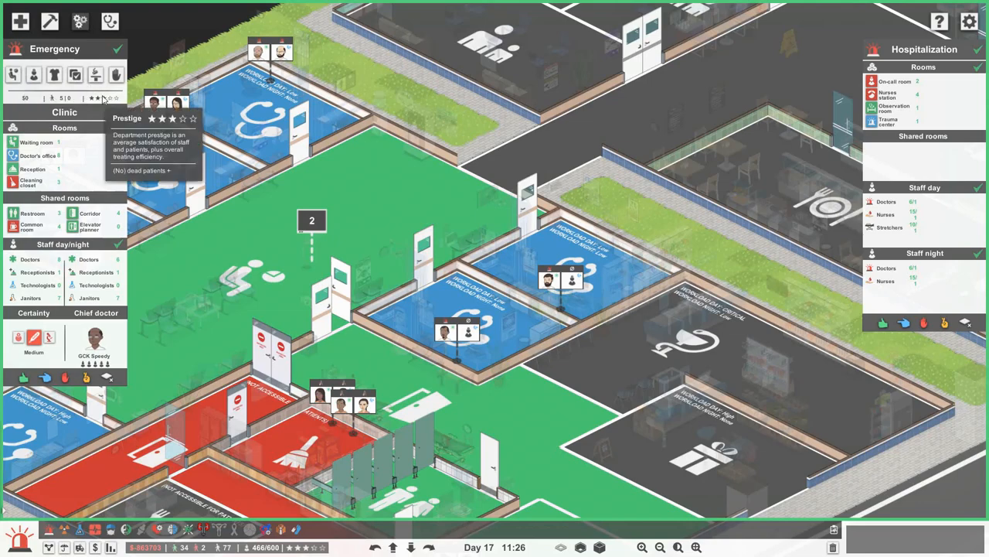
mouse_move(34, 74)
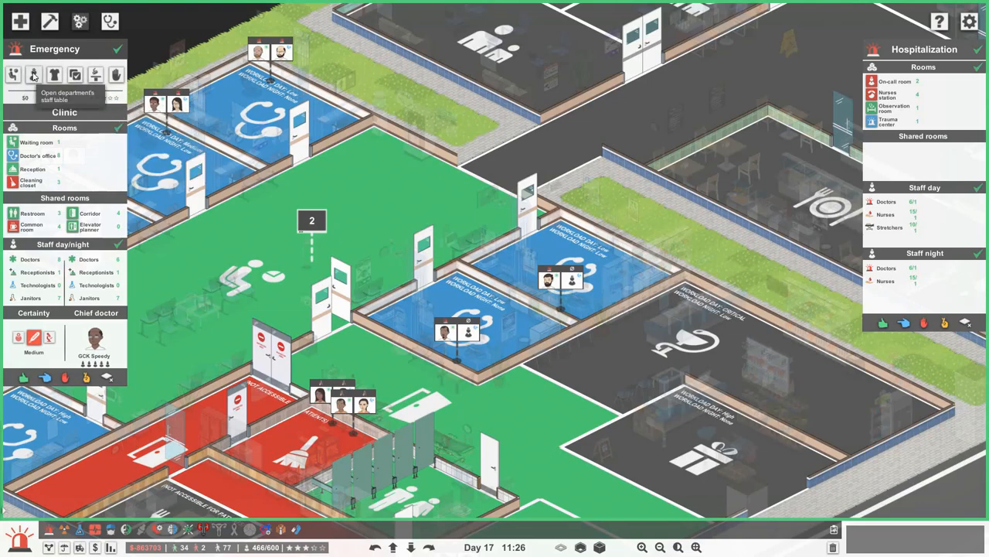
Step: Show the Employees window filtered to doctors and look through their levels, shifts and salaries
left_click(36, 74)
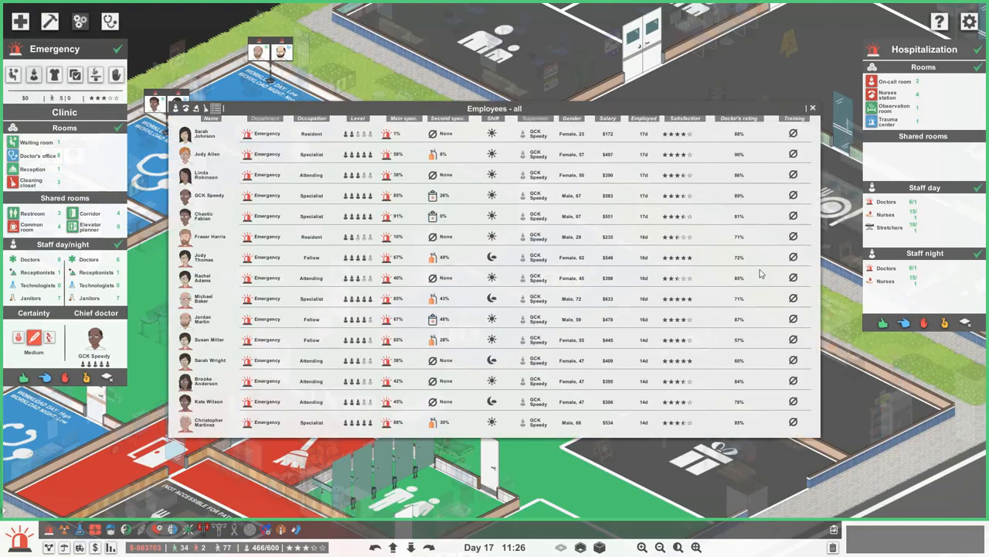
scroll("down", 3)
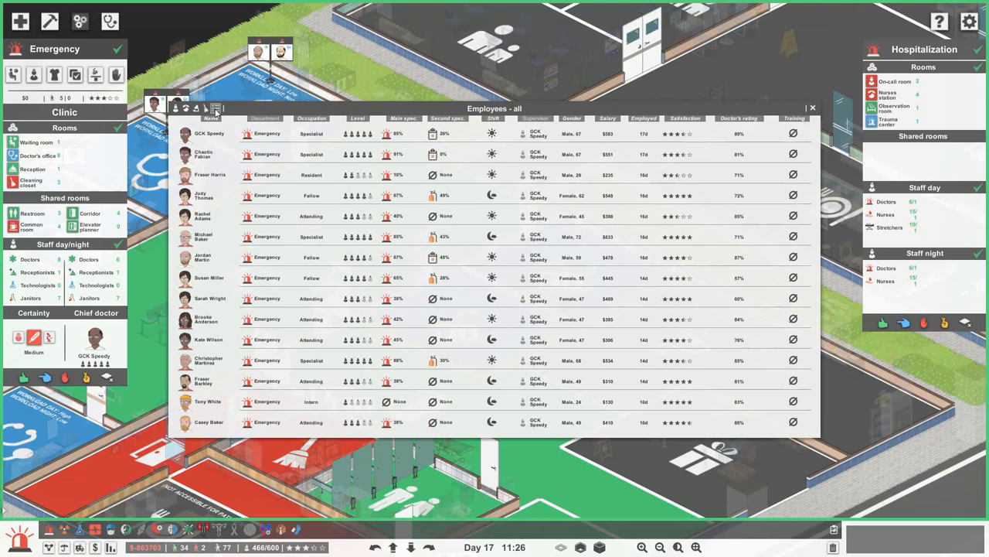
left_click(176, 108)
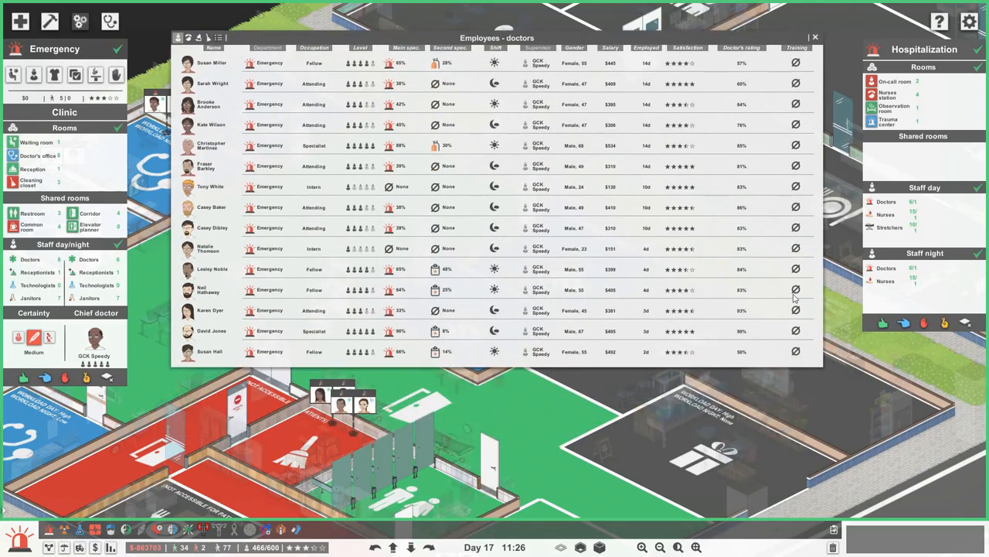
scroll("down", 3)
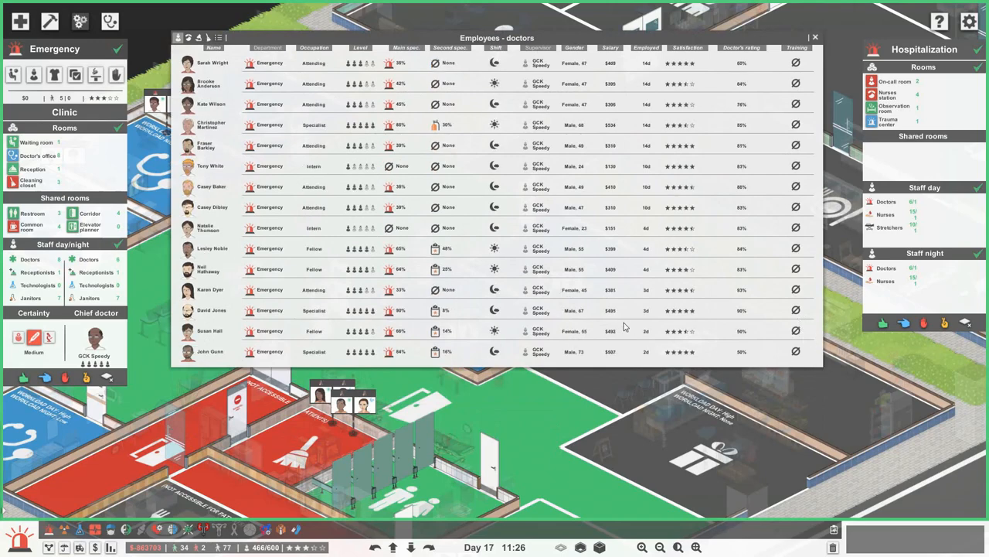
mouse_move(688, 365)
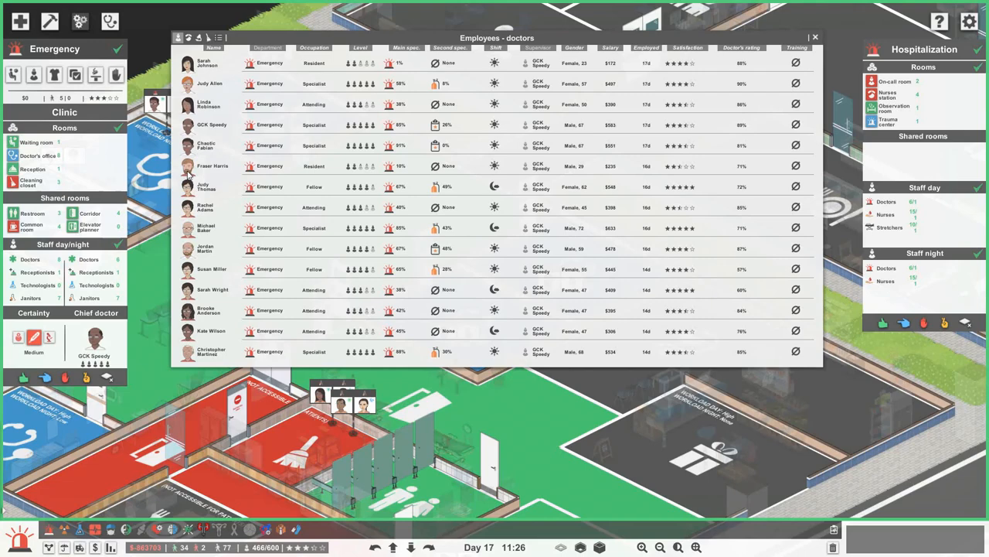
left_click(213, 166)
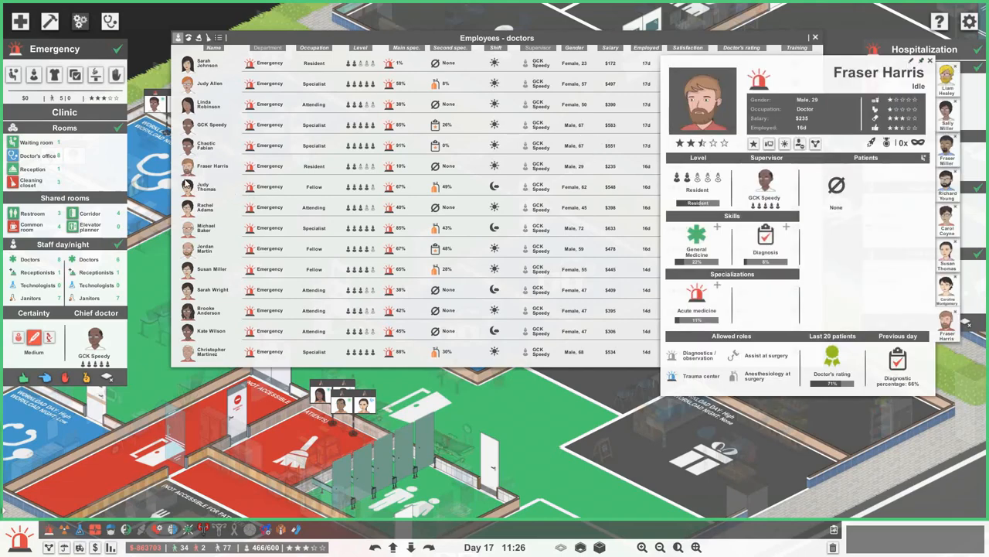
mouse_move(894, 155)
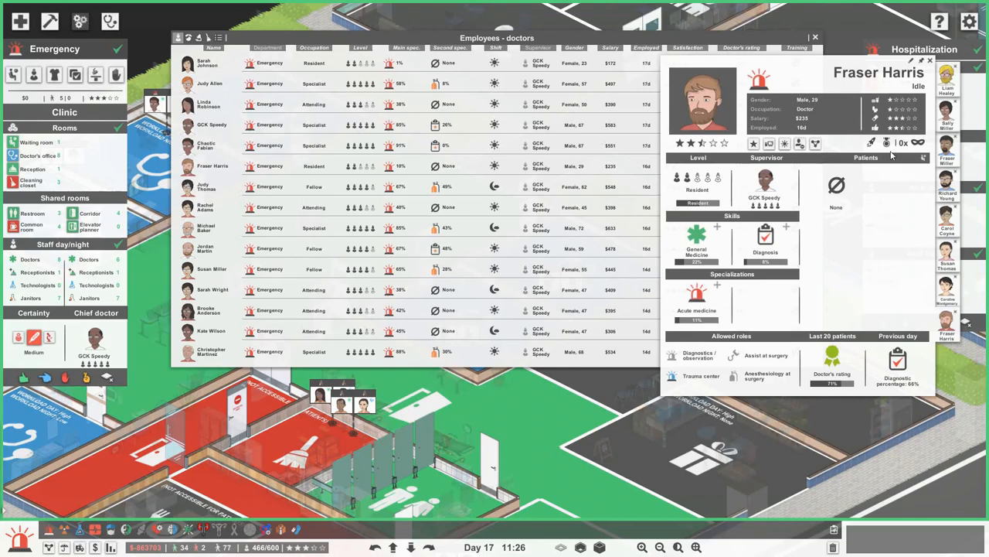
mouse_move(873, 121)
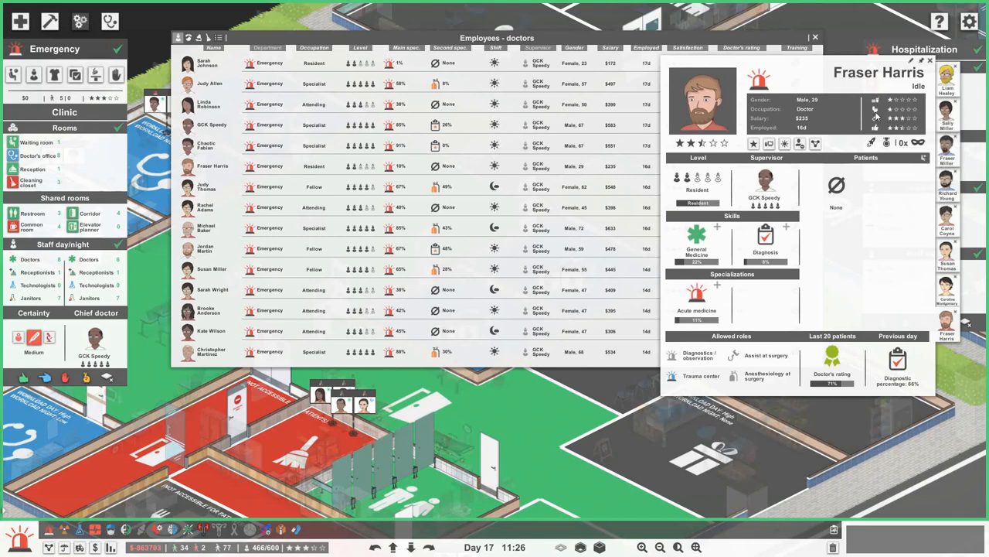
mouse_move(875, 124)
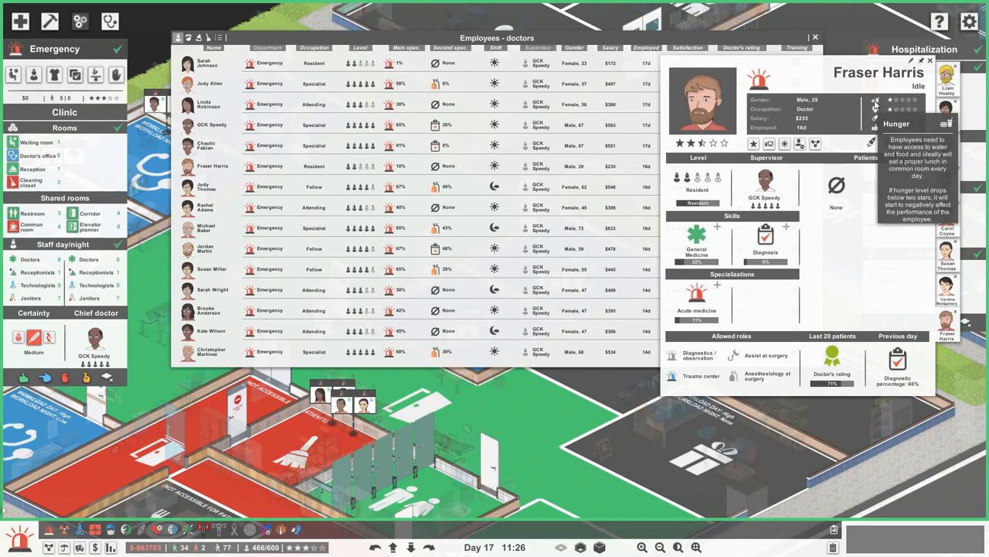
mouse_move(875, 117)
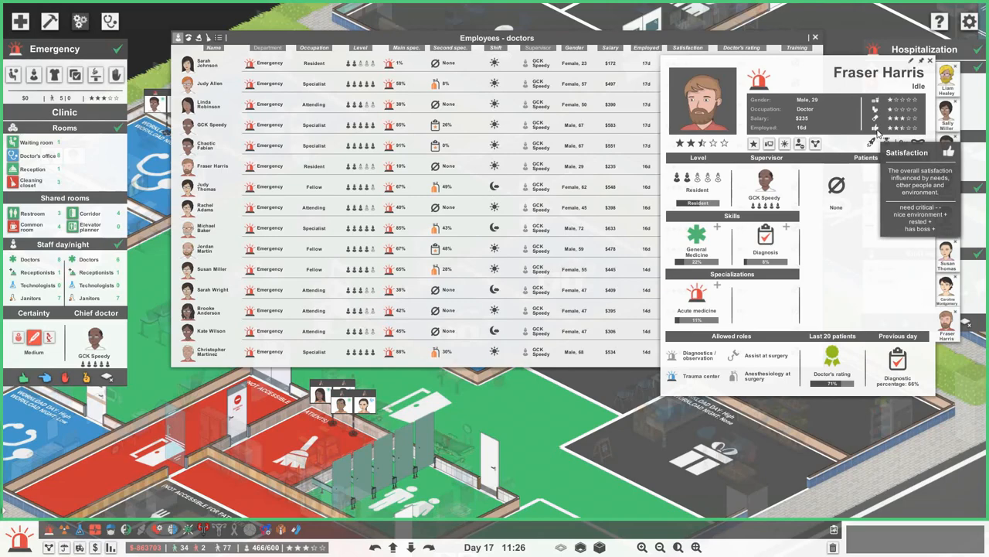
mouse_move(884, 105)
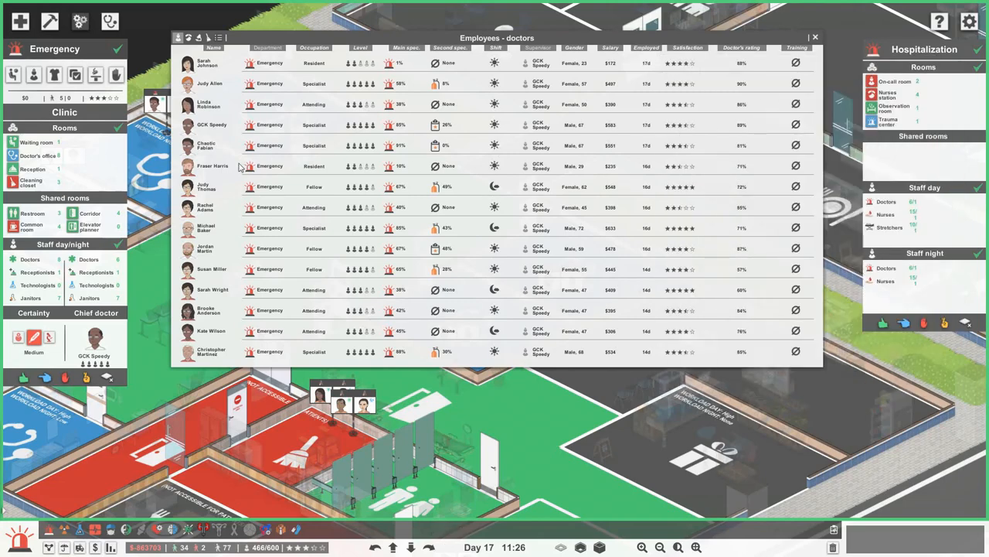
left_click(211, 165)
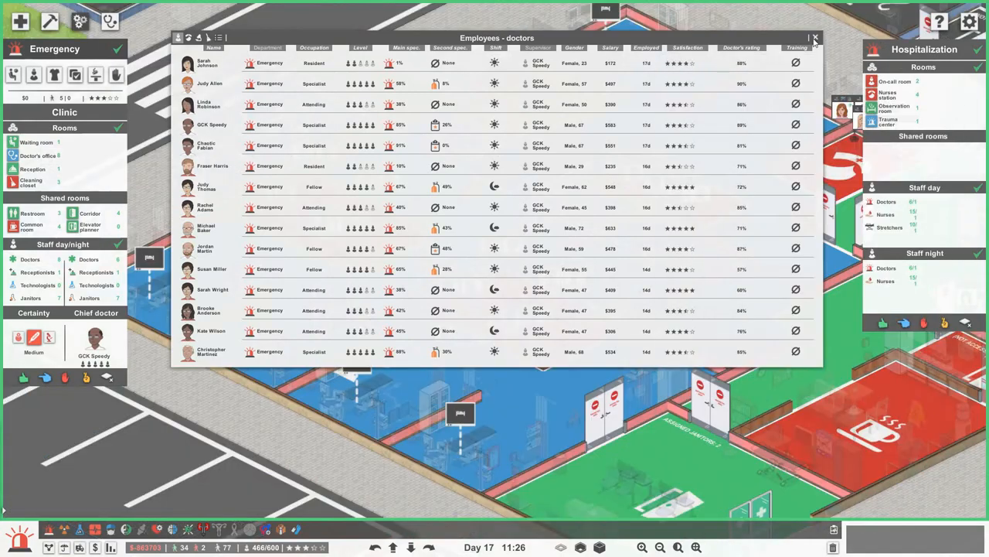
Step: Close the Employees window and bring up the construction catalogue near the emergency lounge
left_click(823, 36)
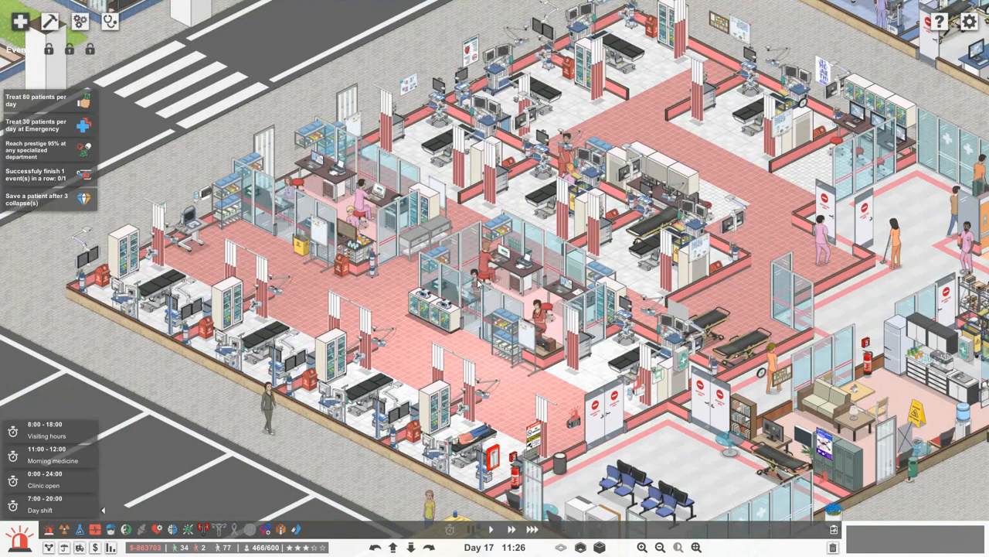
mouse_move(484, 266)
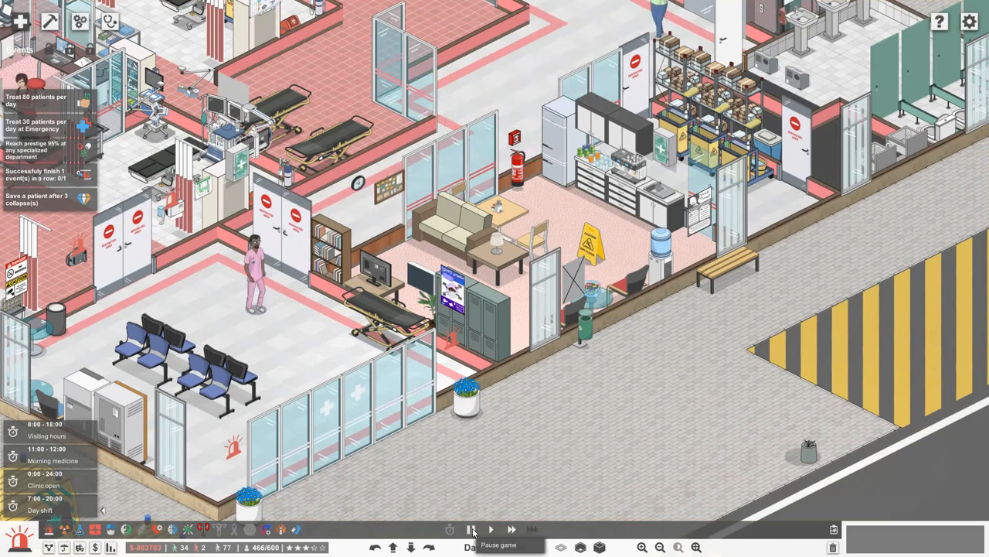
left_click(49, 18)
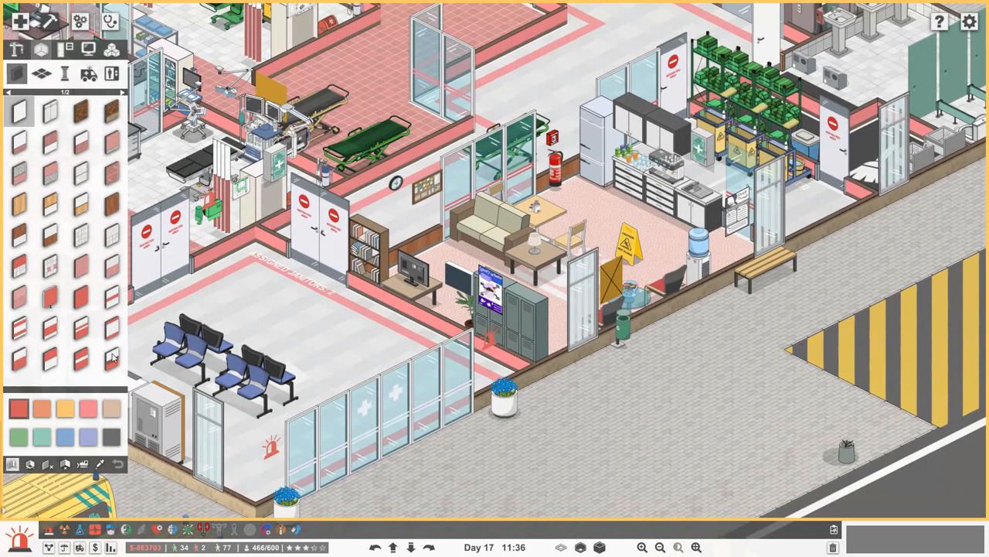
Step: Show the floor tiles, then the common room furniture catalogue over the staff lounge
left_click(108, 358)
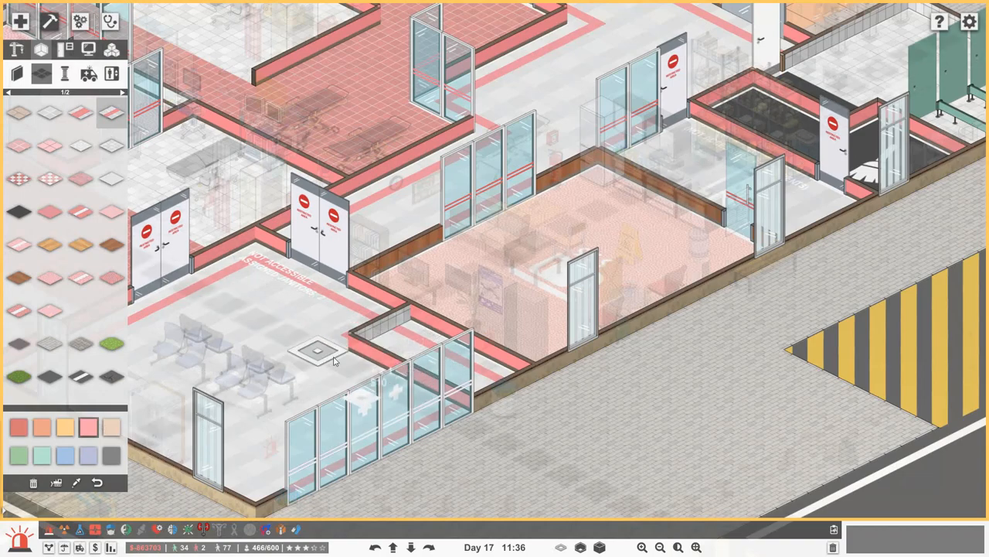
mouse_move(343, 360)
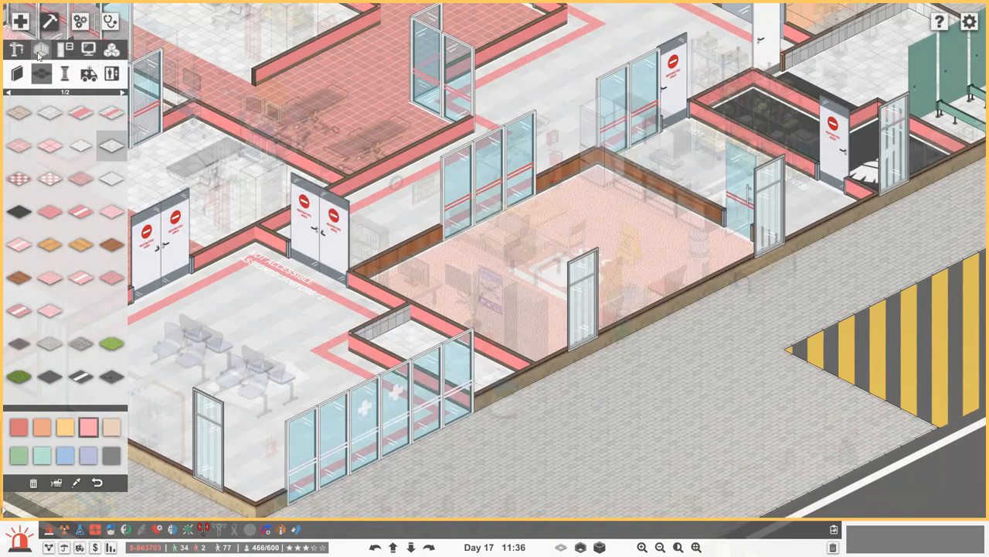
left_click(13, 48)
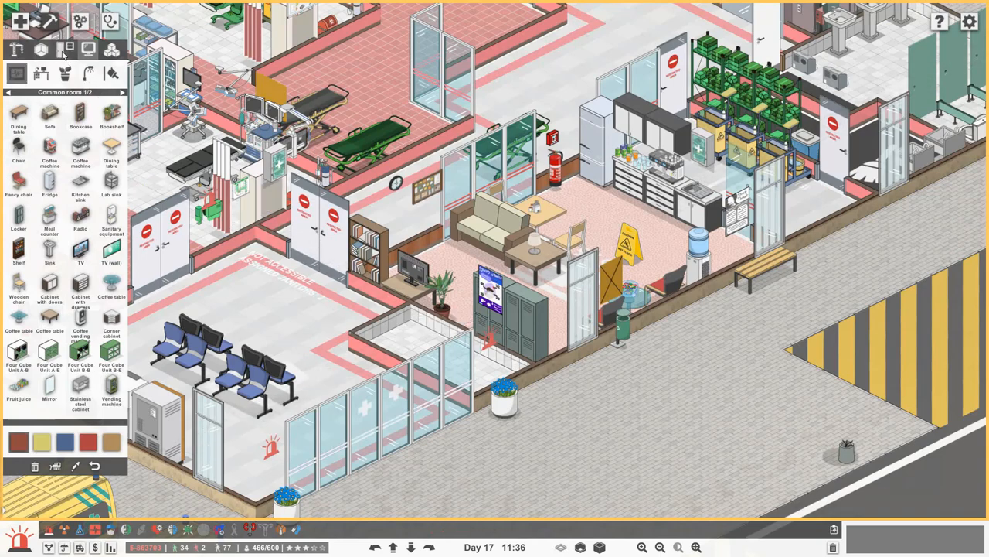
Step: Fit the new restroom with a white door, a sink fixture and a room sign
left_click(65, 51)
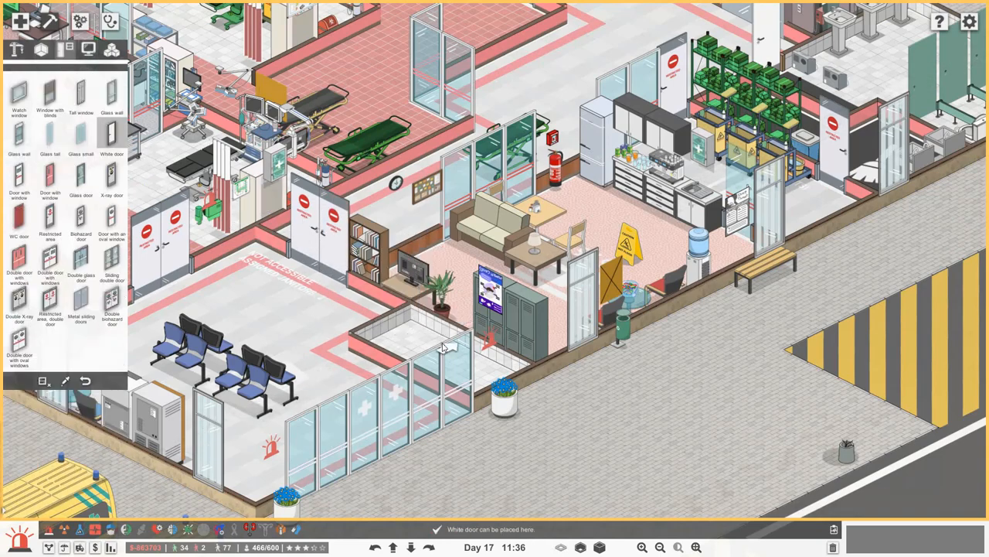
left_click(445, 343)
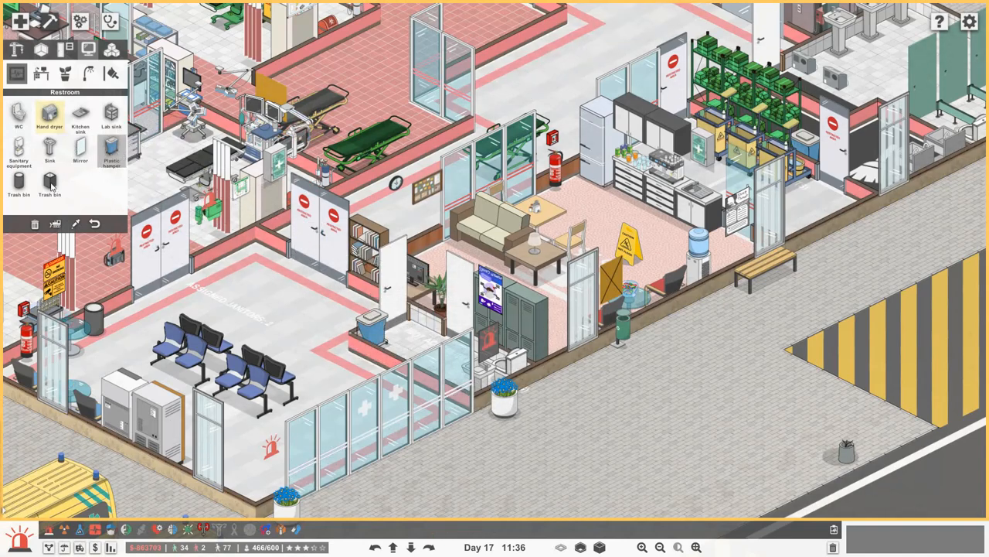
left_click(405, 363)
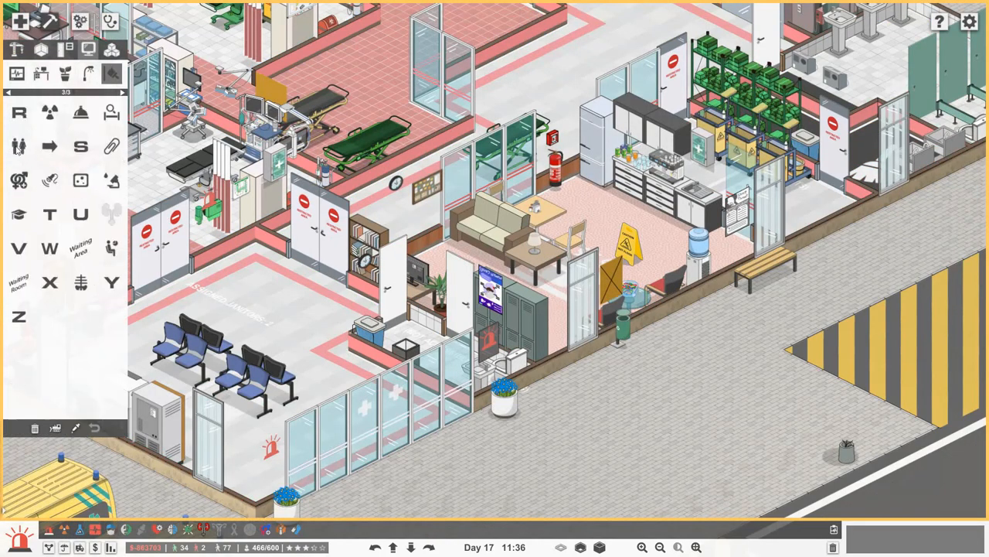
left_click(17, 146)
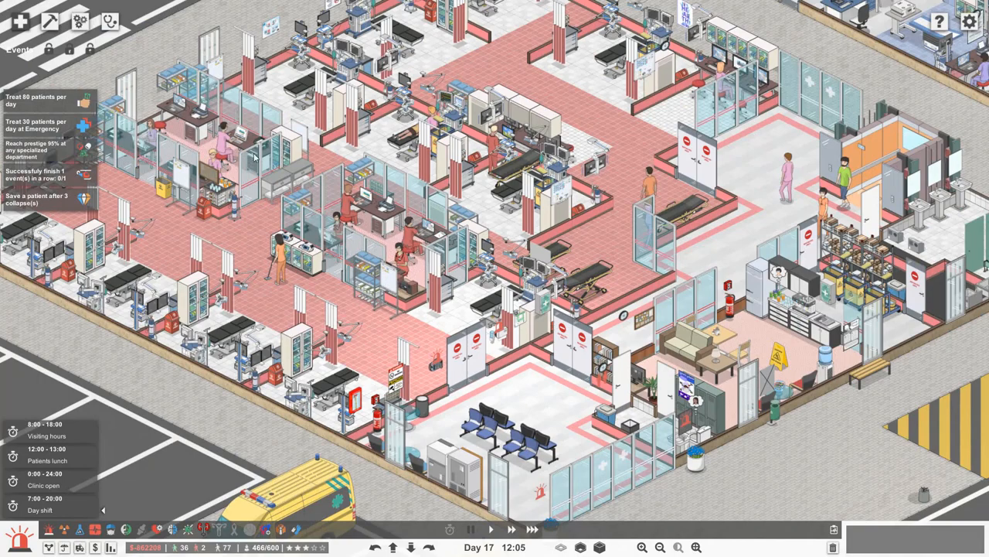
mouse_move(720, 136)
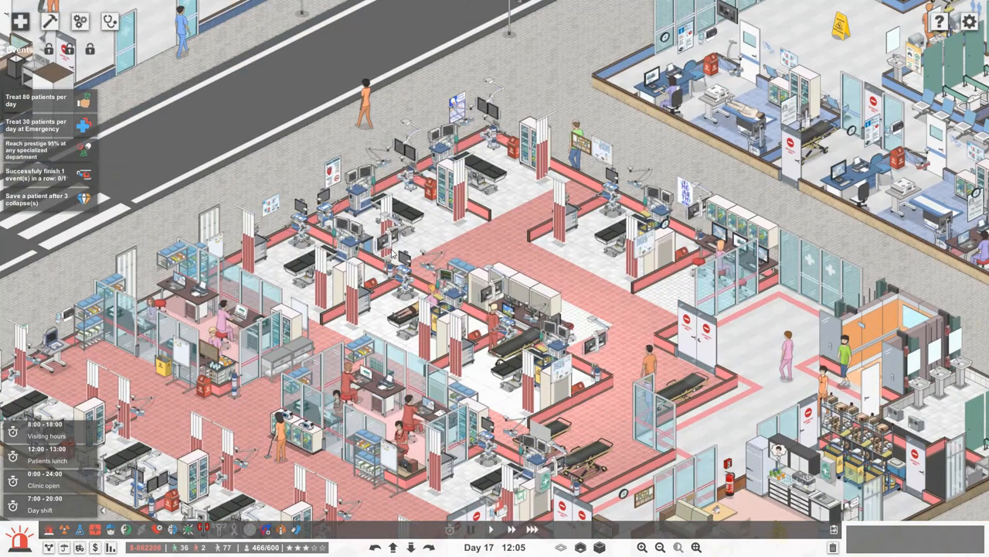
mouse_move(435, 215)
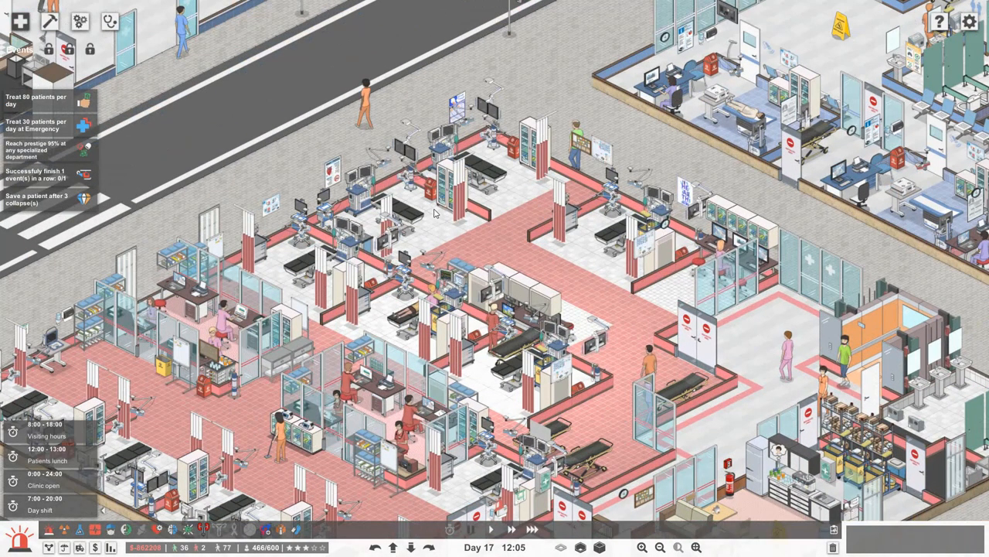
mouse_move(402, 207)
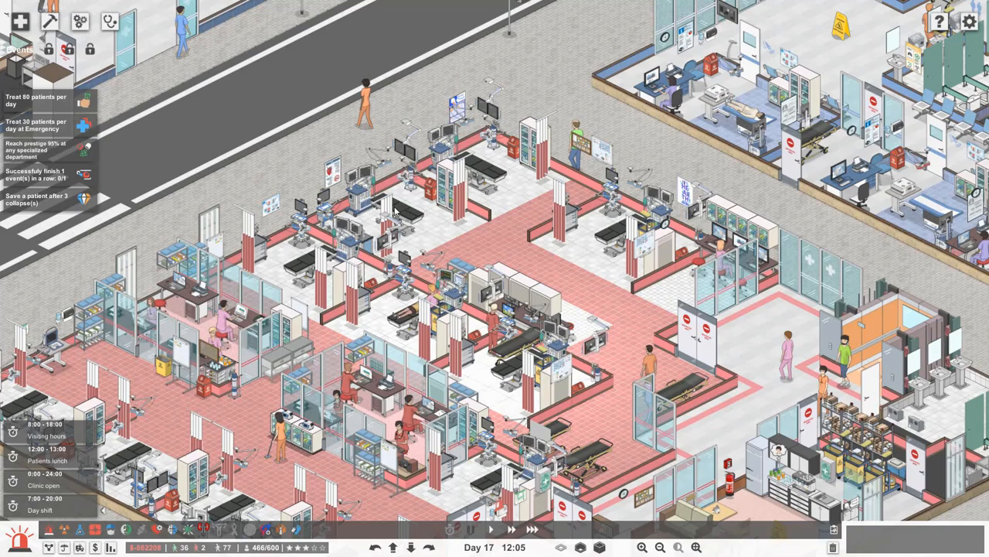
mouse_move(405, 253)
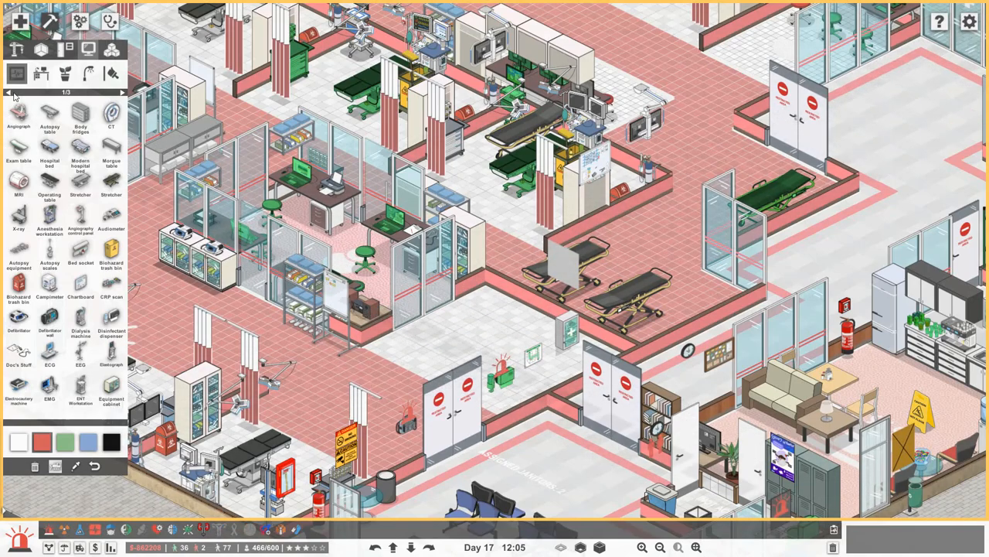
Step: Place trauma center counters, workstations and stools for the emergency nurses' station
left_click(62, 51)
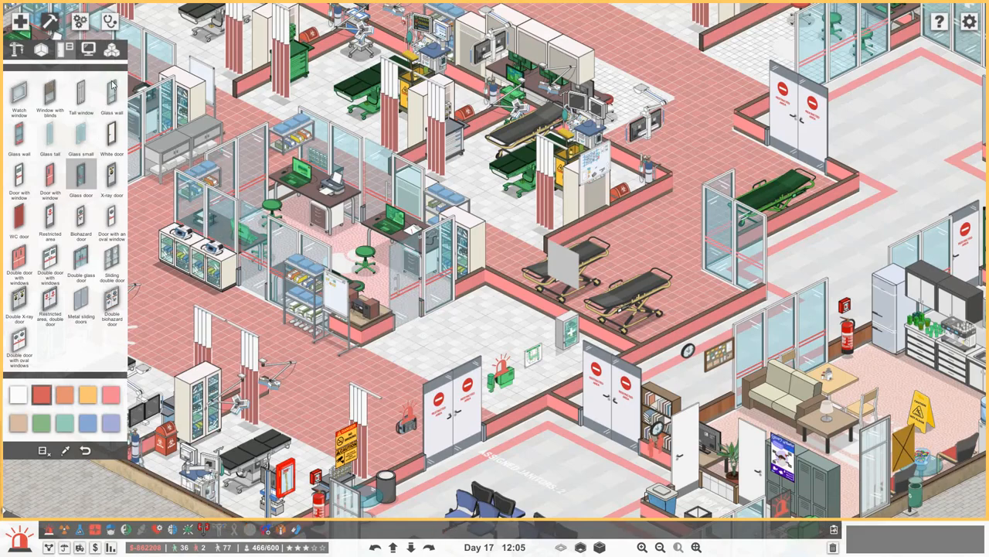
left_click(12, 50)
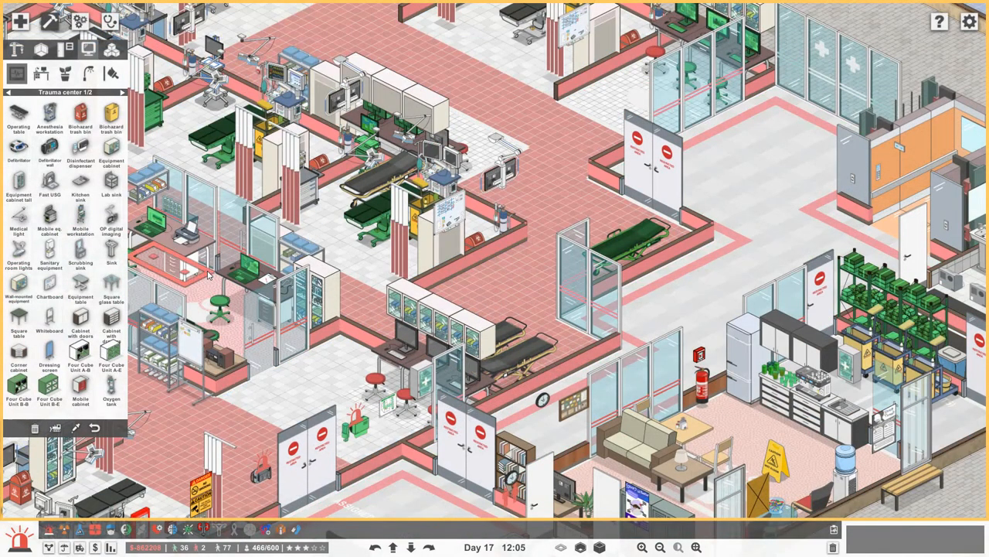
left_click(40, 49)
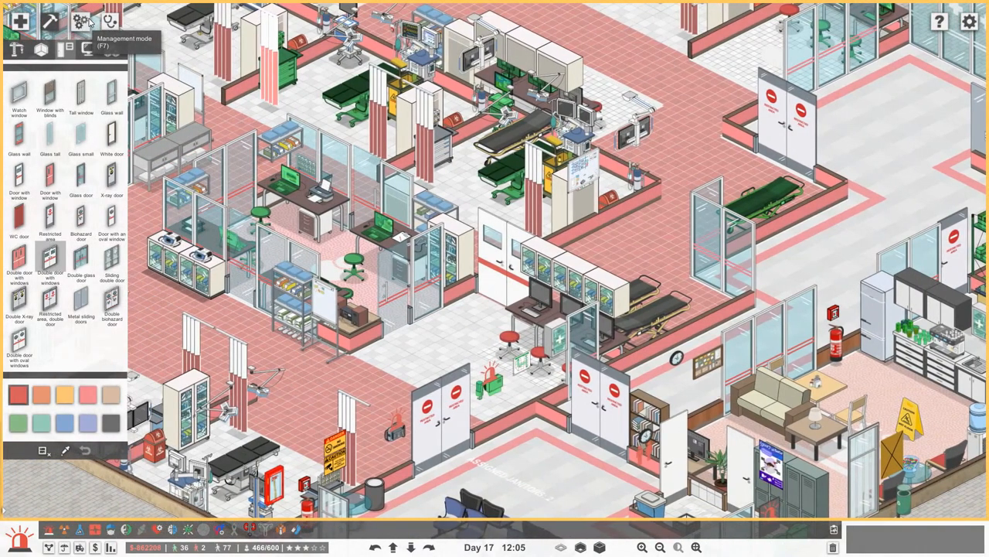
left_click(80, 21)
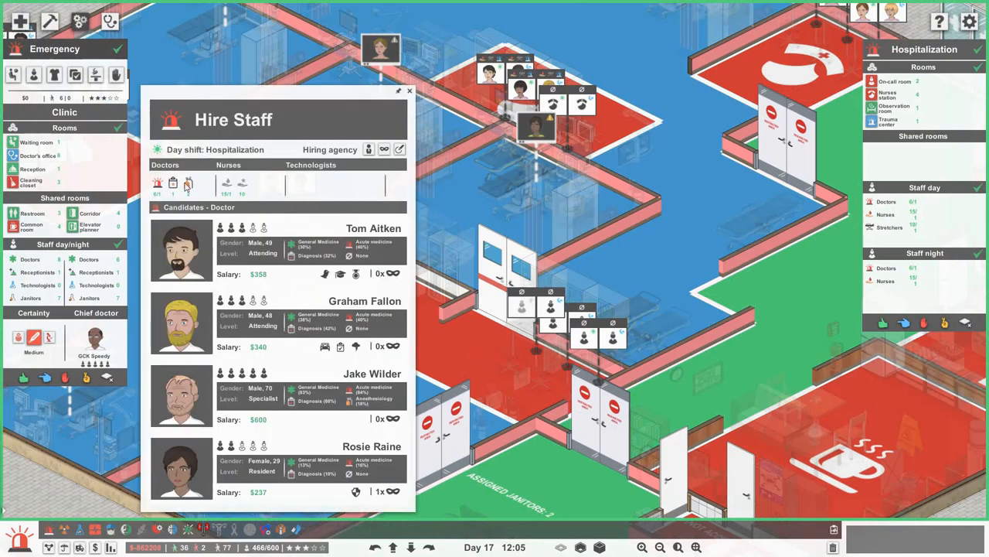
mouse_move(173, 183)
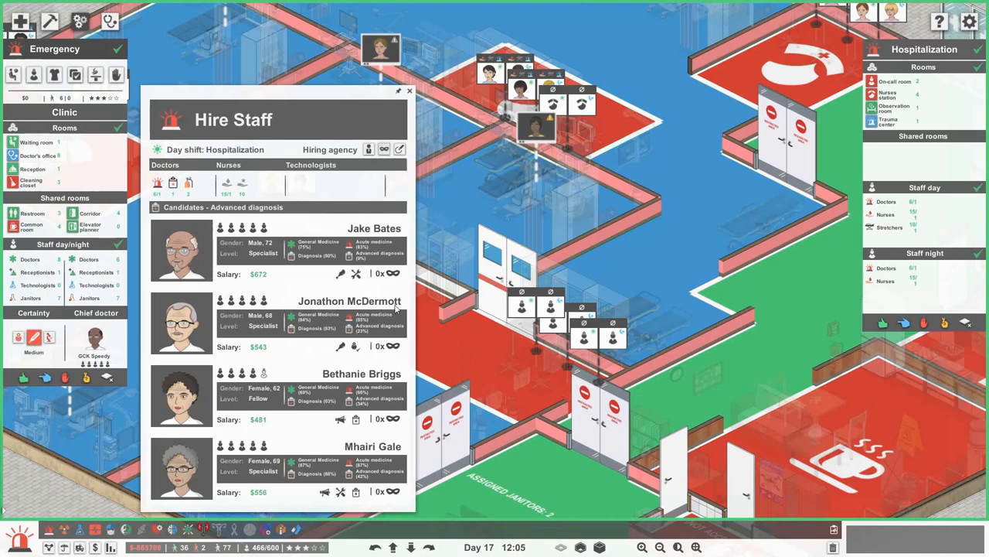
mouse_move(365, 489)
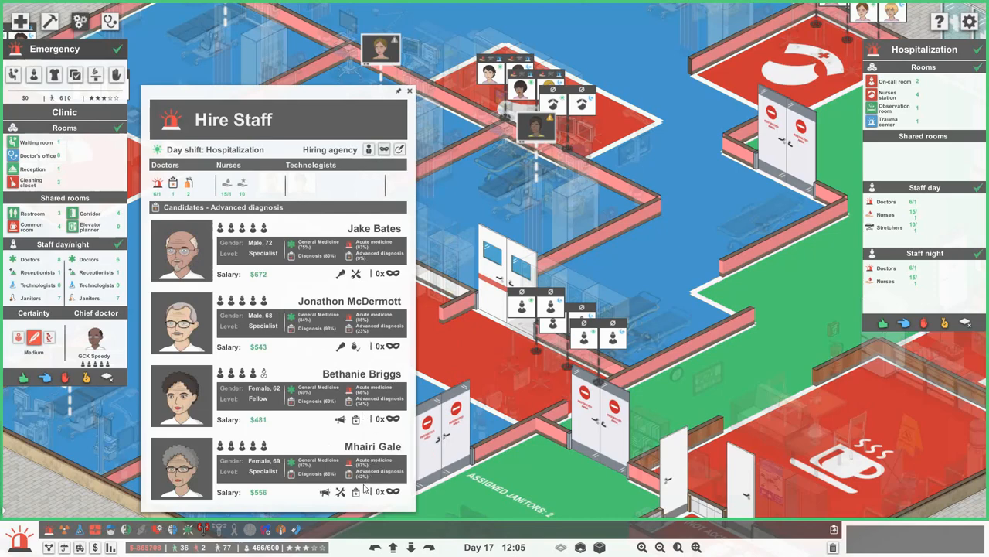
mouse_move(383, 399)
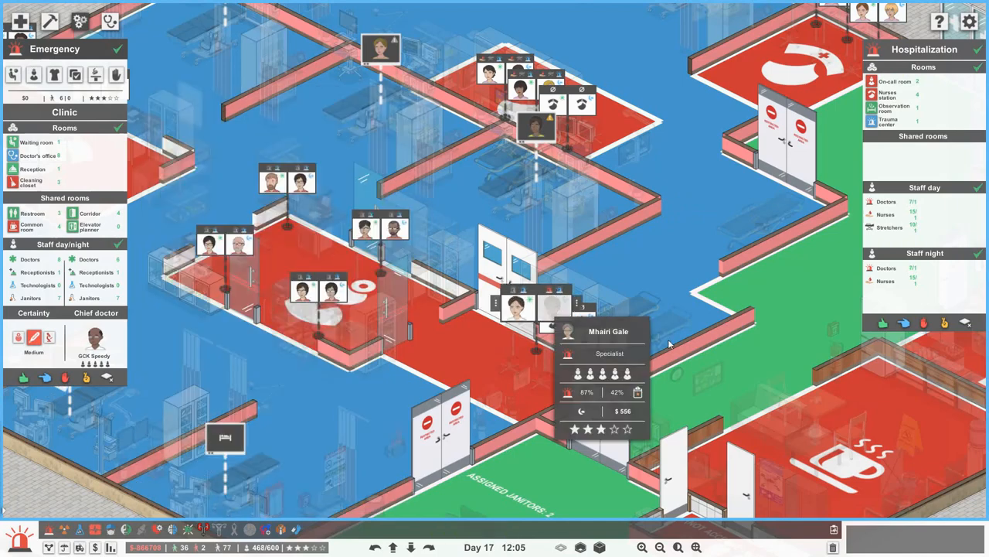
Step: Reopen the doctor candidates for Hospitalization day shift and refresh for fresh candidates
left_click(607, 331)
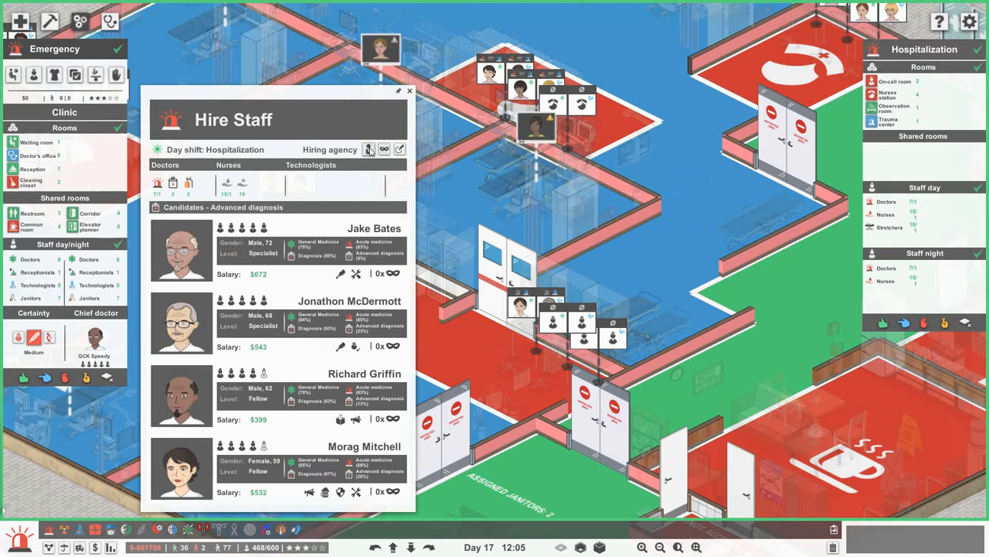
left_click(368, 148)
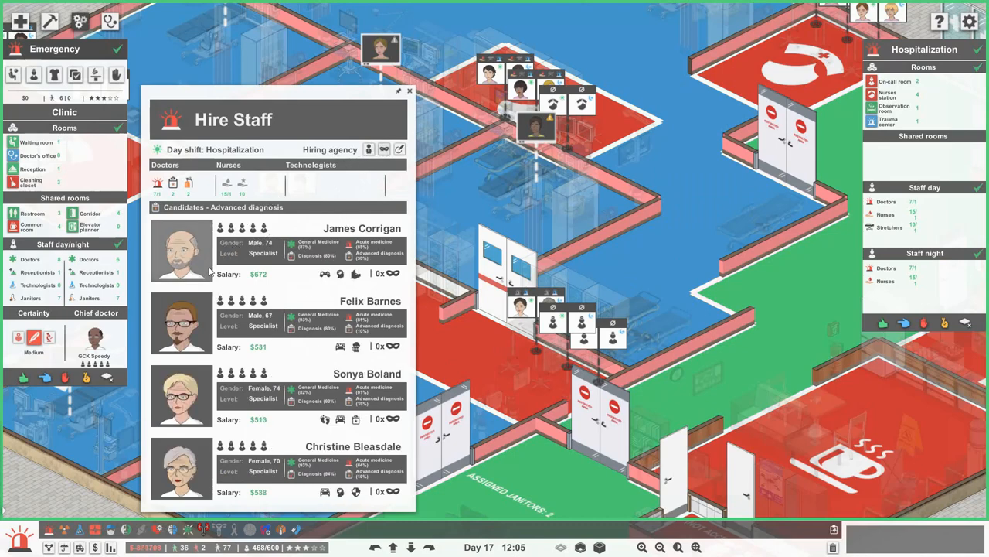
mouse_move(189, 266)
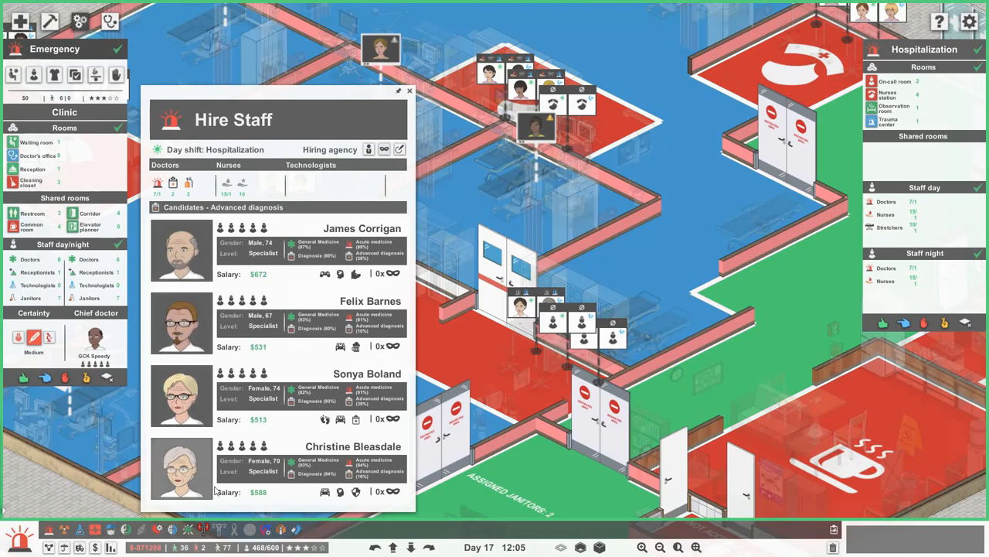
mouse_move(321, 491)
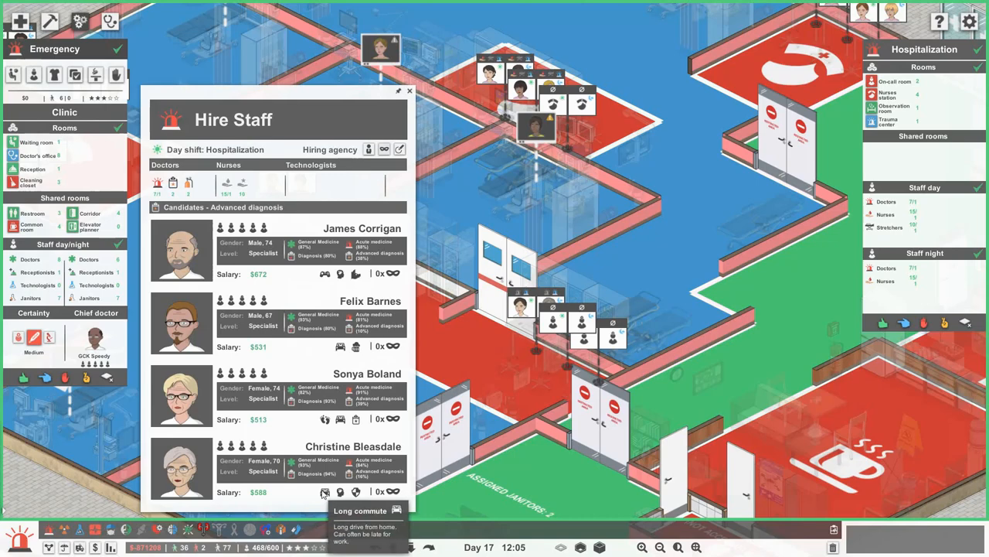
mouse_move(195, 261)
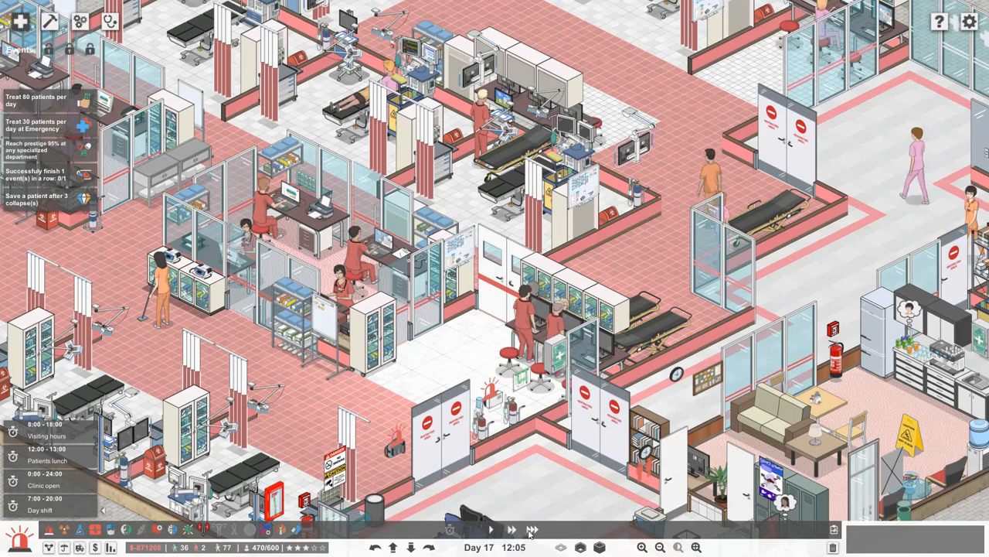
Step: Resume hospital time until the 'Patient is collapsing' alert for Miles Evans appears
left_click(488, 525)
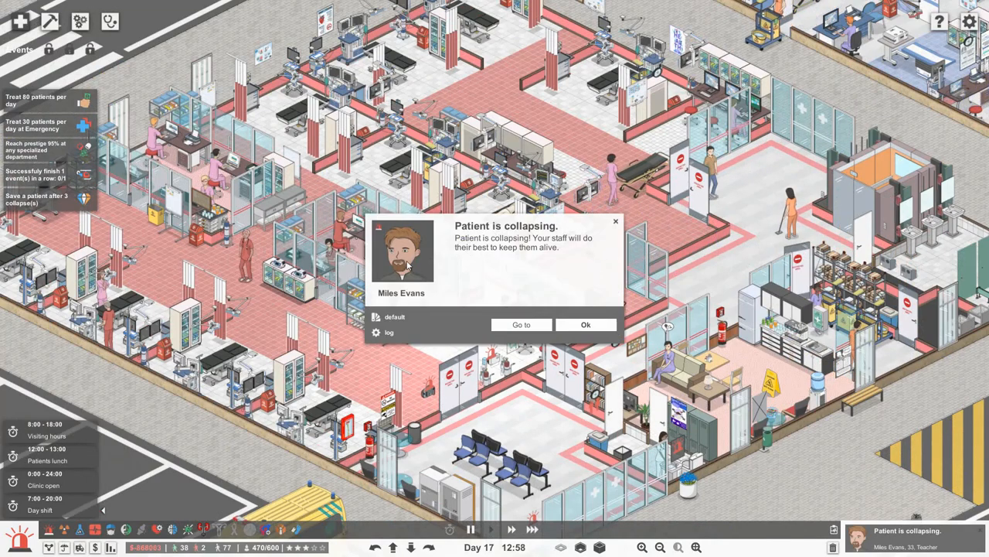
left_click(521, 324)
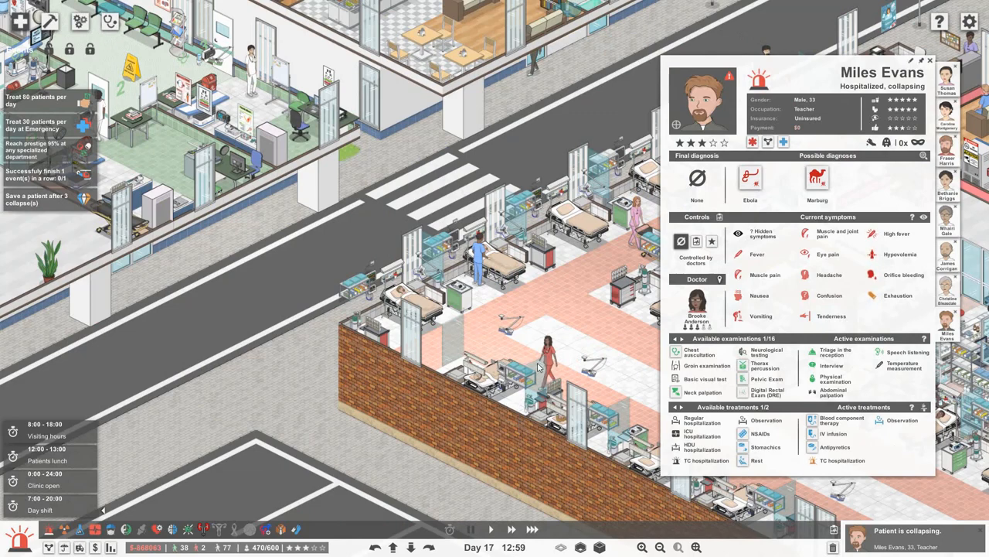
mouse_move(745, 185)
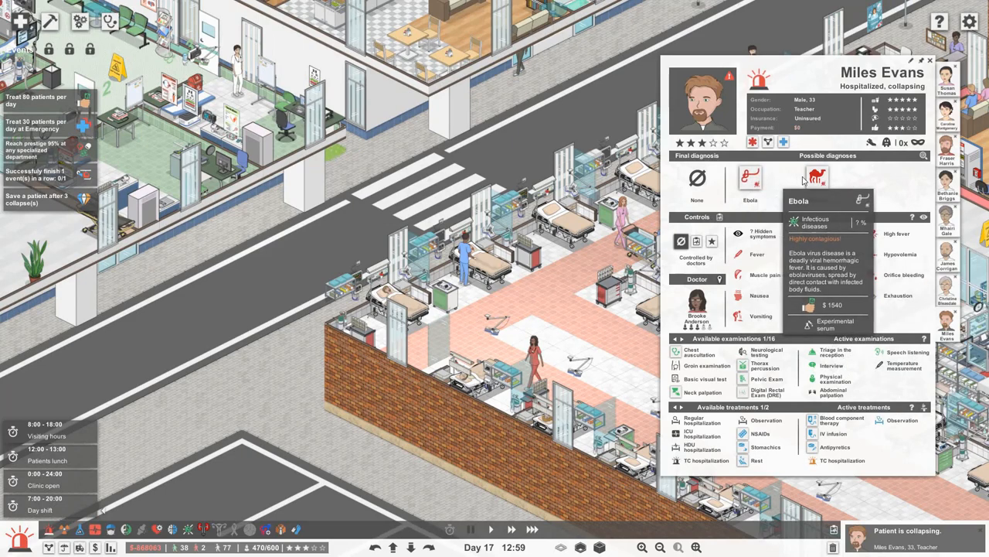
mouse_move(819, 181)
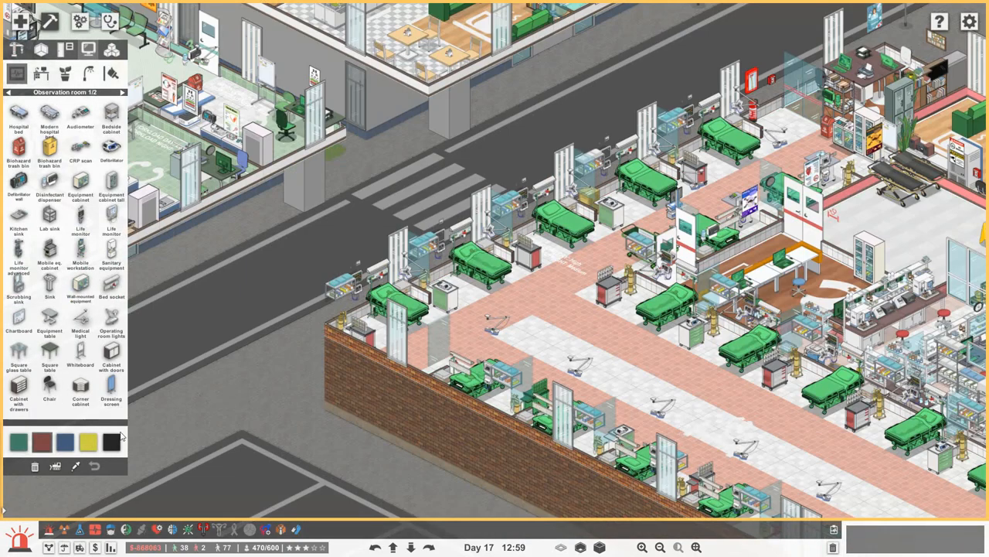
mouse_move(49, 529)
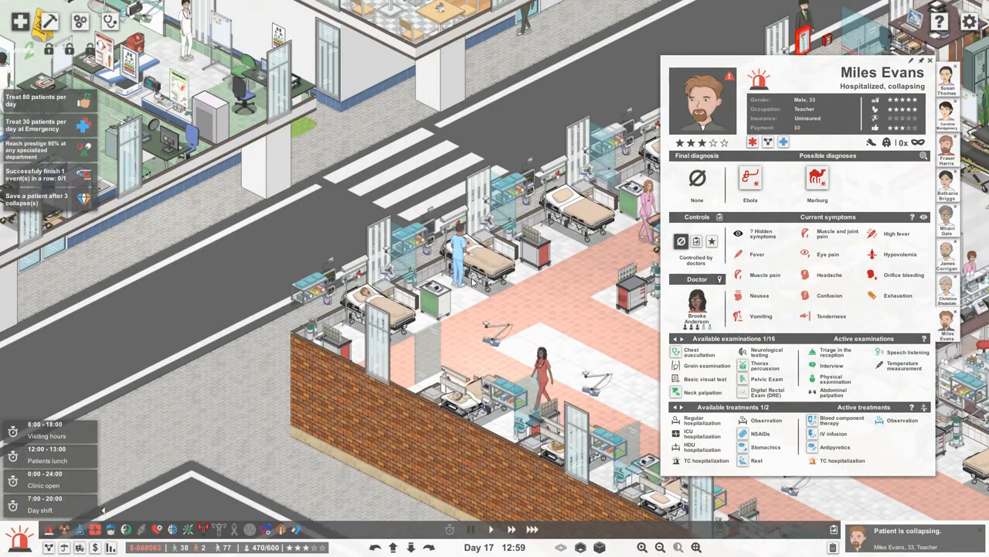
Step: Resume time so the assigned doctor puts Miles Evans under stabilization
left_click(414, 548)
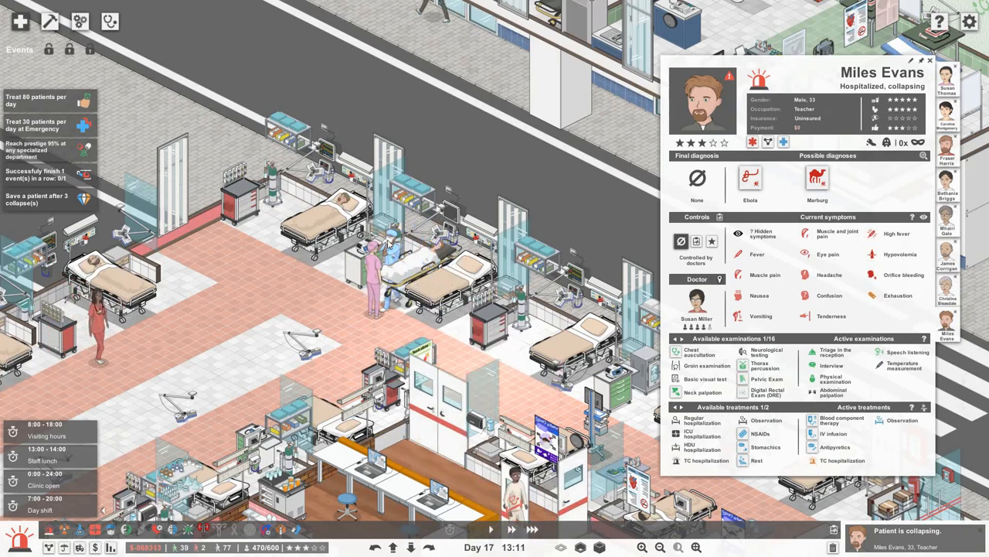
mouse_move(352, 272)
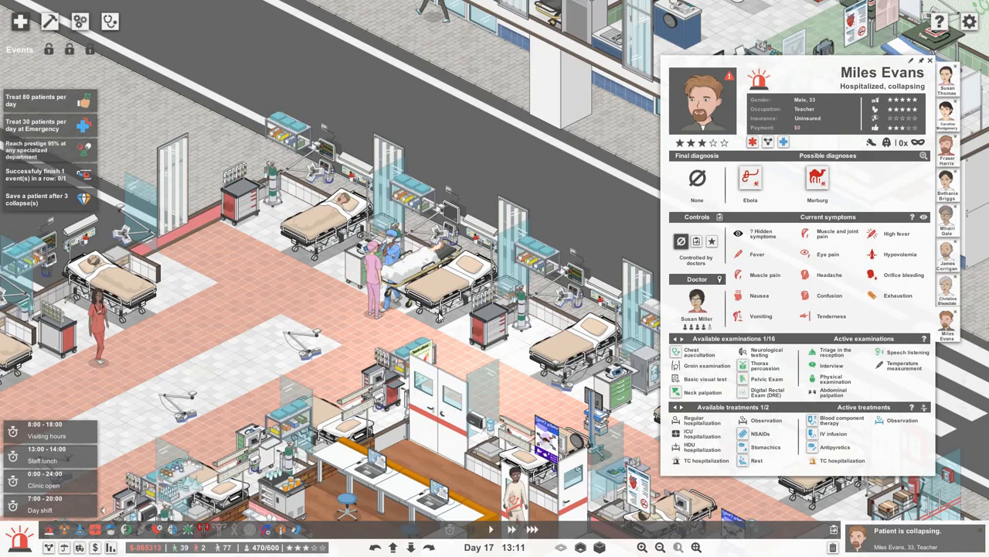
left_click(485, 529)
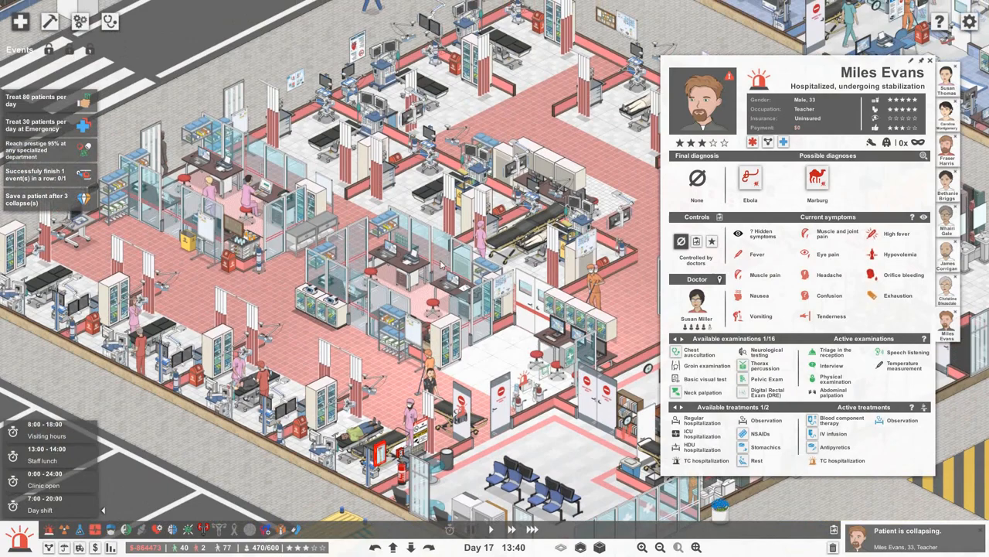
mouse_move(350, 349)
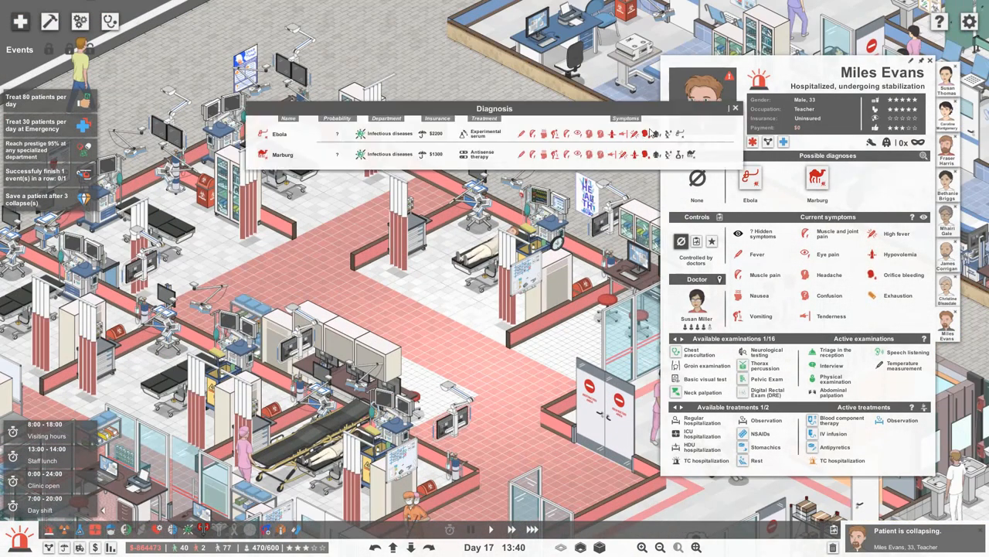
mouse_move(689, 146)
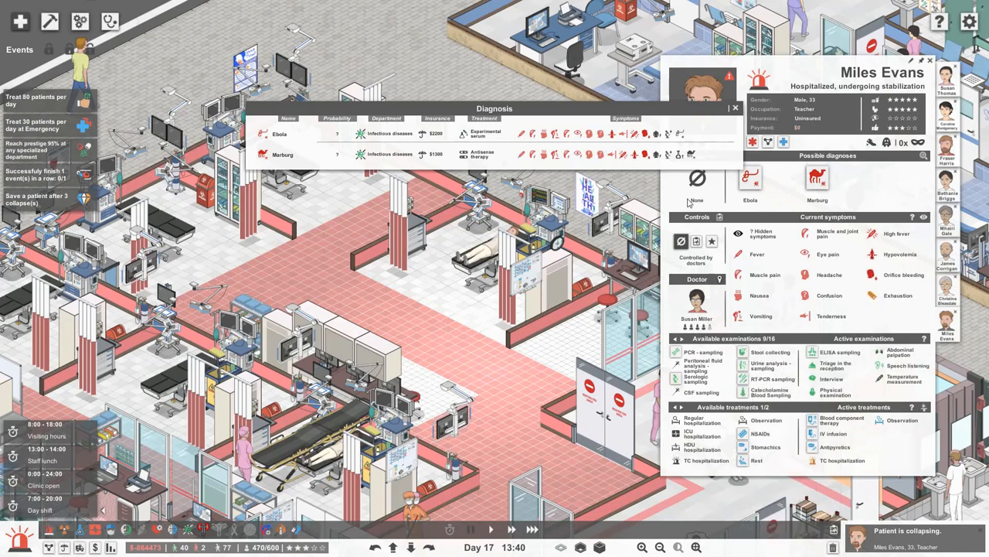
mouse_move(658, 133)
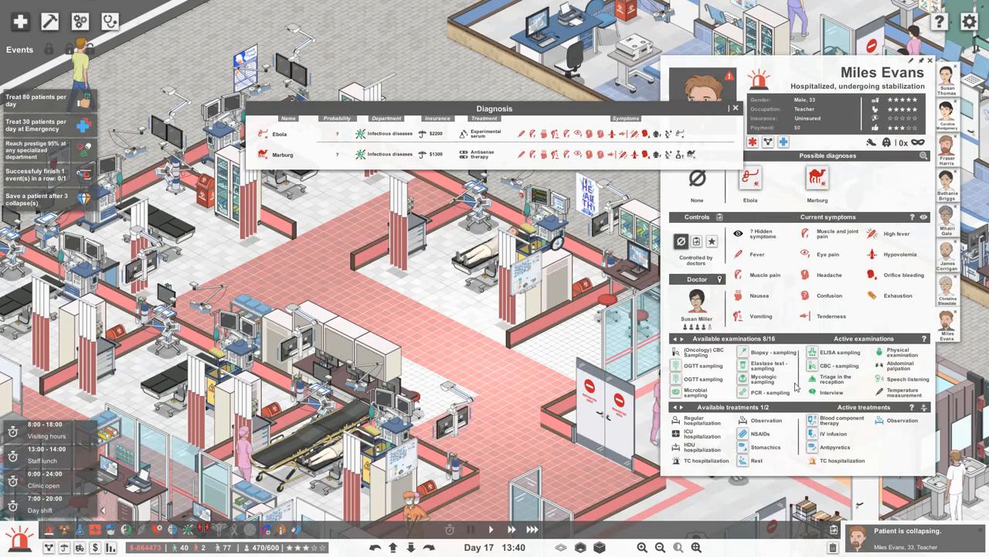
Step: Order additional examinations and treatments for the collapsing Miles Evans
left_click(687, 338)
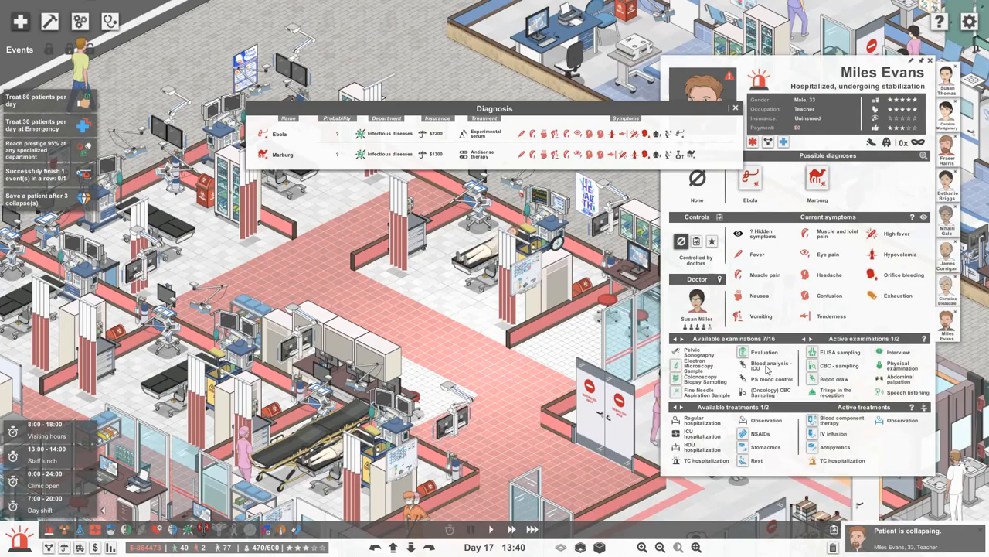
left_click(801, 337)
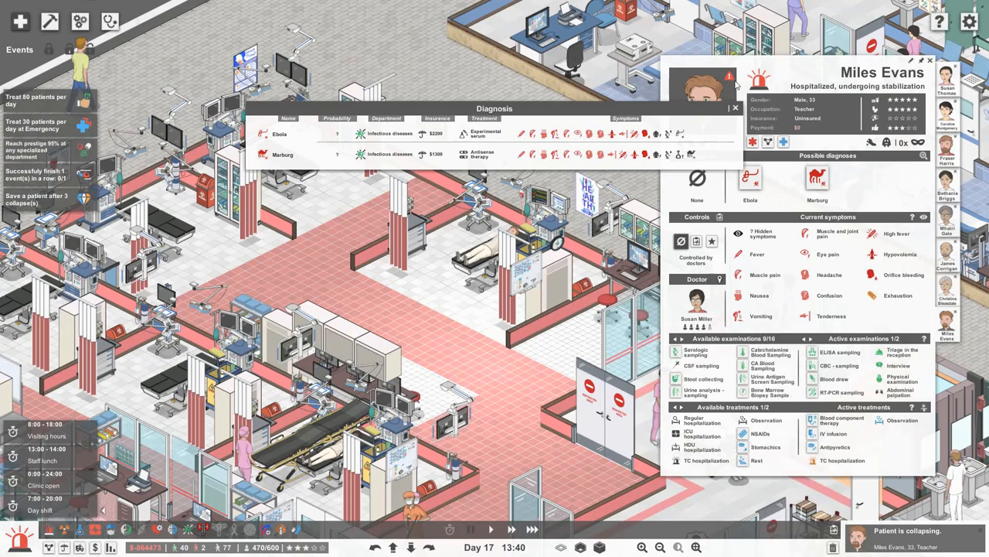
left_click(735, 108)
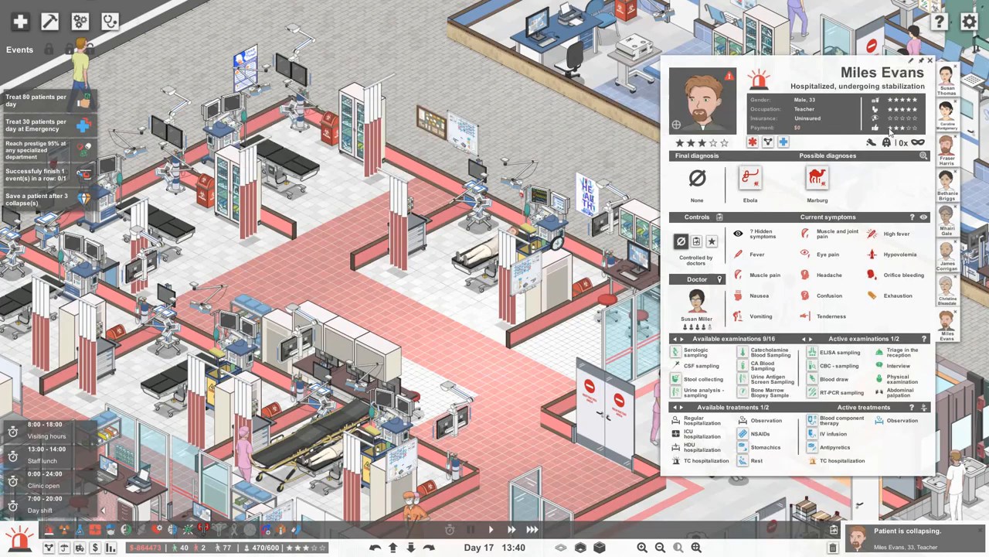
mouse_move(770, 141)
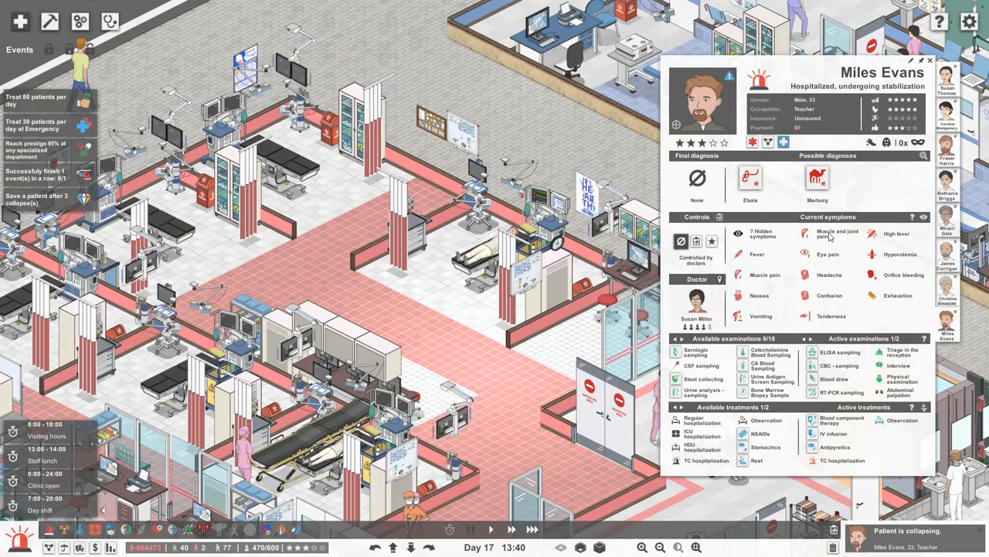
mouse_move(869, 276)
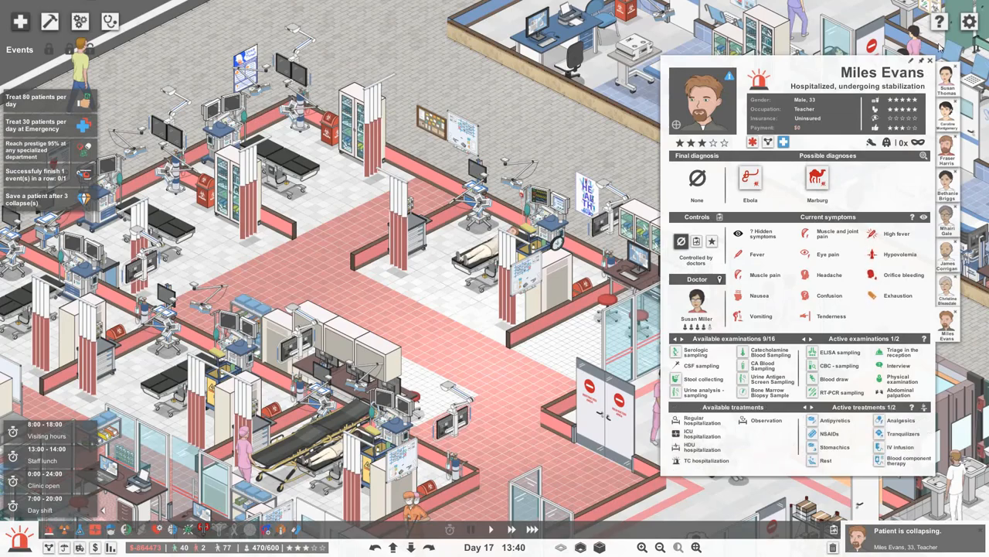
left_click(911, 64)
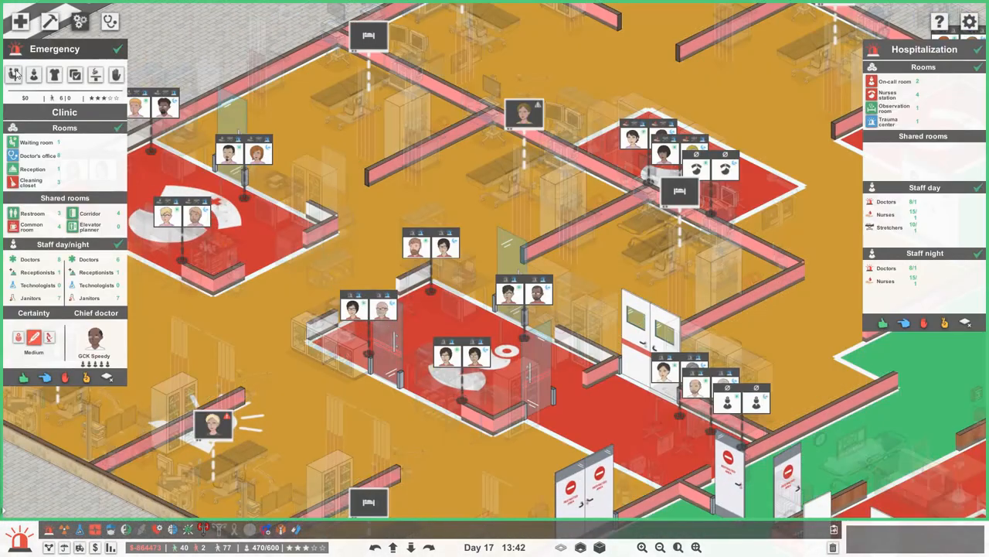
left_click(38, 78)
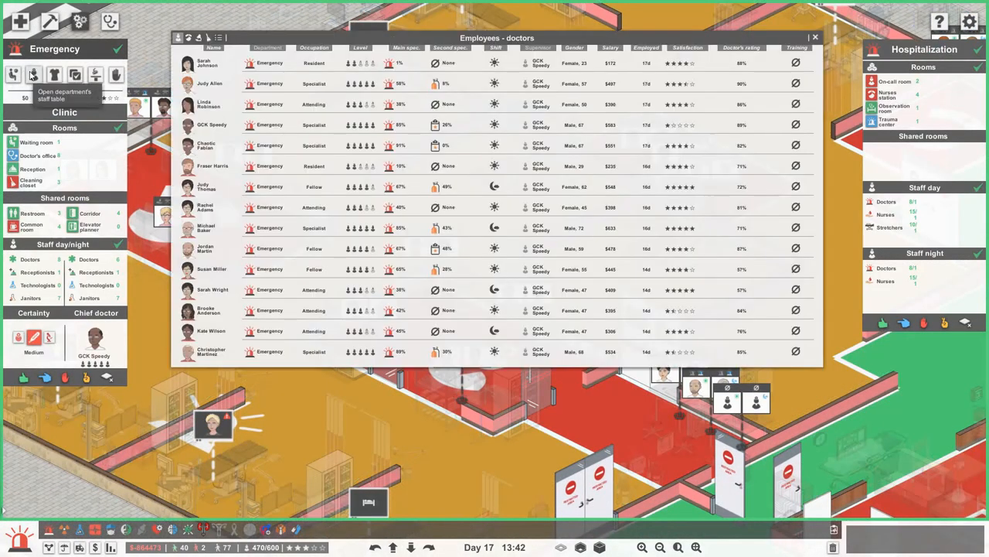
mouse_move(281, 162)
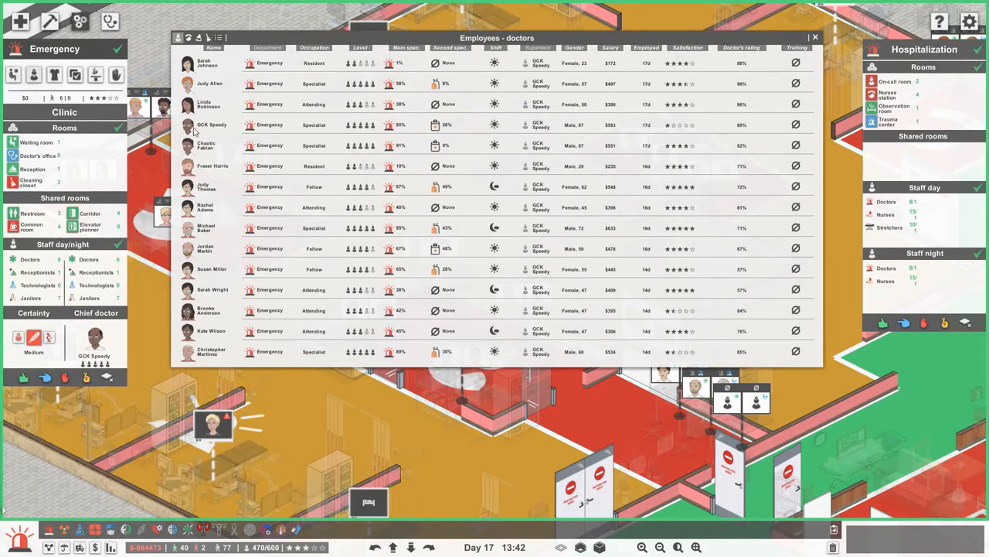
scroll("down", 3)
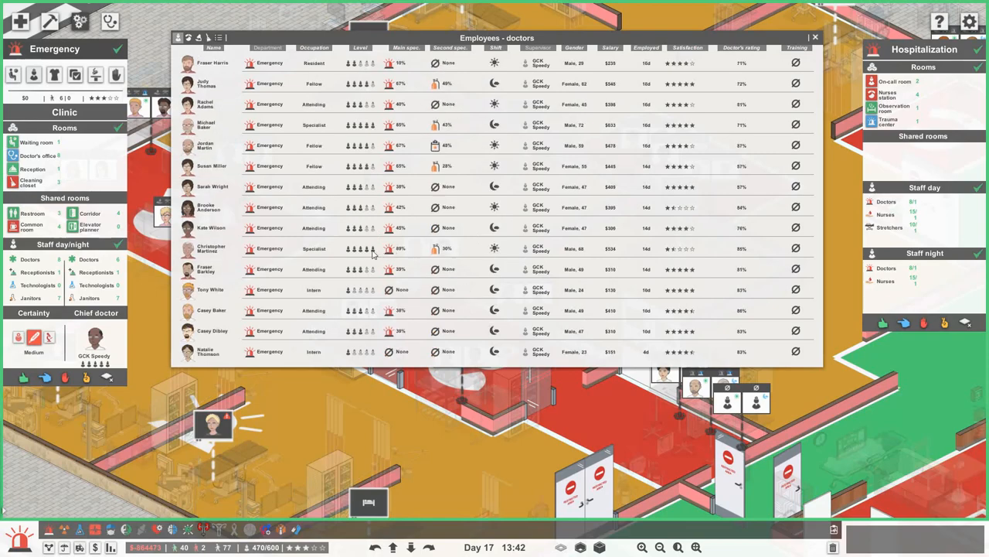
left_click(207, 248)
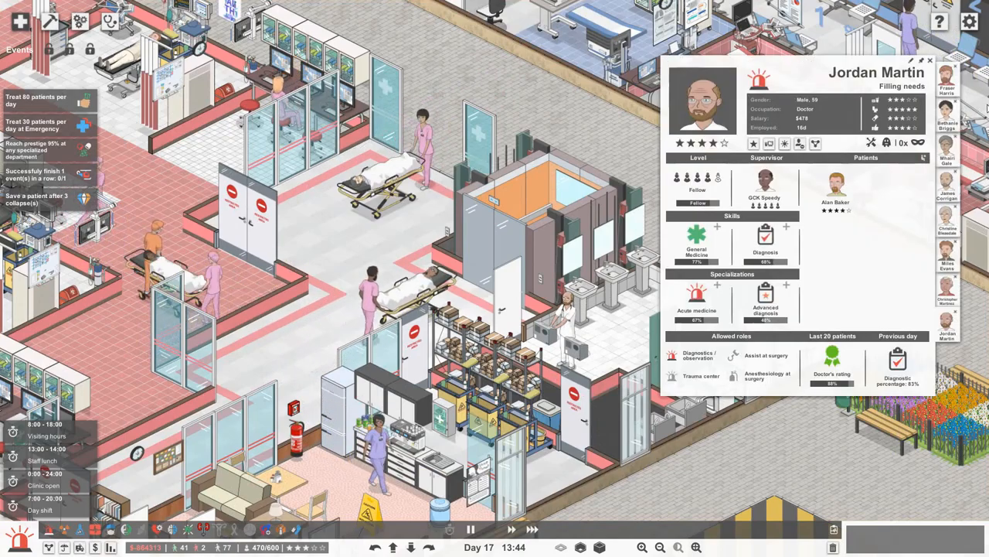
left_click(928, 58)
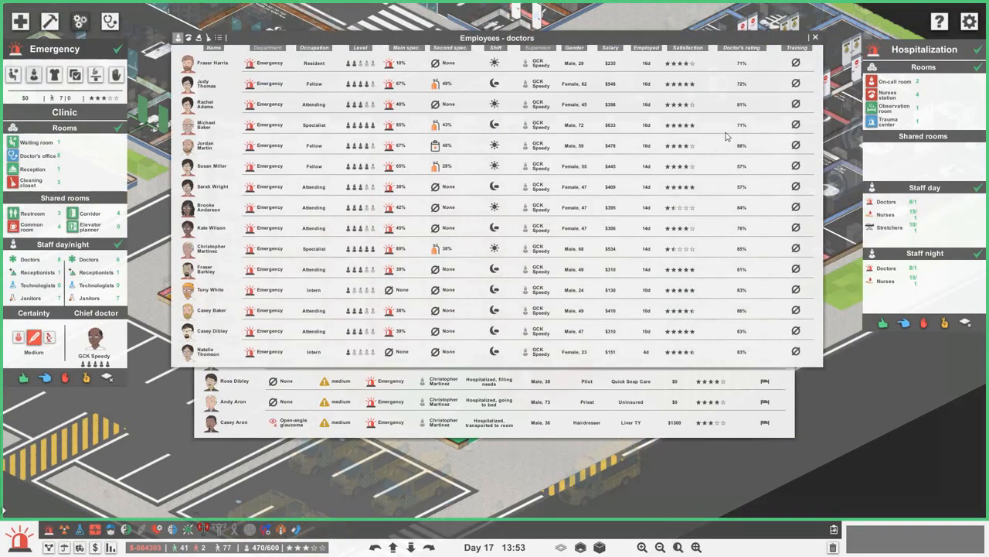
left_click(209, 207)
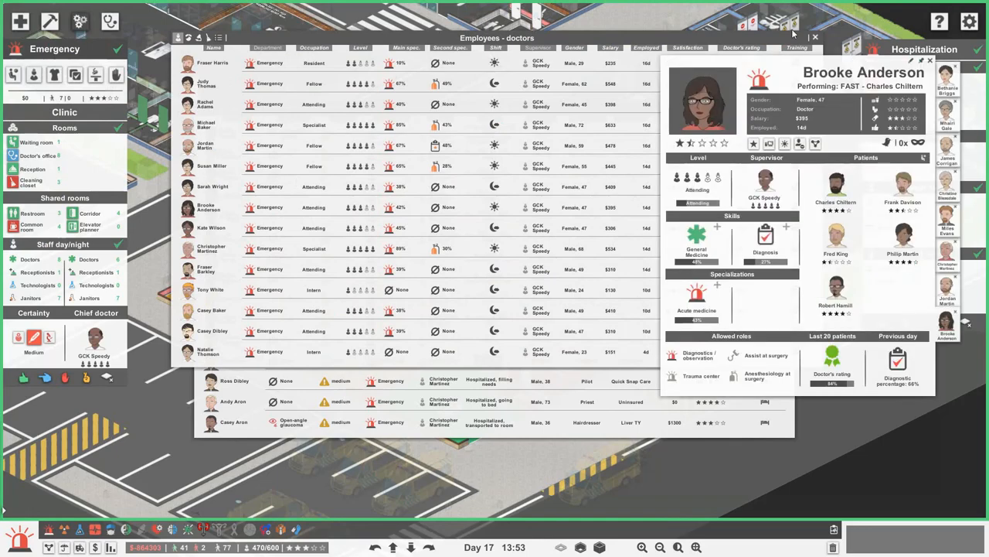
left_click(815, 37)
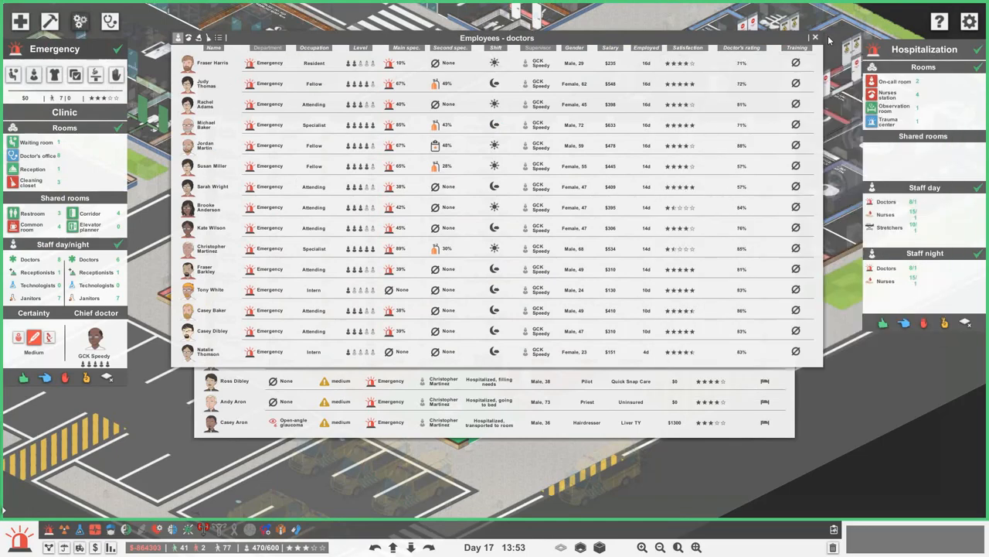
left_click(838, 38)
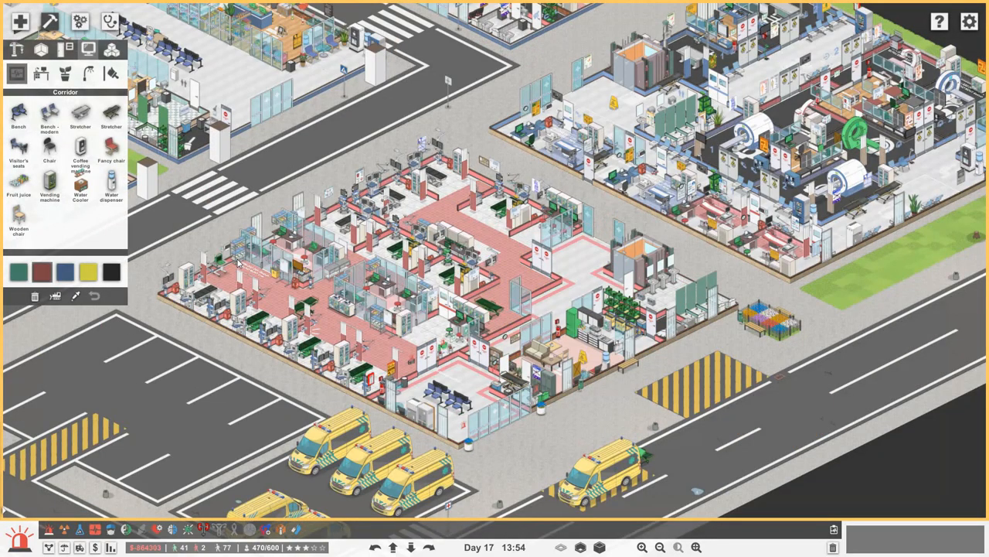
left_click(49, 187)
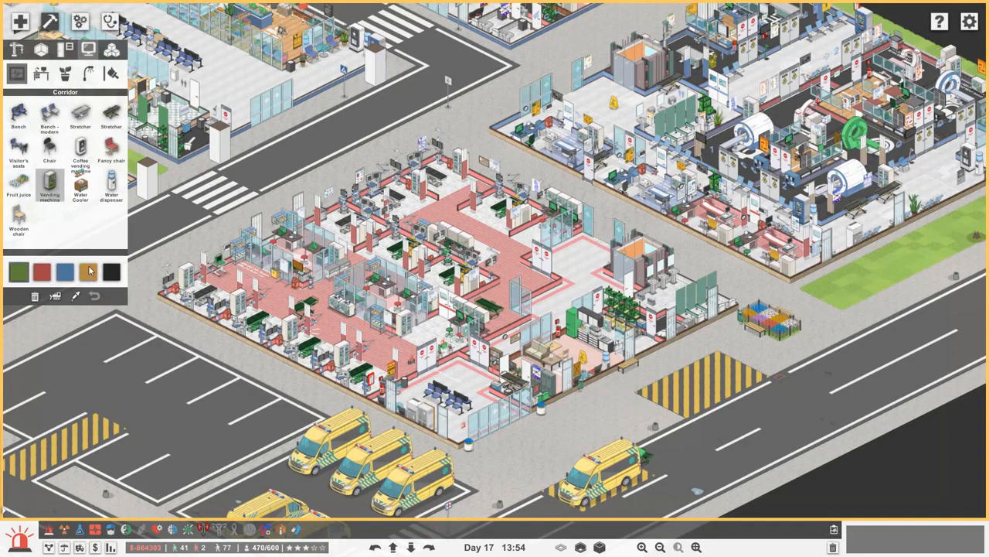
left_click(550, 299)
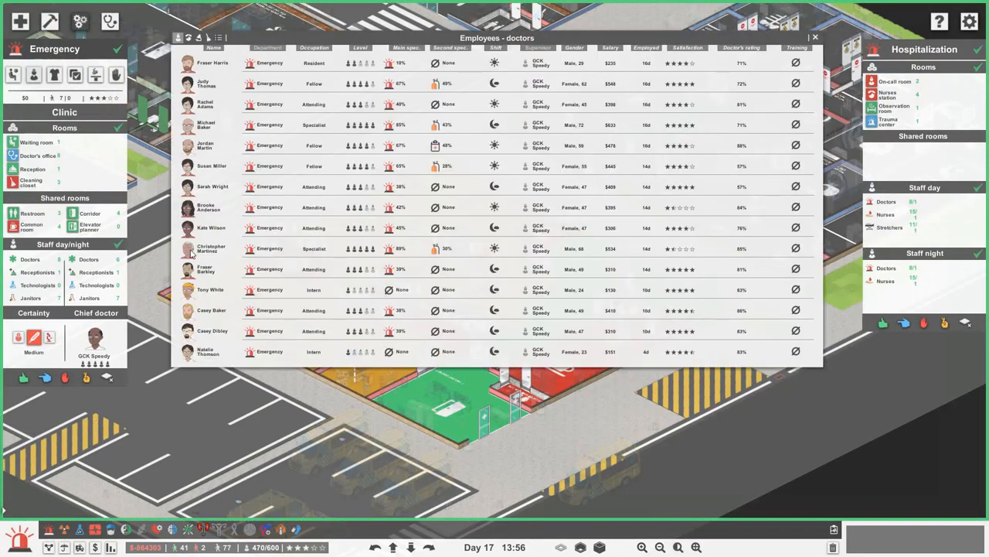
Step: Close the doctors roster to show the department zones overview
left_click(209, 247)
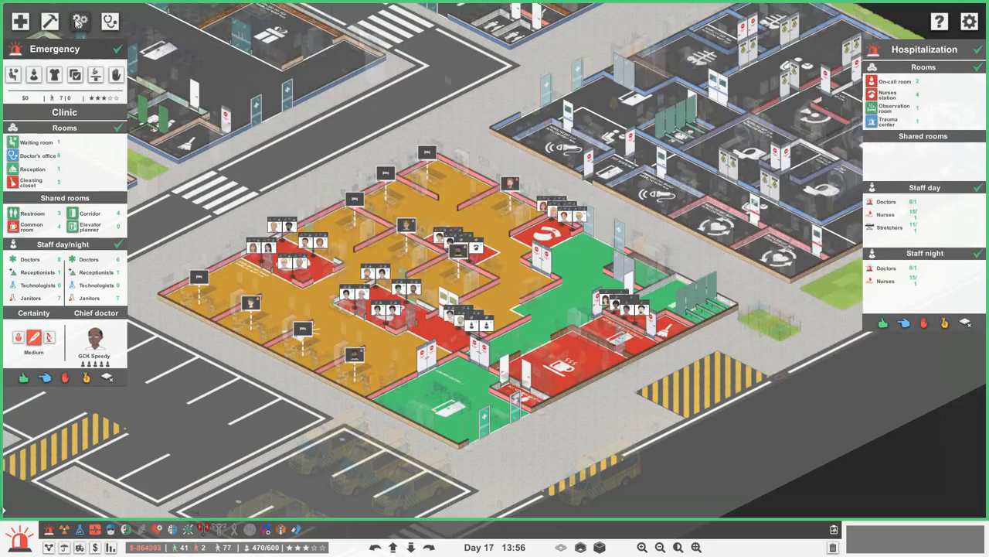
Step: Hire a day-shift doctor and a night-shift specialist doctor for Hospitalization
left_click(81, 20)
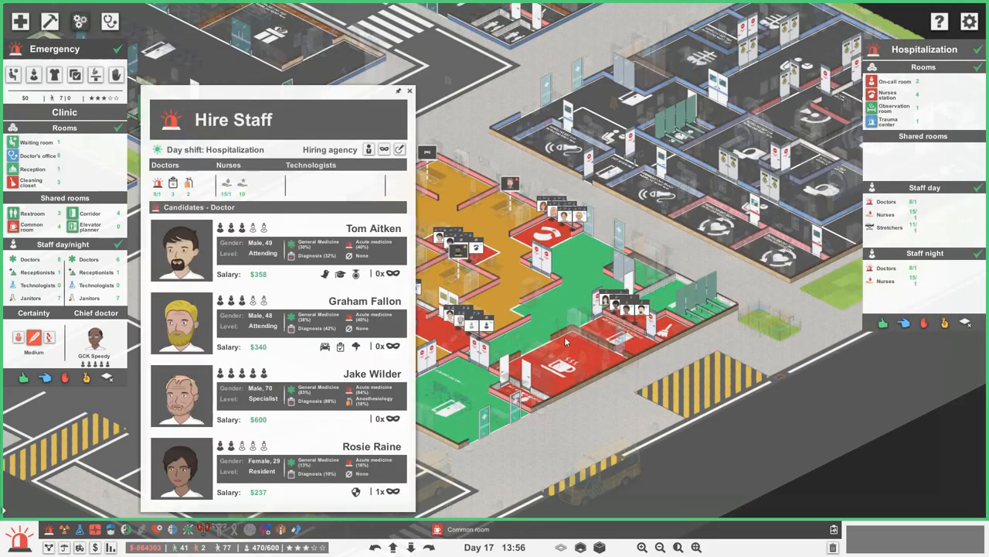
left_click(384, 148)
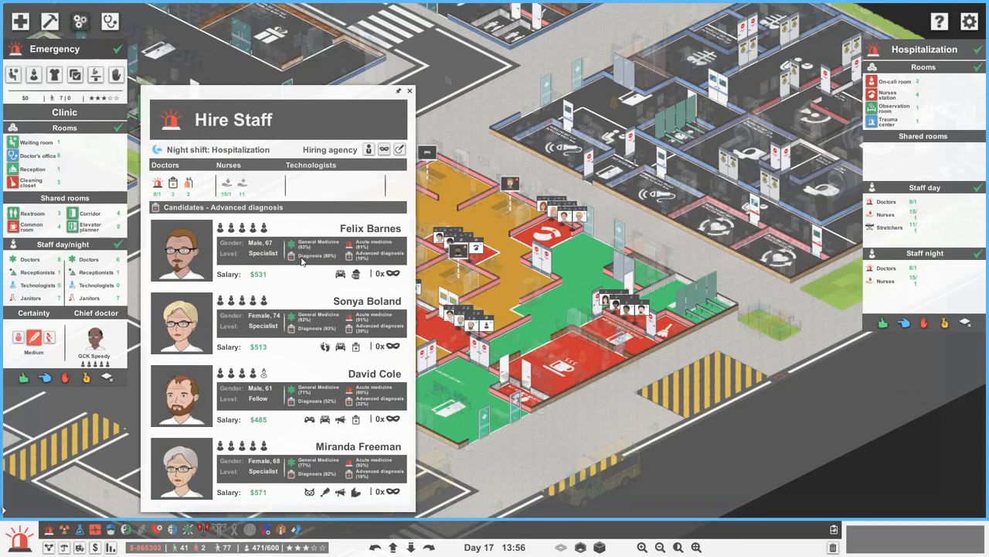
mouse_move(325, 419)
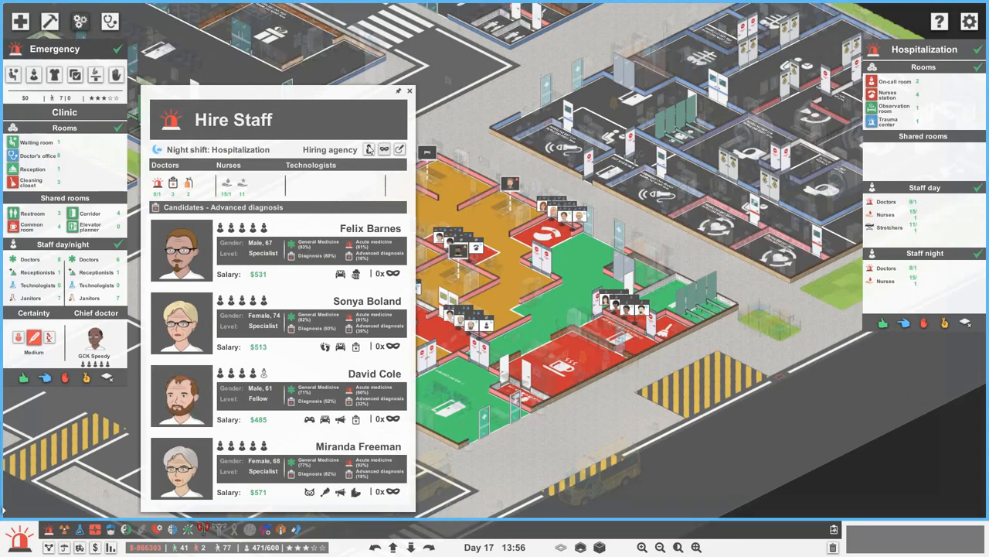
left_click(368, 149)
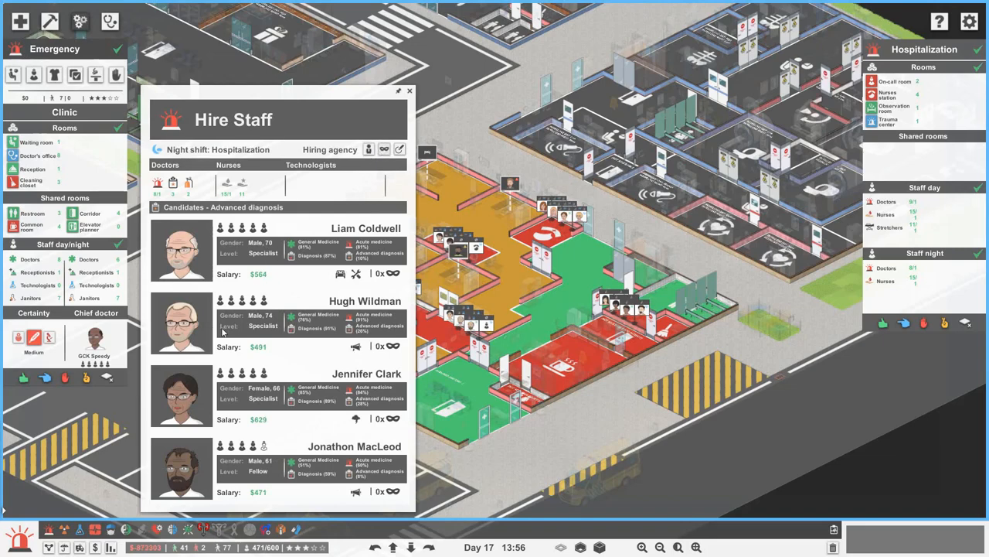
left_click(408, 89)
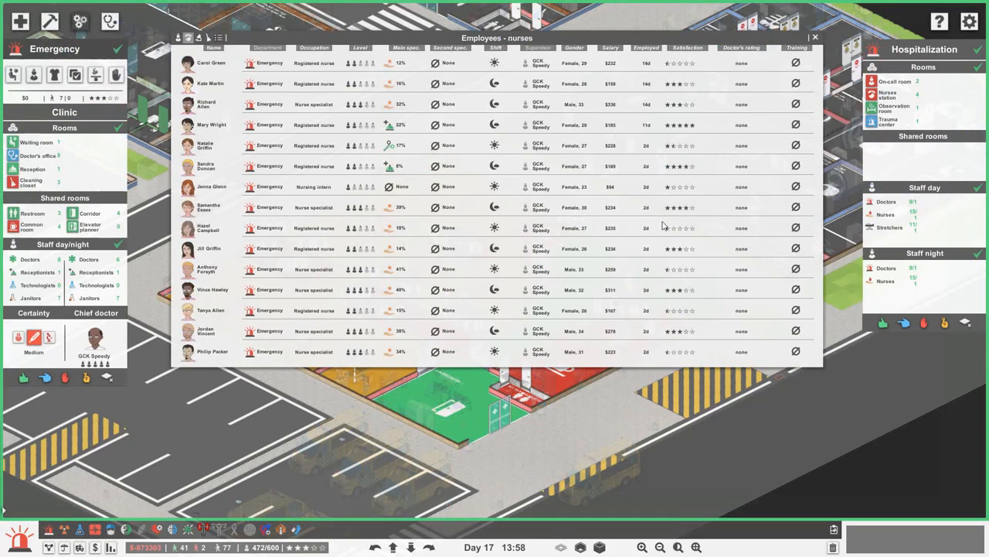
scroll("down", 3)
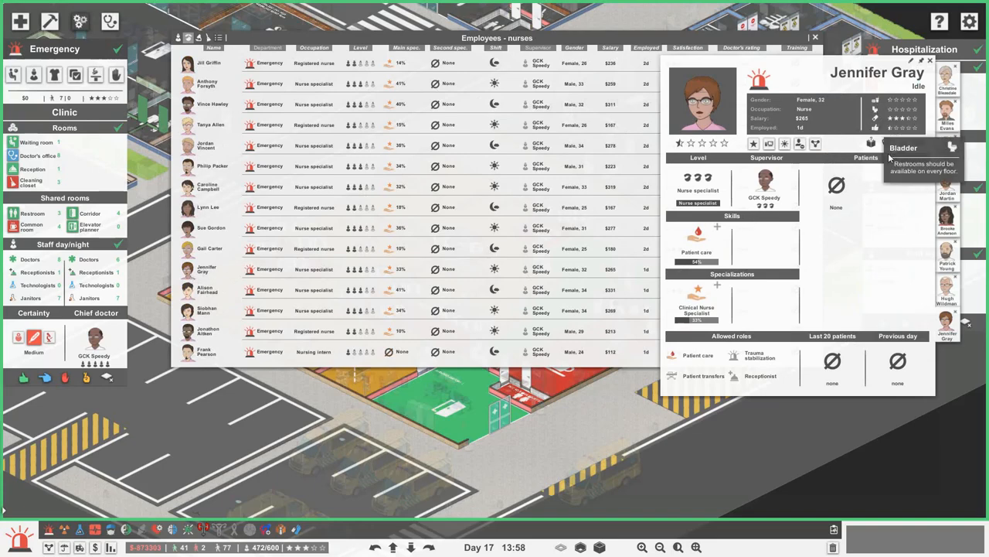
mouse_move(895, 126)
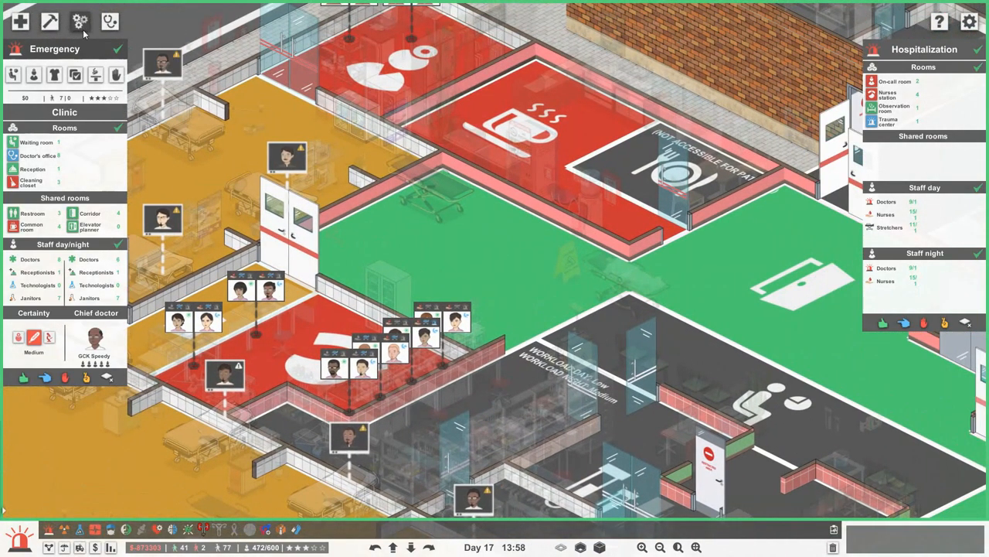
Step: Choose wall and wooden floor textures for the enlarged central nurses' station room
left_click(85, 17)
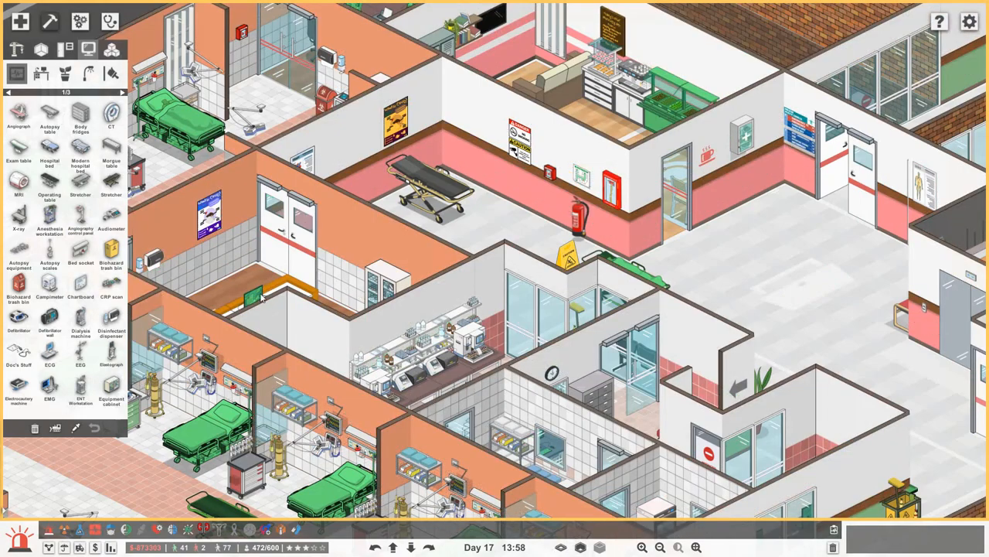
left_click(49, 44)
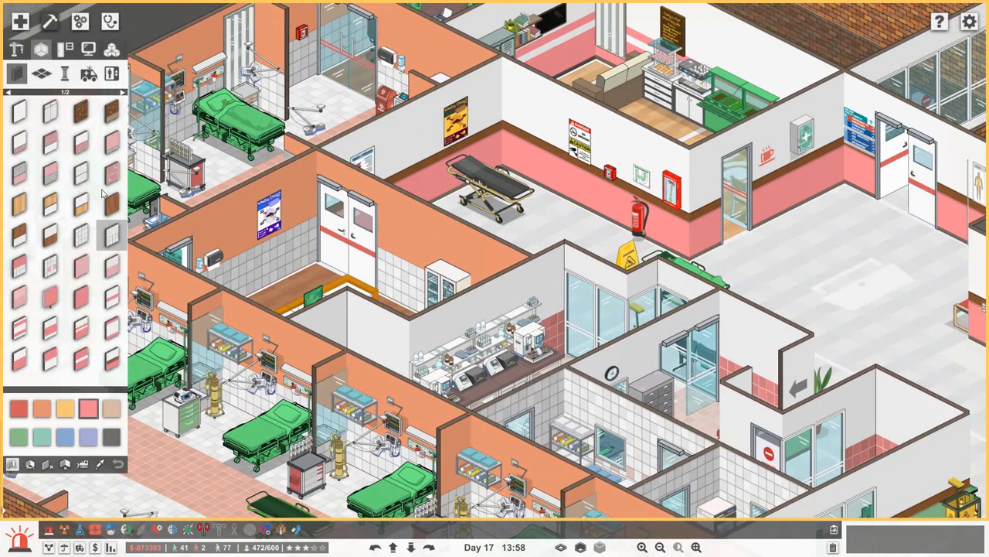
mouse_move(111, 269)
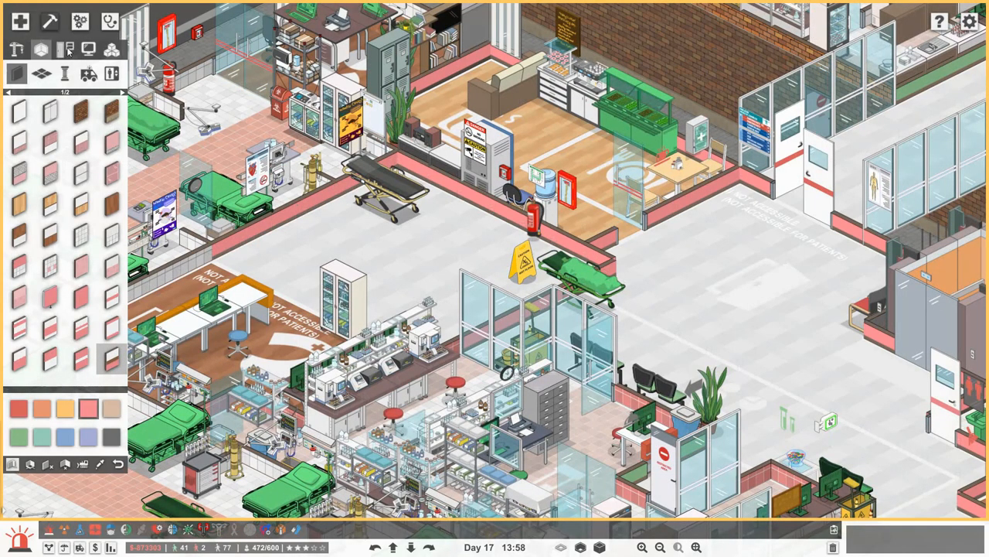
left_click(63, 48)
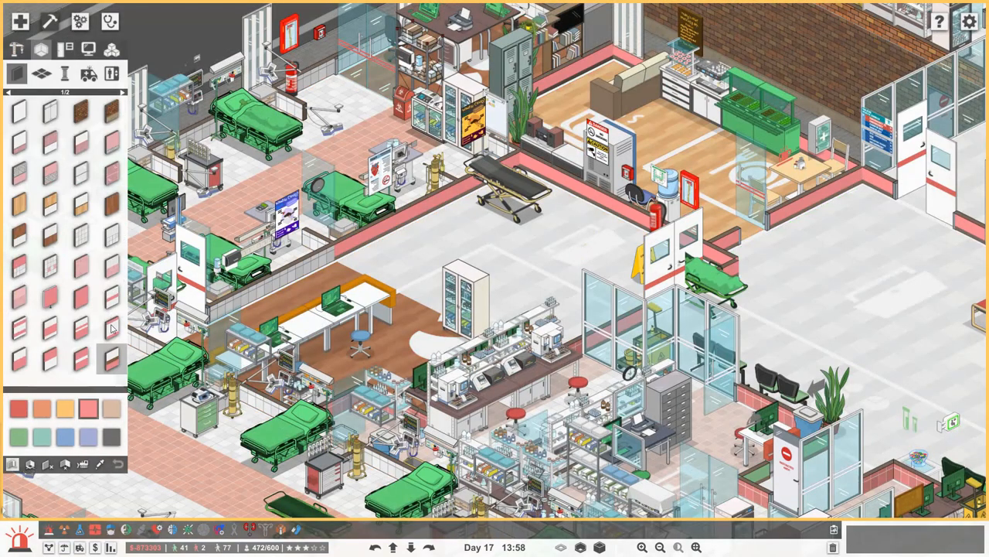
mouse_move(58, 365)
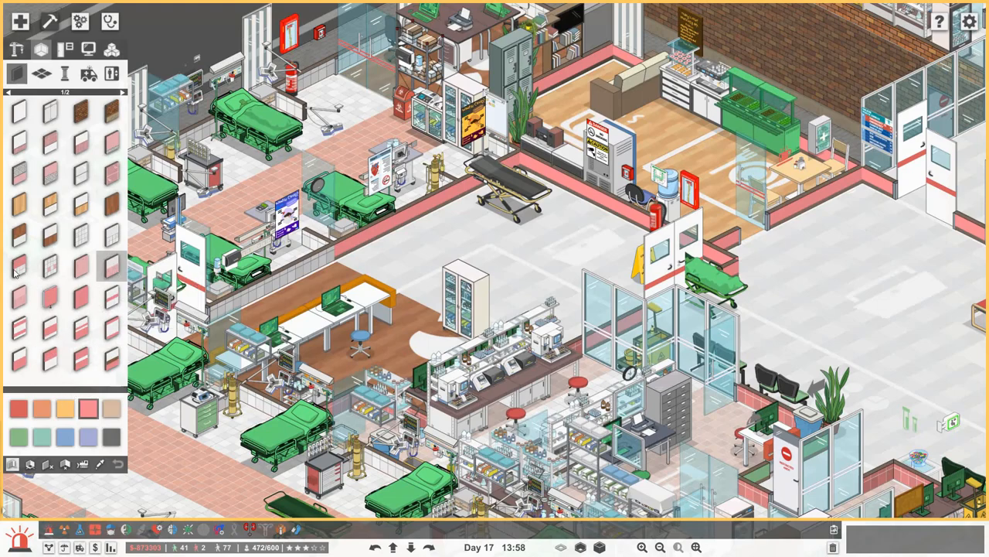
left_click(31, 266)
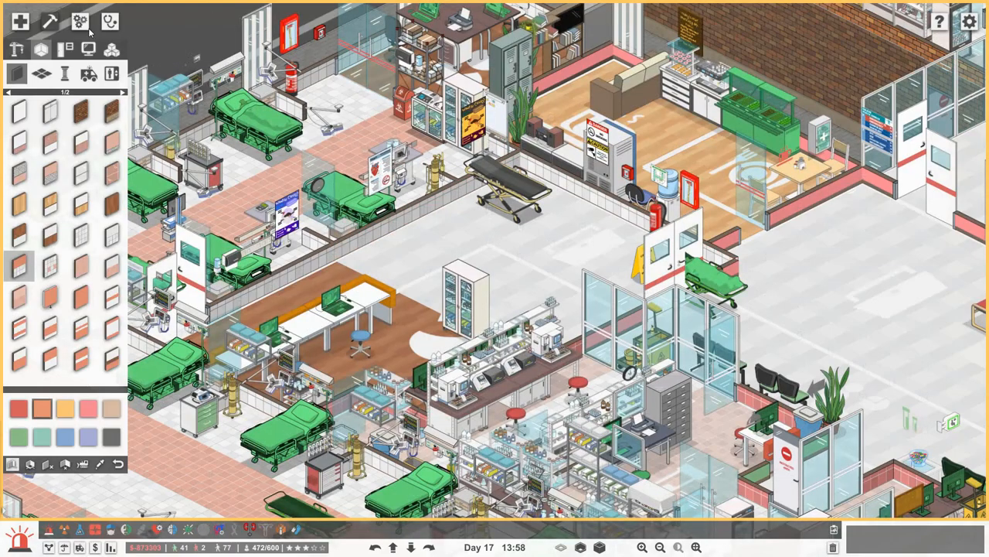
left_click(80, 22)
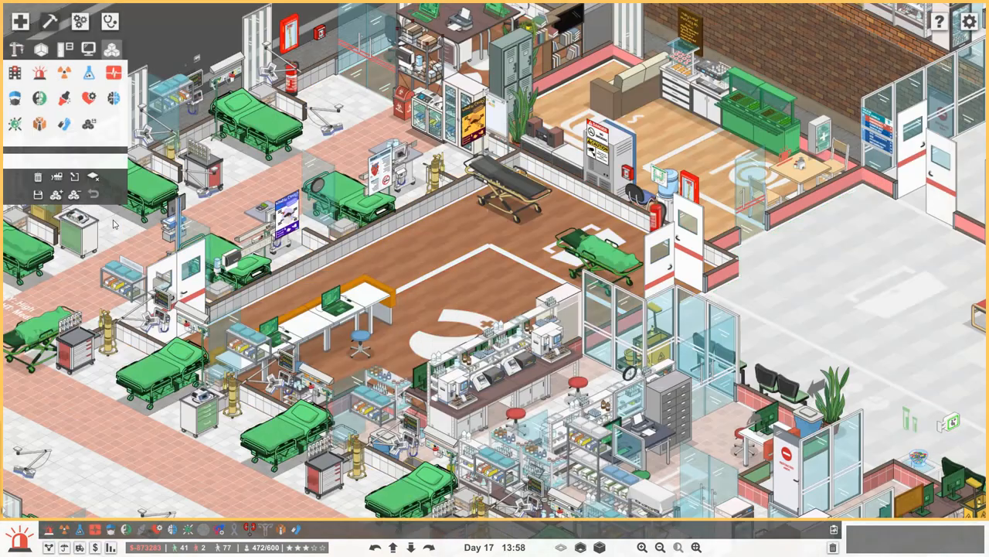
Step: Bring up the glass walls, windows and doors catalogue for the station's top edge
left_click(68, 48)
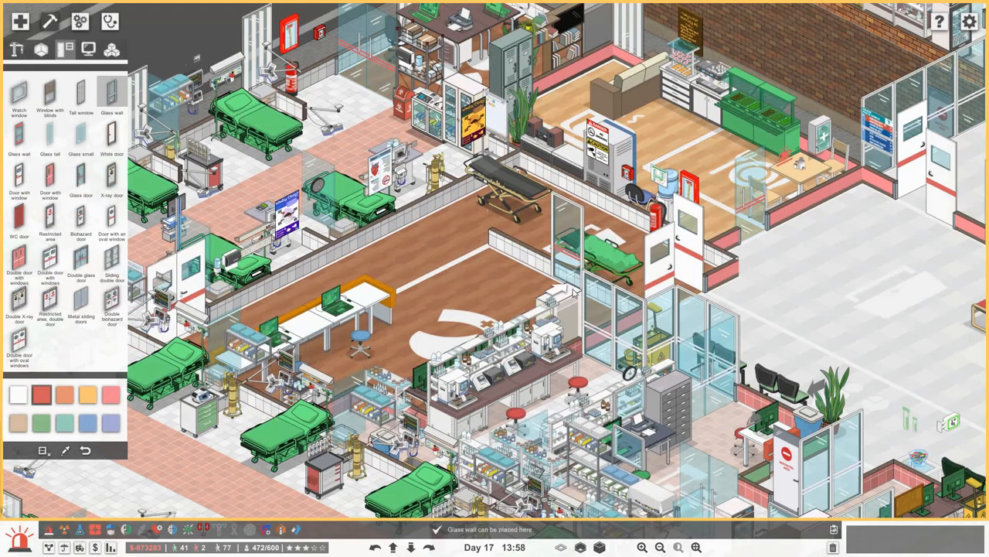
mouse_move(240, 195)
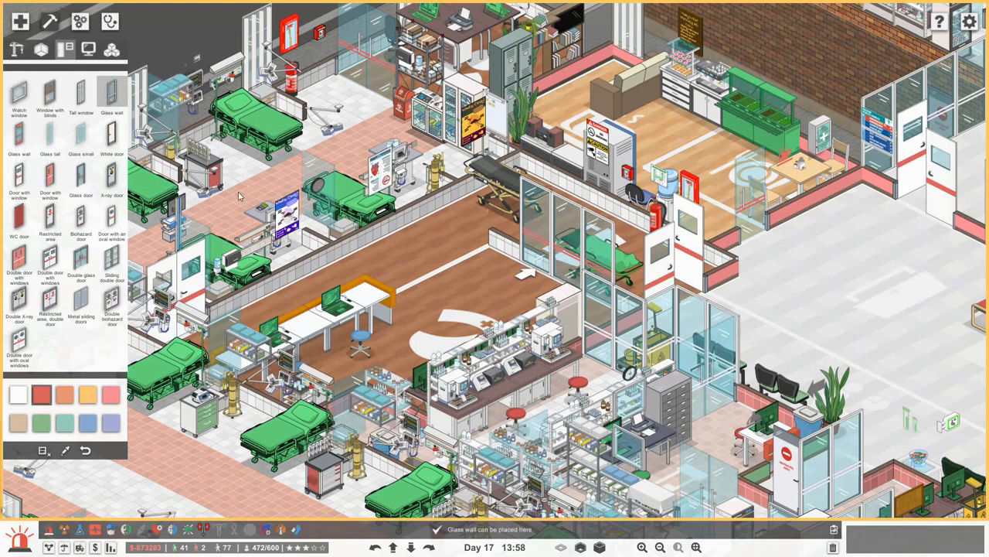
Step: Place cabinets and equipment from the Nurses' station catalogue, then a potted plant from Decorations
left_click(77, 43)
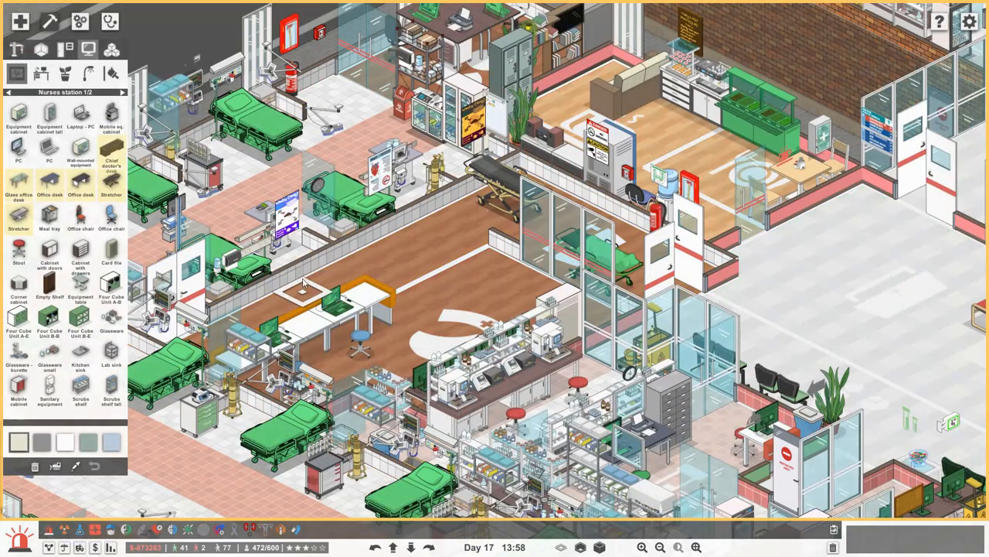
mouse_move(43, 219)
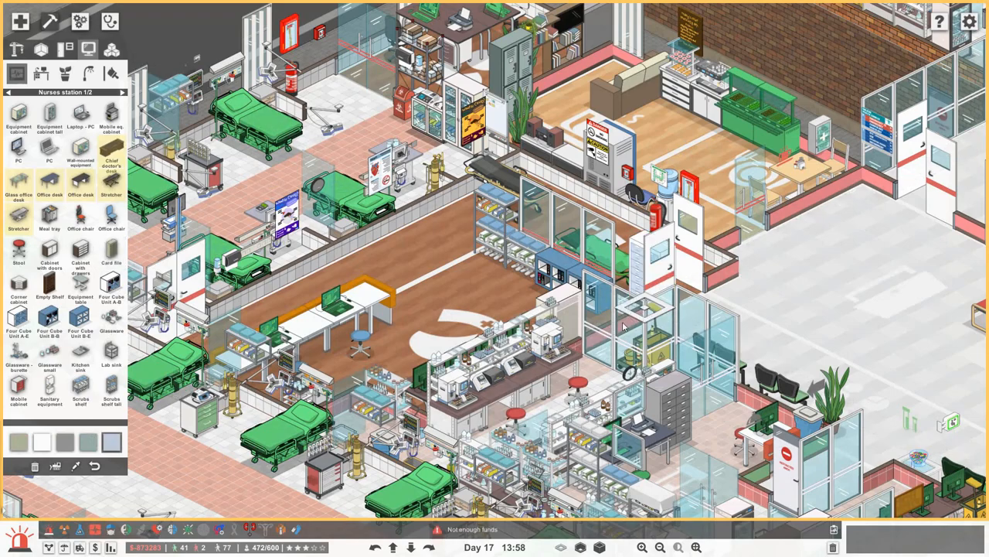
left_click(77, 71)
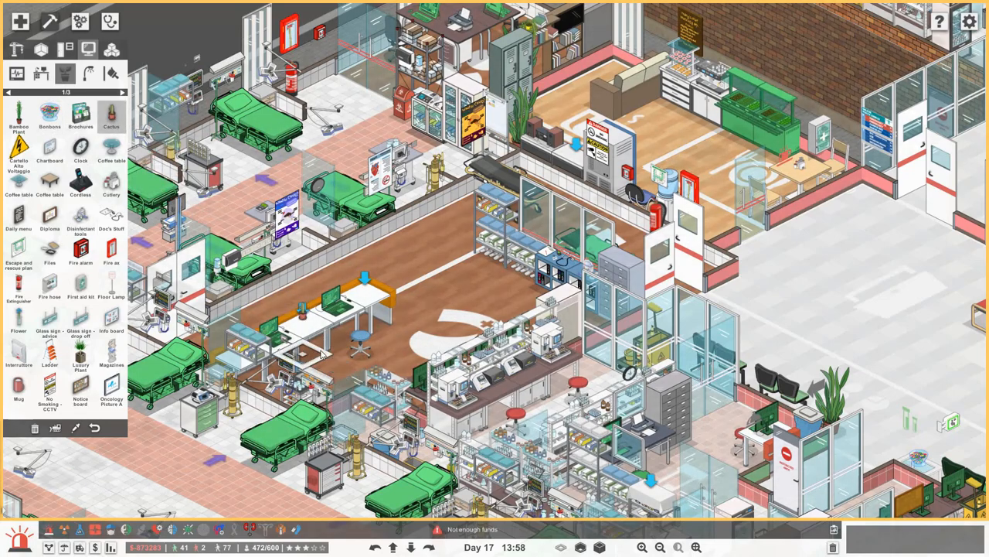
mouse_move(112, 387)
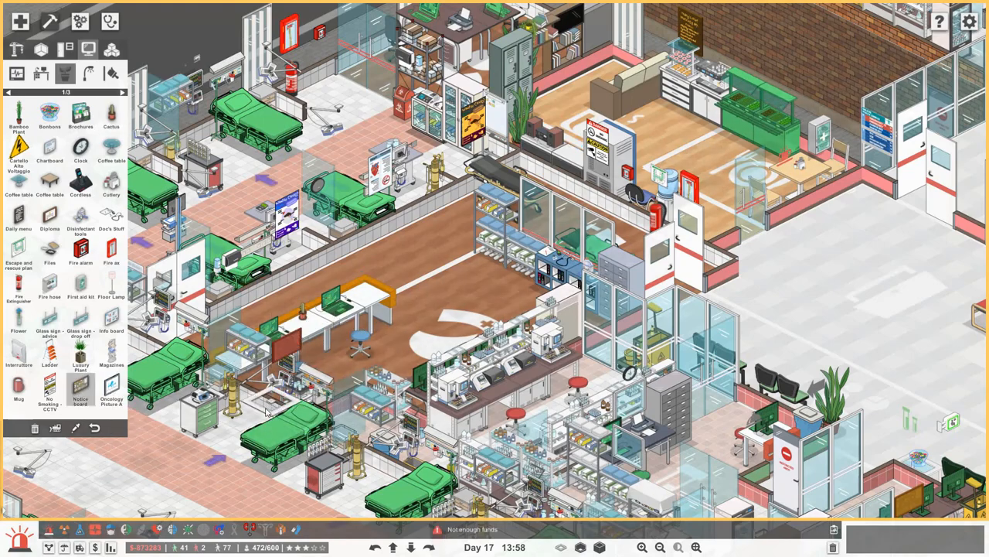
mouse_move(359, 398)
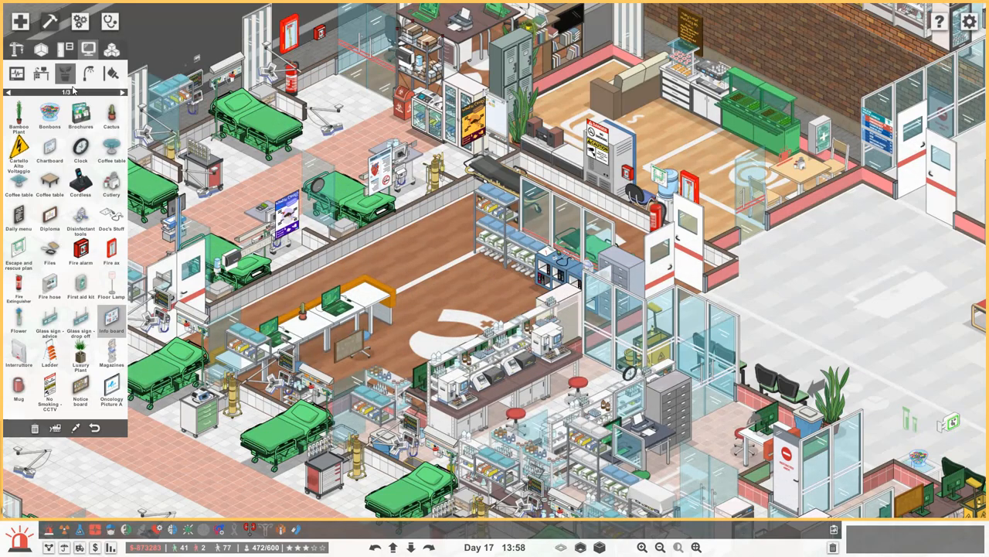
left_click(116, 89)
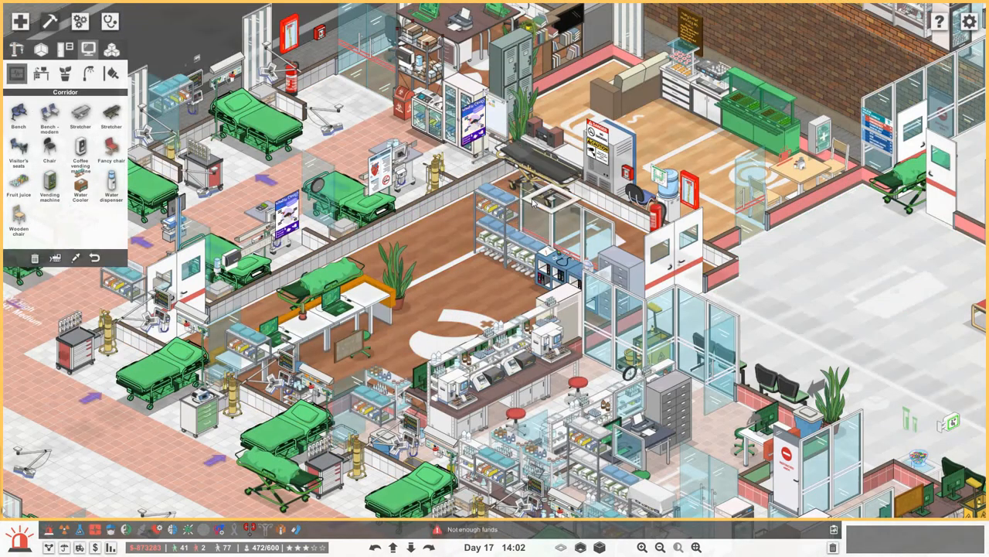
left_click(440, 541)
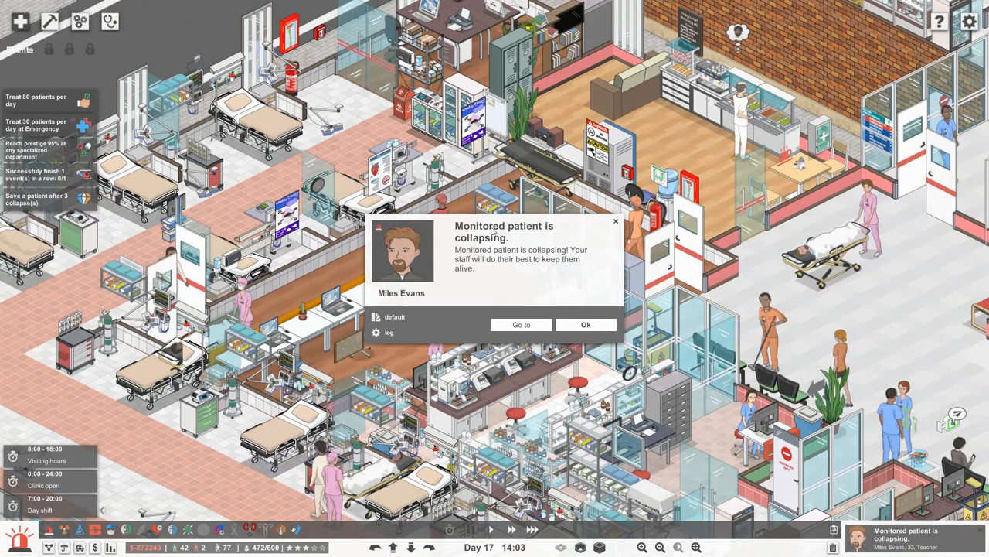
Step: Jump to the collapsing patient, view the attending nurse's profile and the nurses employee list
left_click(521, 324)
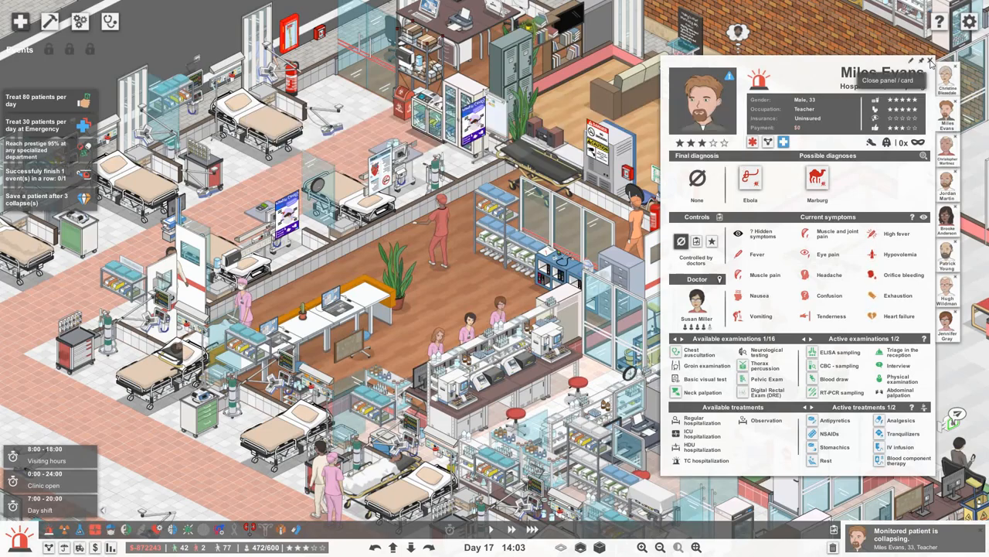
left_click(943, 62)
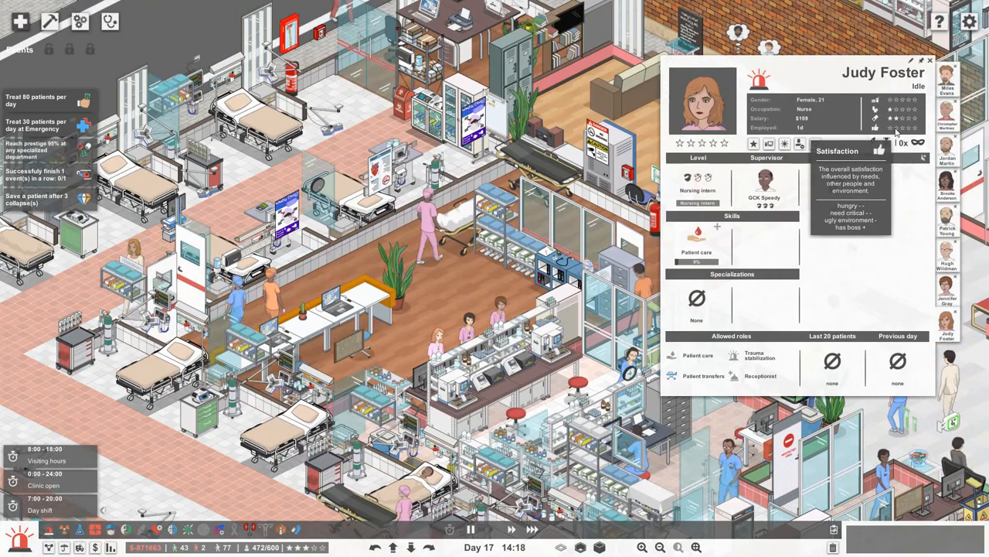
left_click(931, 58)
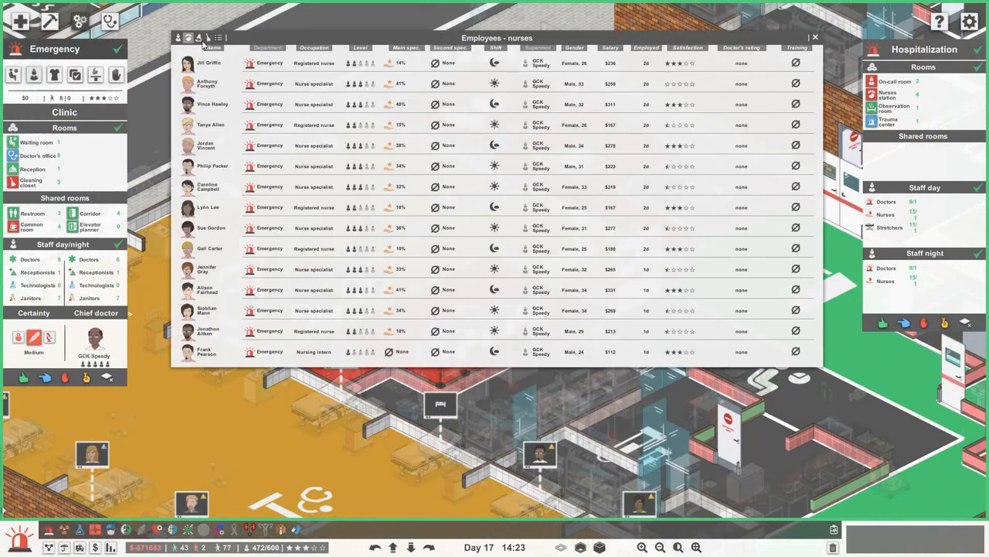
left_click(201, 38)
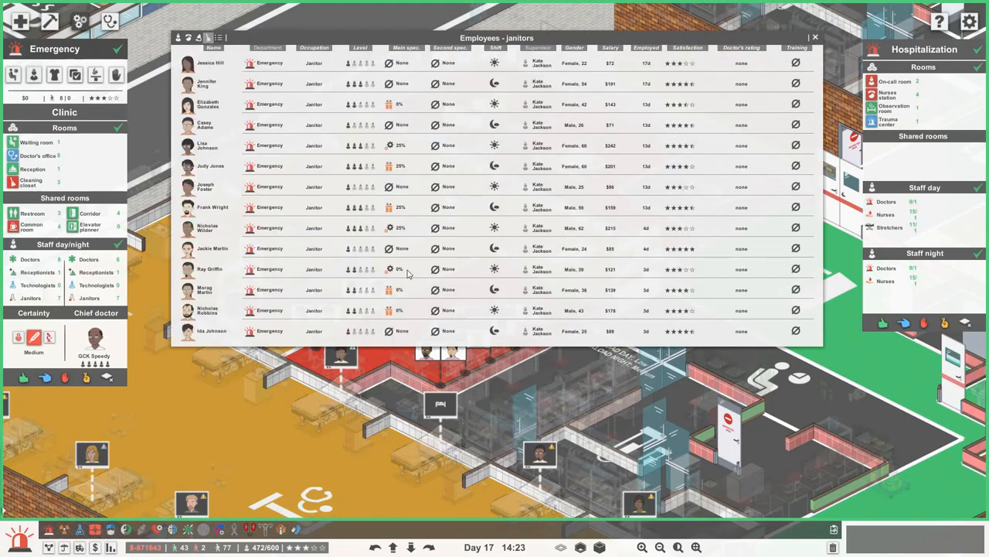
left_click(209, 269)
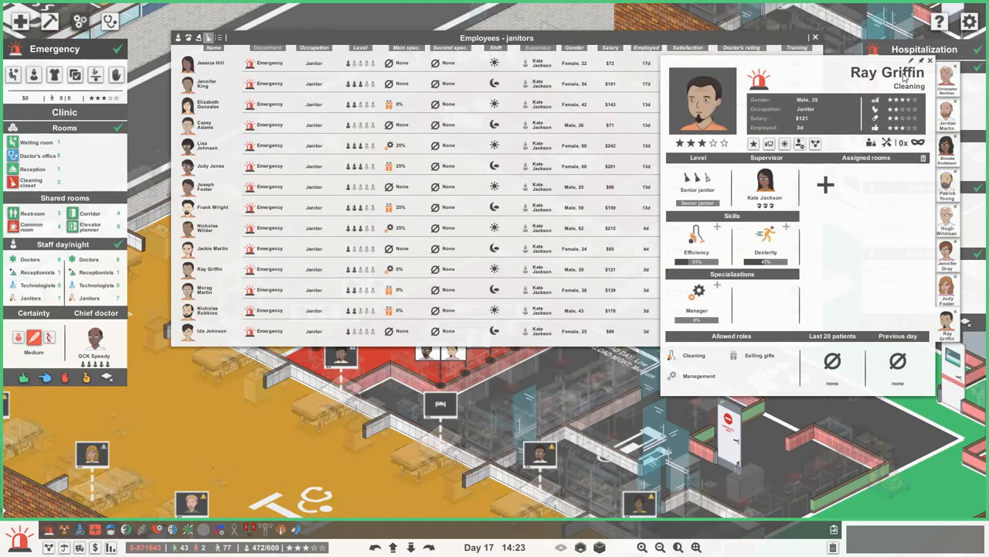
left_click(815, 37)
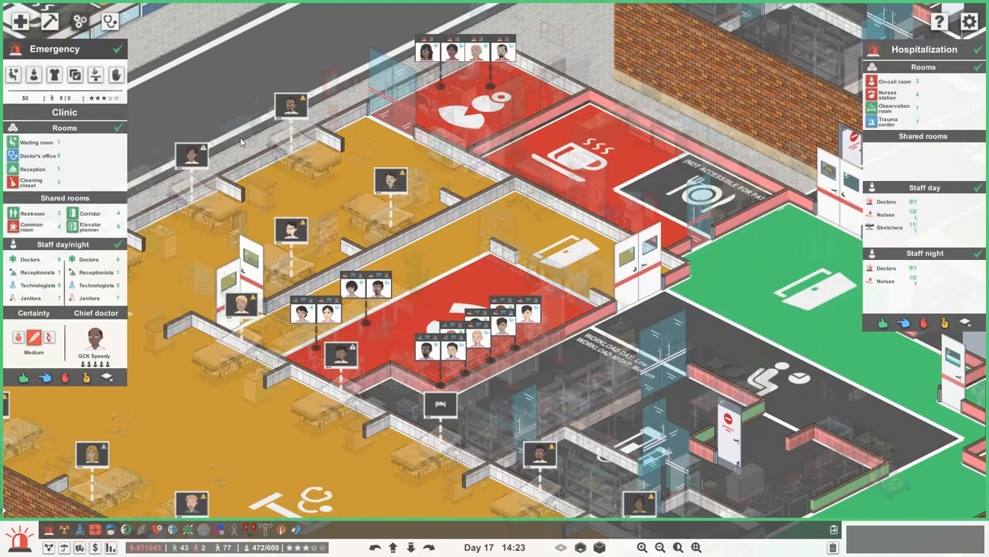
mouse_move(38, 75)
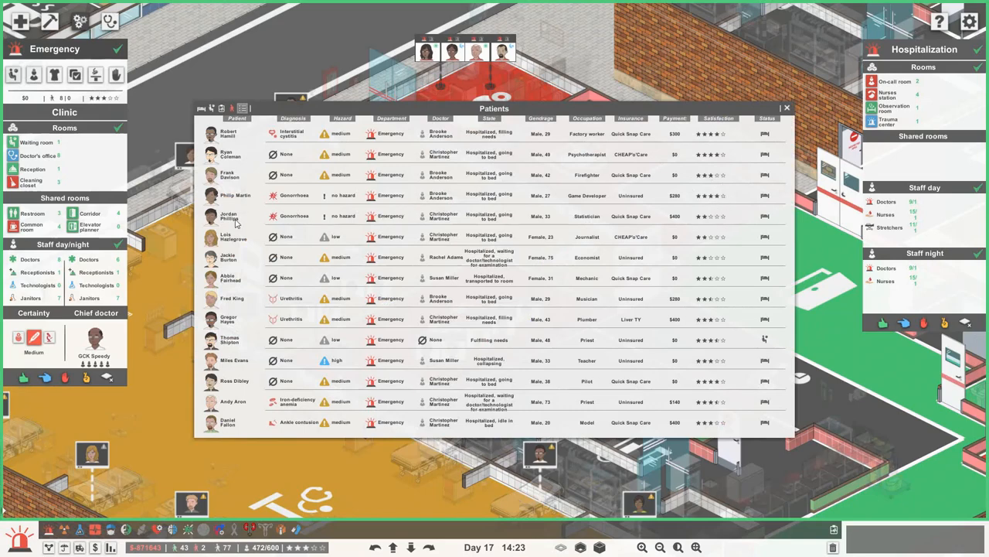
mouse_move(724, 362)
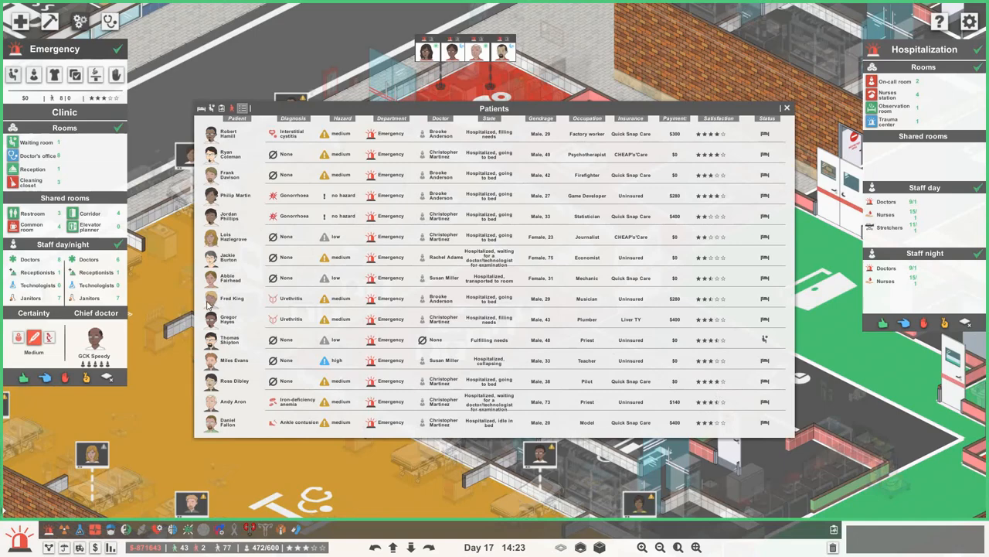
left_click(232, 298)
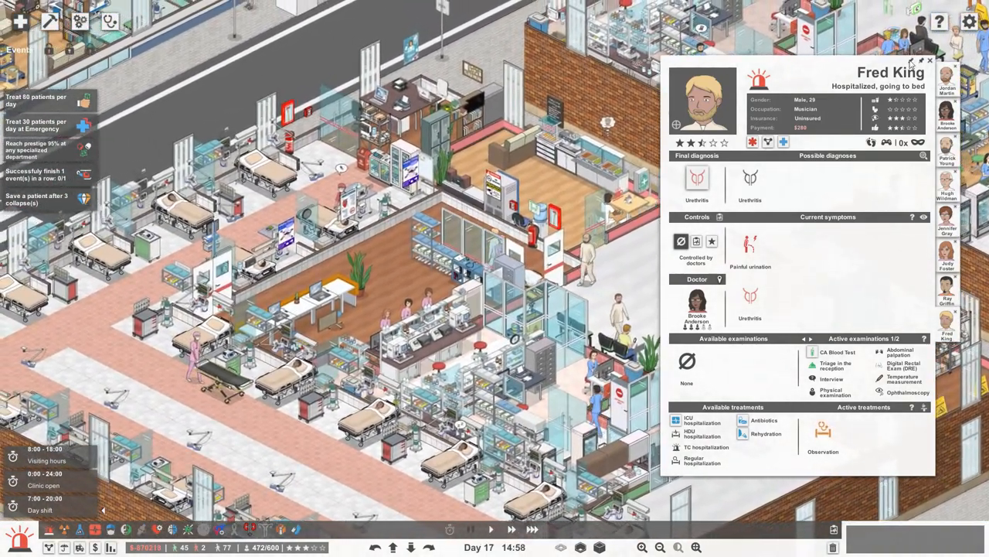
left_click(928, 59)
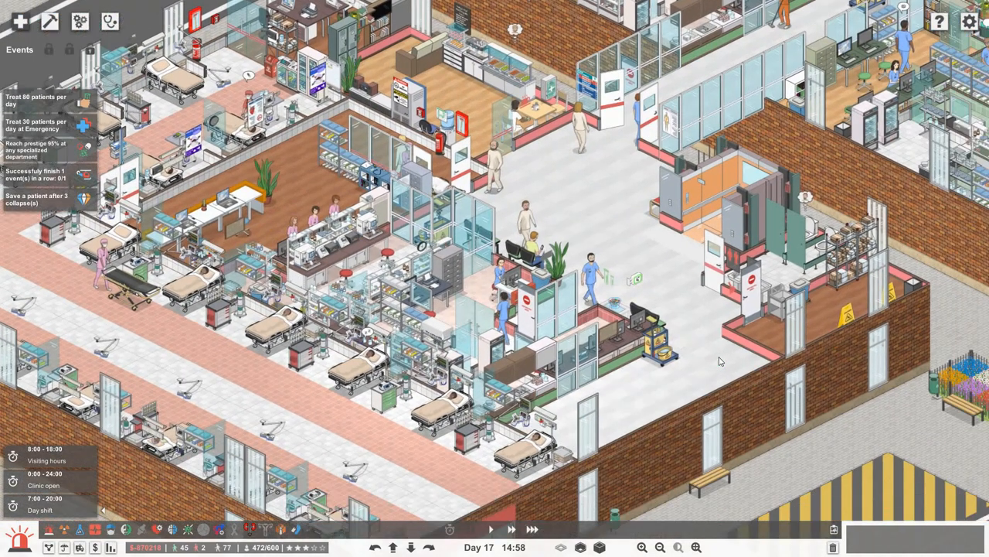
left_click(76, 19)
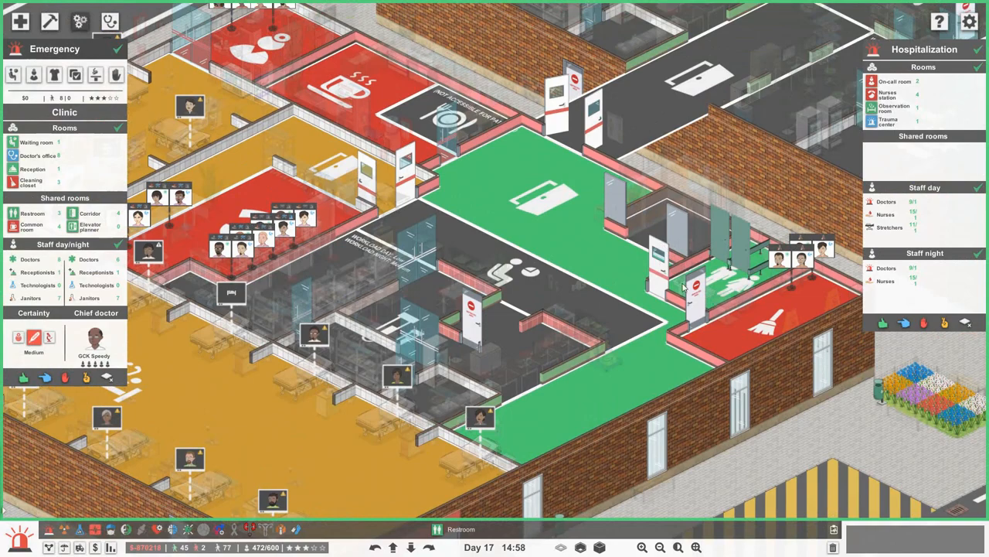
mouse_move(742, 272)
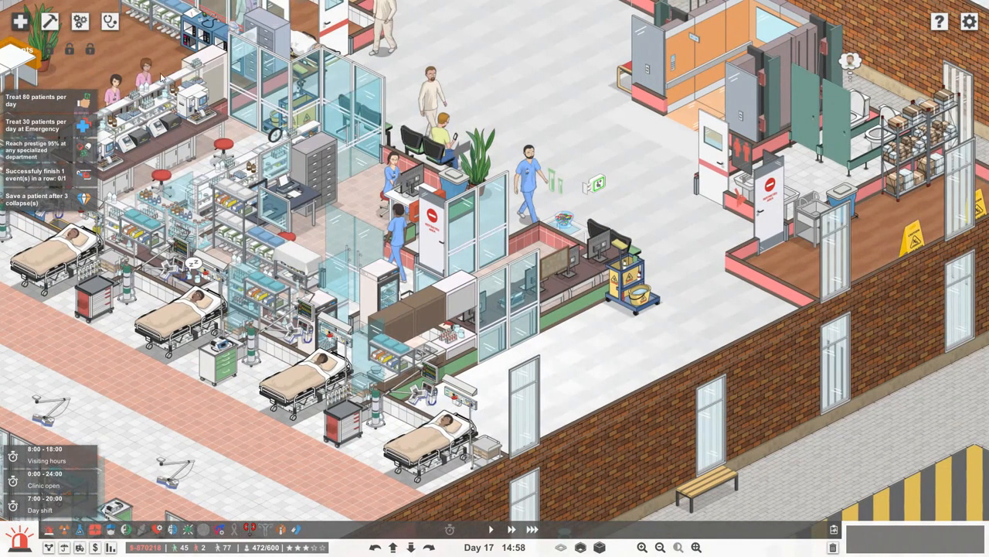
Step: Place a row of glass partition walls and doors as restroom stalls along the outer brick wall
left_click(51, 23)
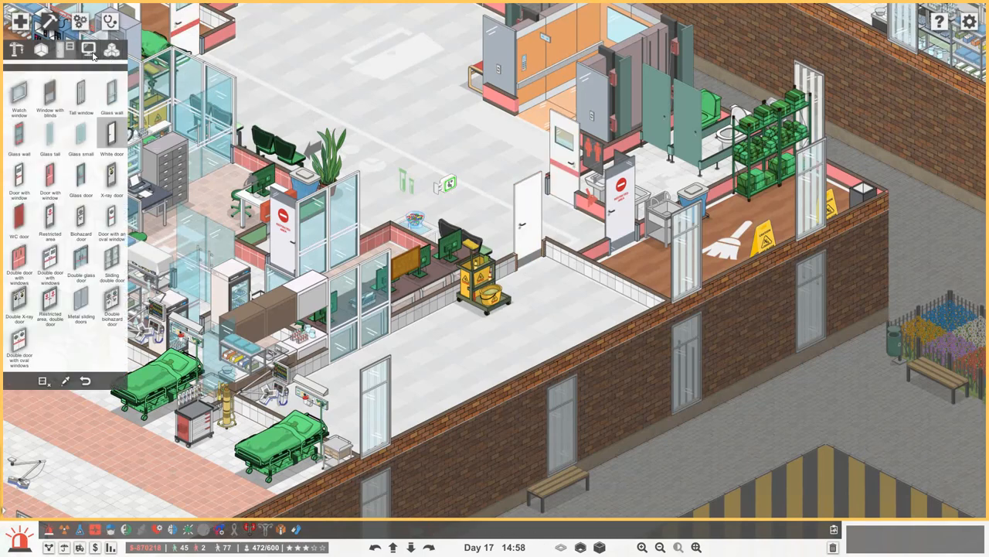
left_click(110, 50)
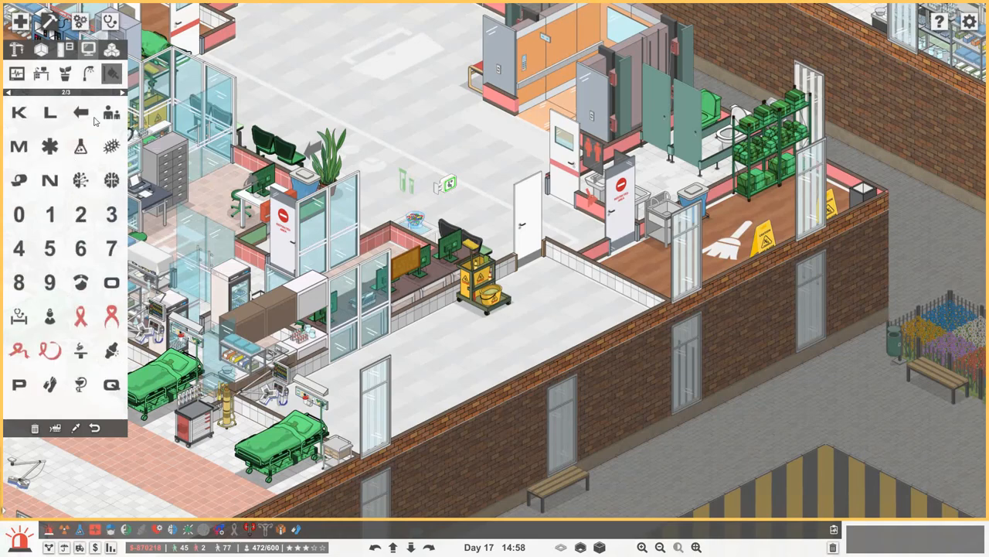
left_click(108, 113)
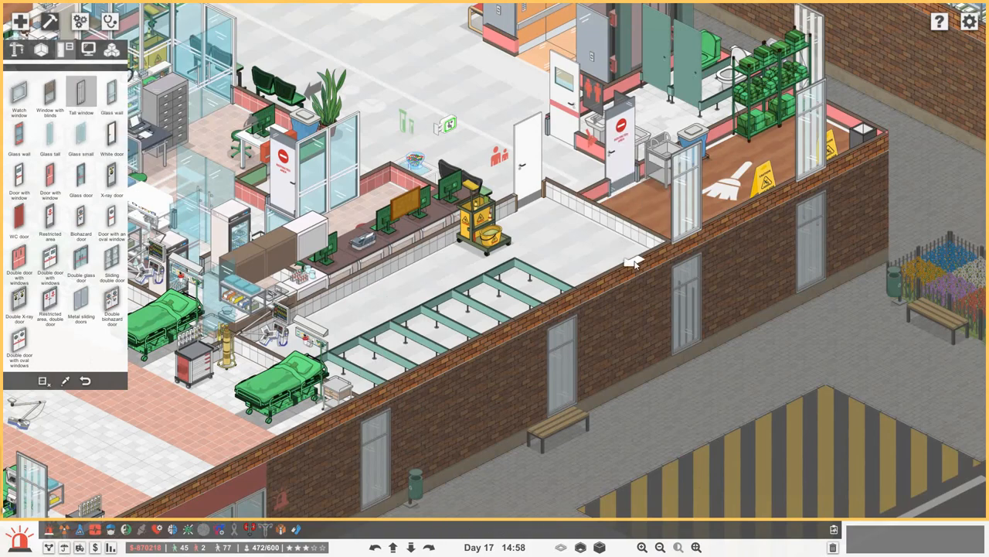
mouse_move(615, 278)
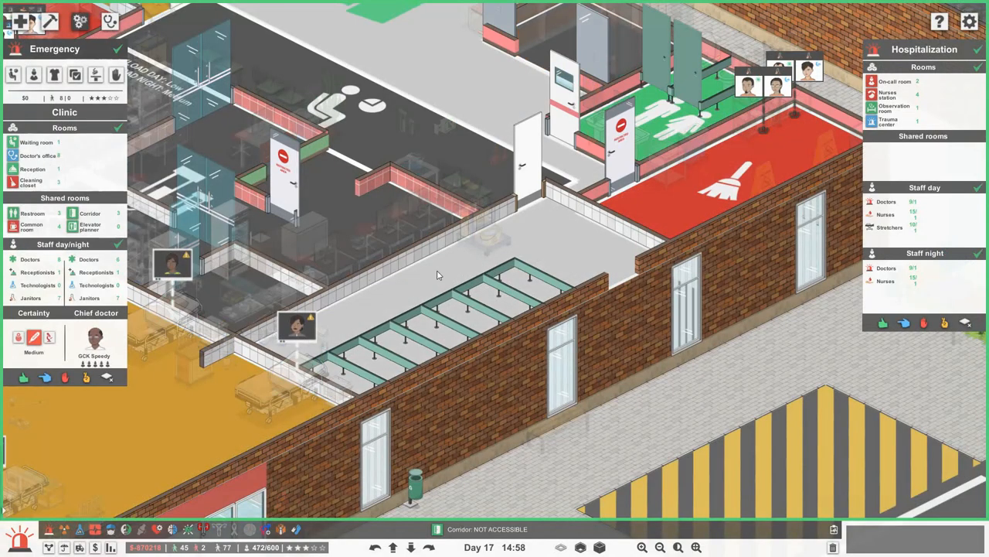
left_click(50, 22)
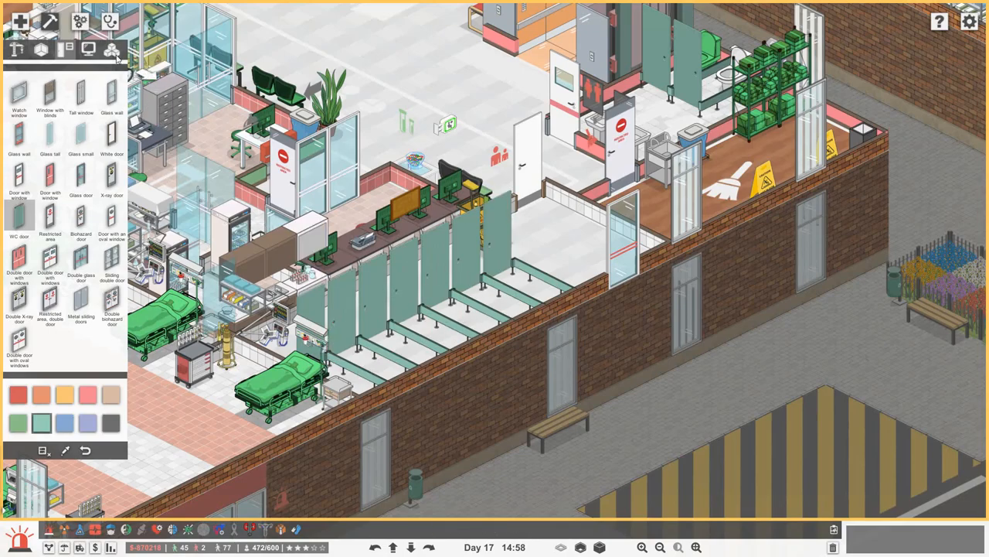
Step: Fit the stalls with toilets, sinks and mirrors, add a bin and a potted plant beside them
left_click(111, 48)
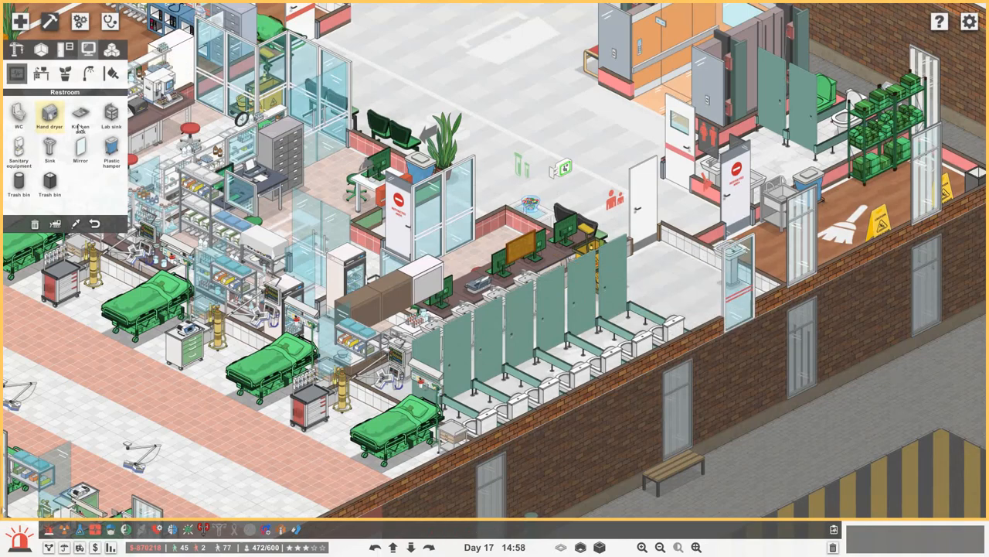
left_click(50, 152)
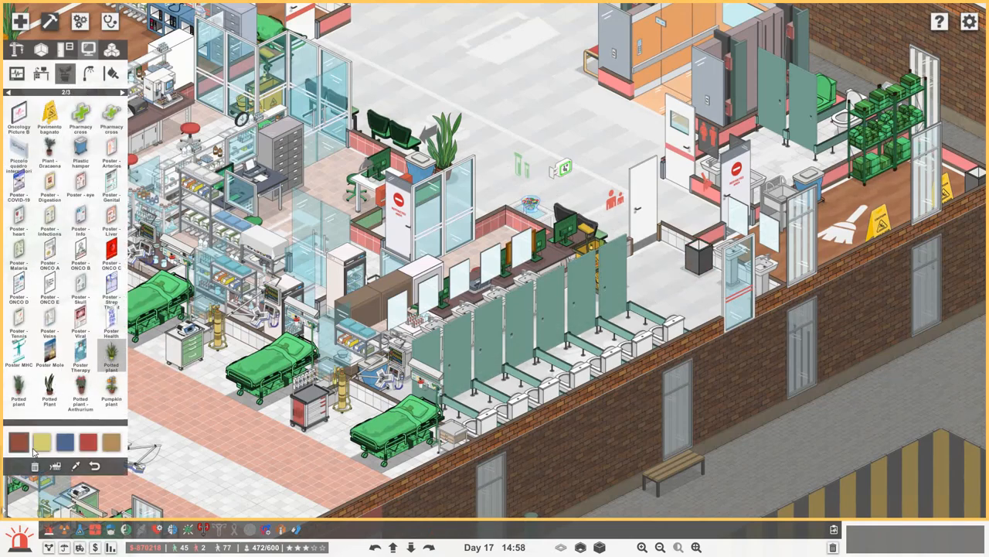
left_click(349, 347)
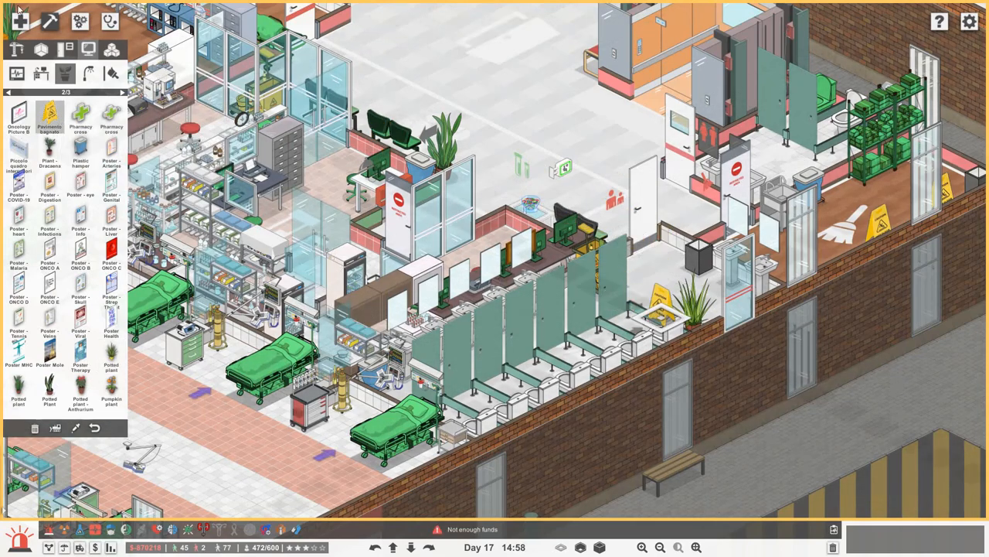
left_click(82, 19)
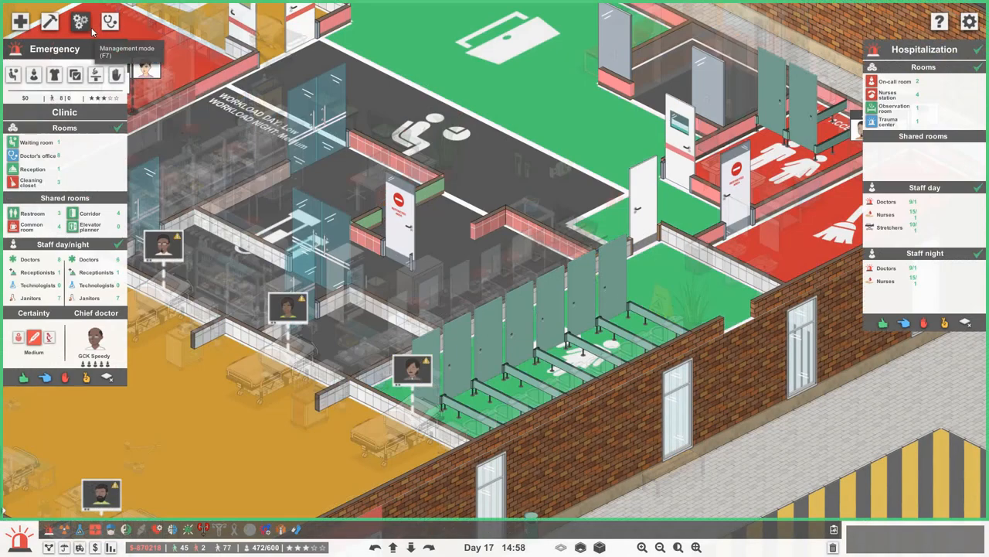
Step: Leave build mode, unpause, and bring up Clive Carr's hospitalized-patient record
left_click(78, 18)
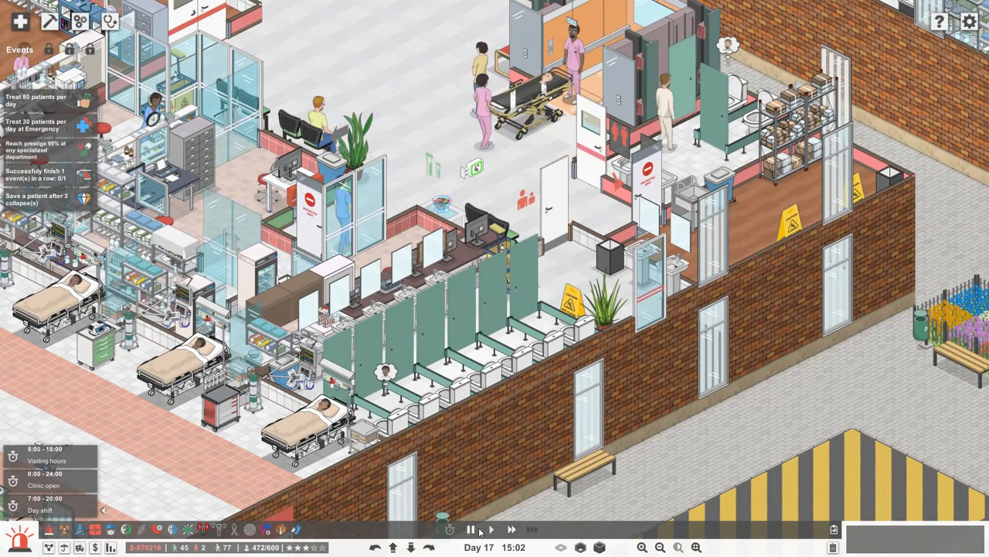
left_click(501, 528)
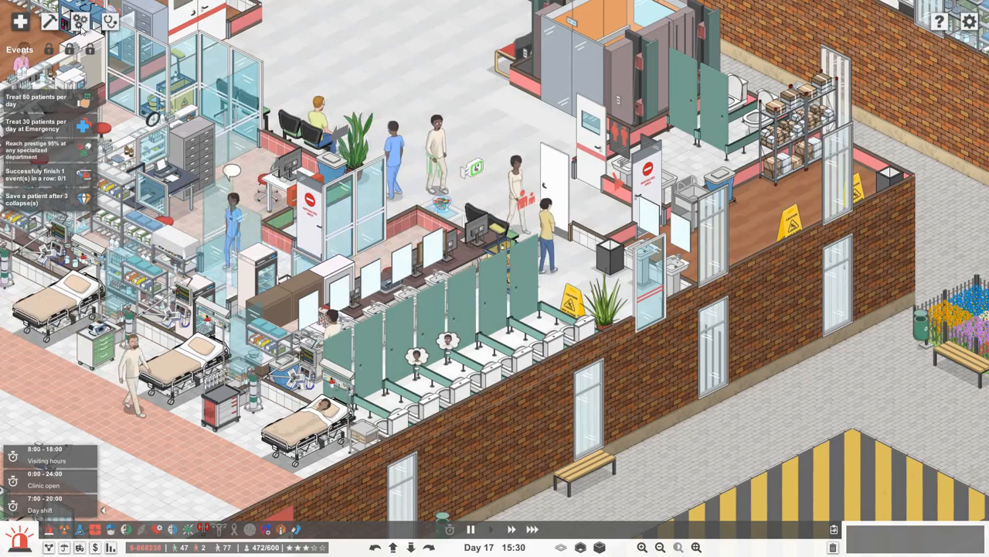
left_click(76, 20)
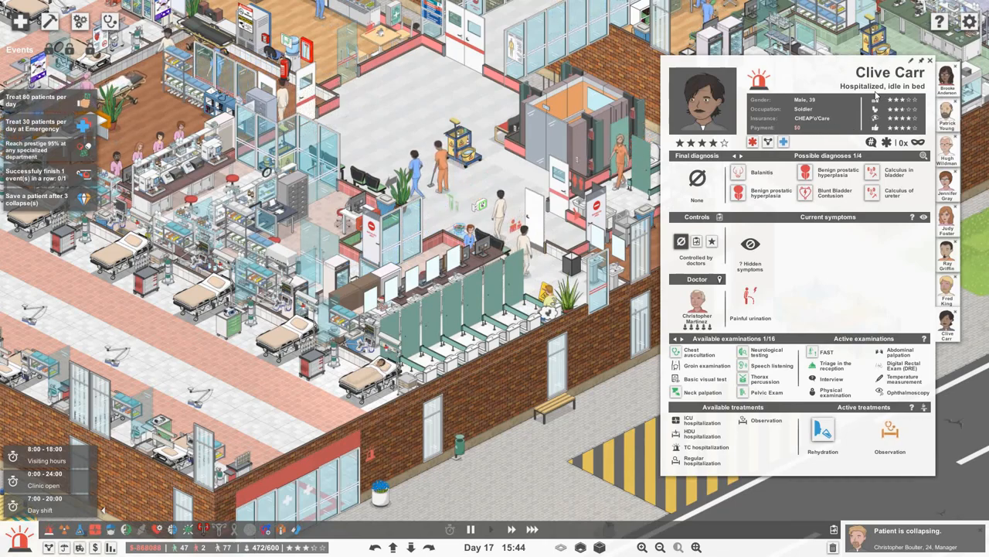
left_click(931, 68)
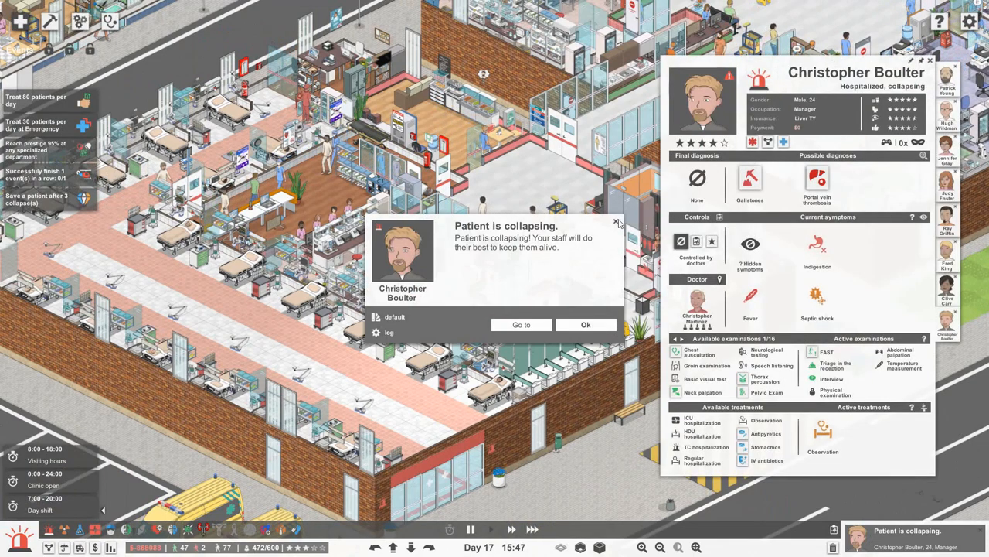
left_click(586, 324)
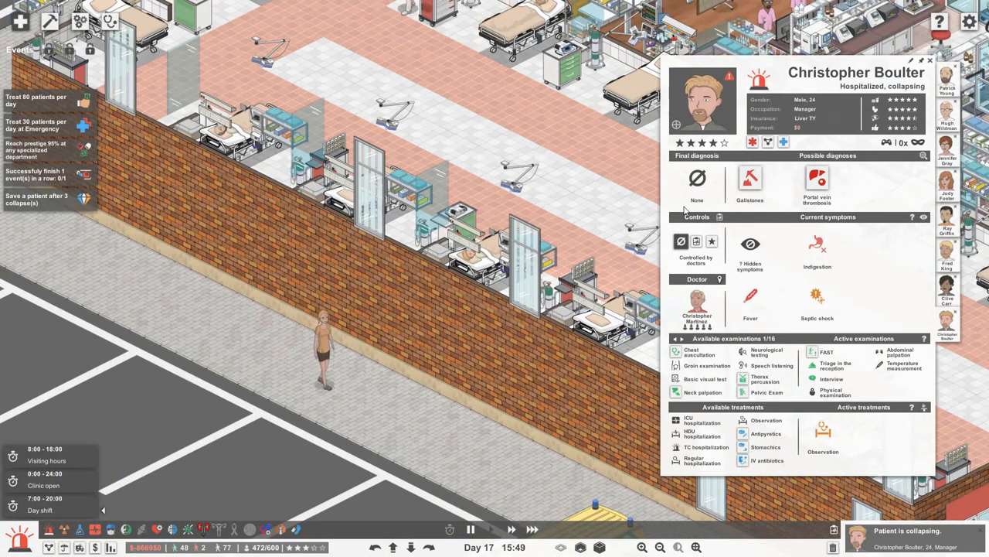
mouse_move(816, 183)
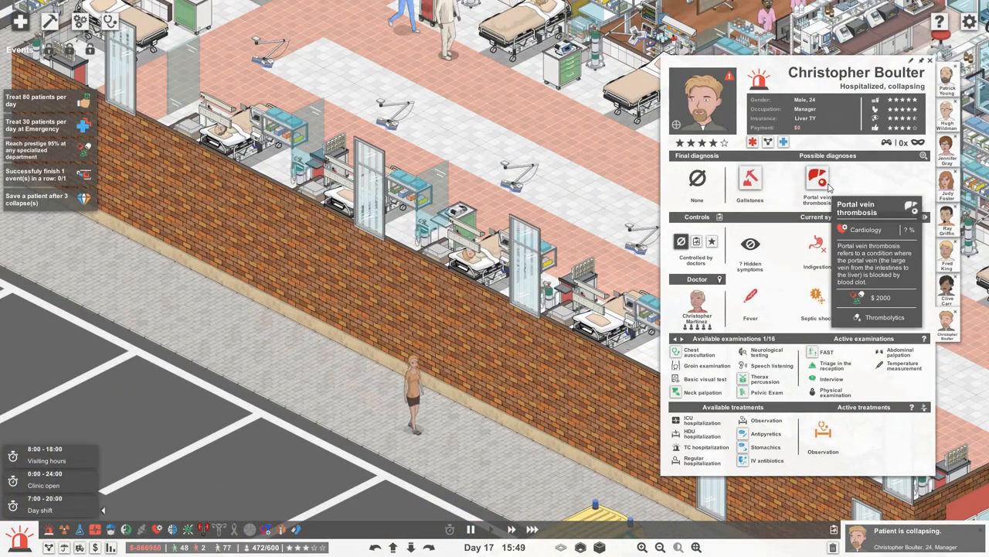
mouse_move(748, 182)
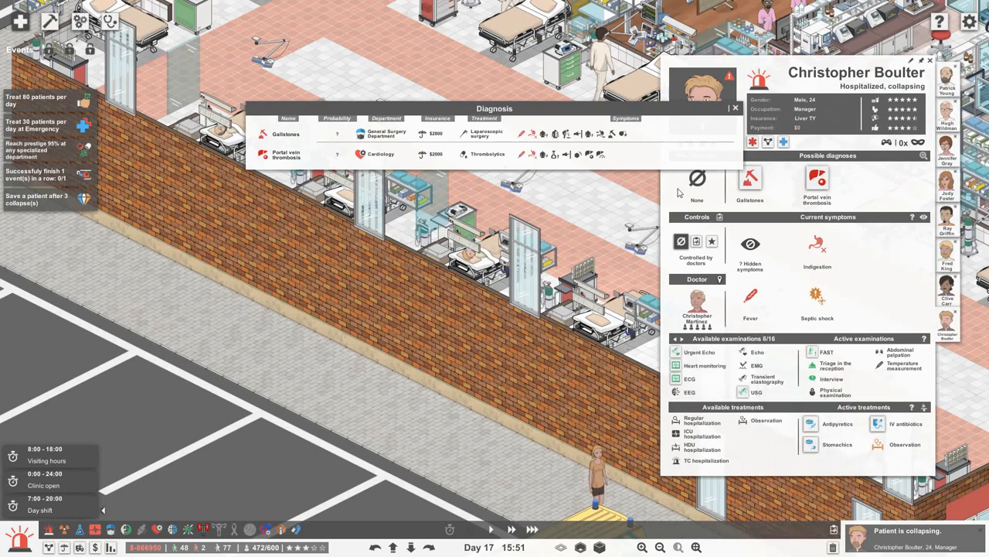
mouse_move(612, 136)
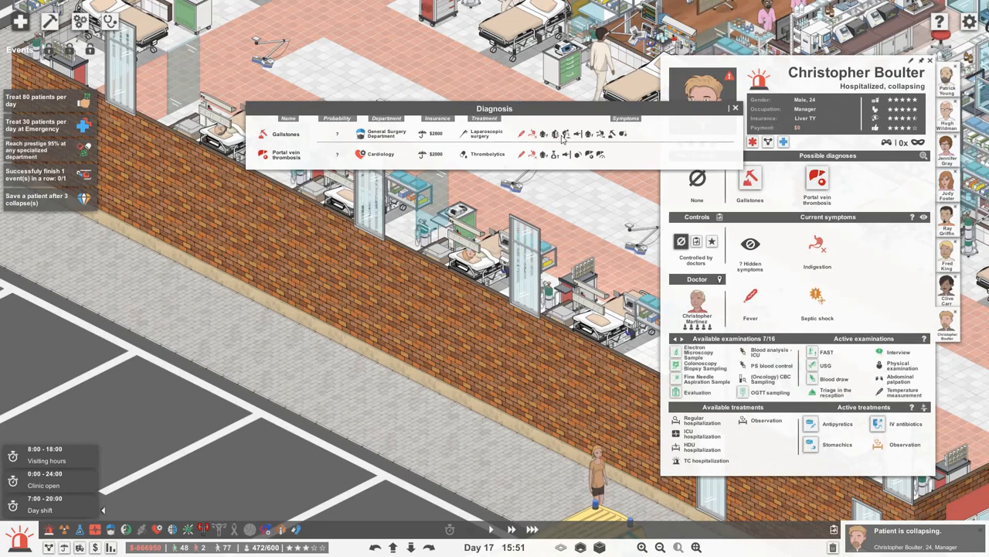
mouse_move(556, 153)
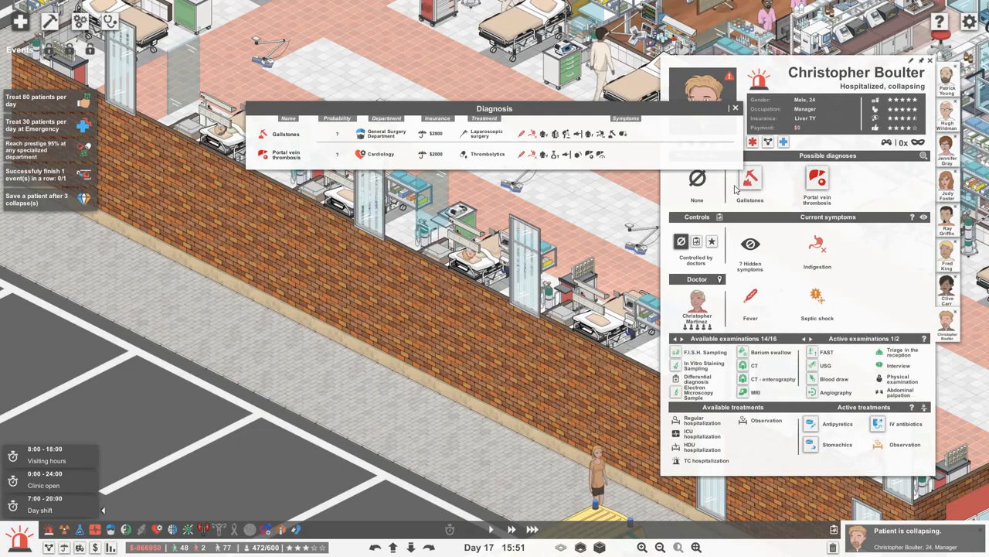
left_click(733, 108)
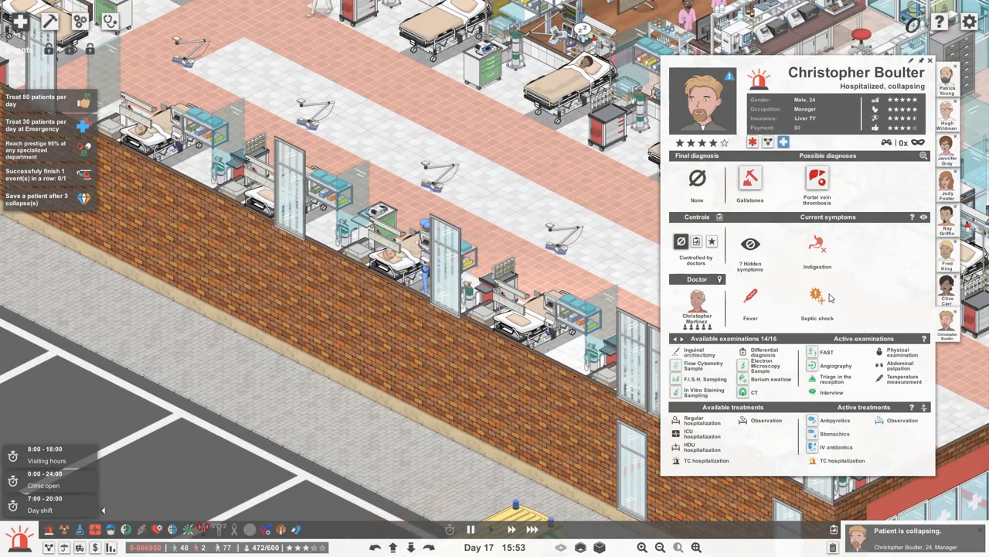
mouse_move(816, 294)
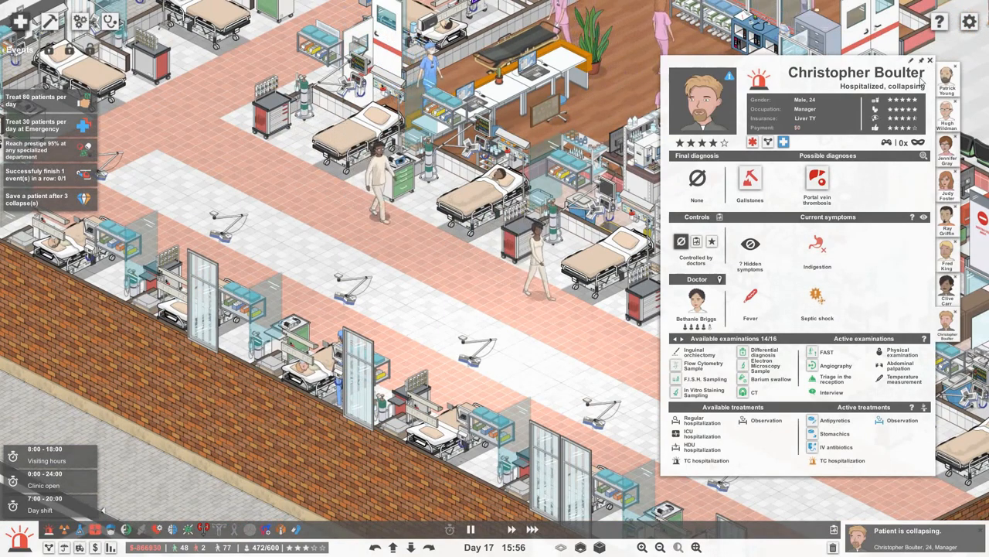
left_click(933, 59)
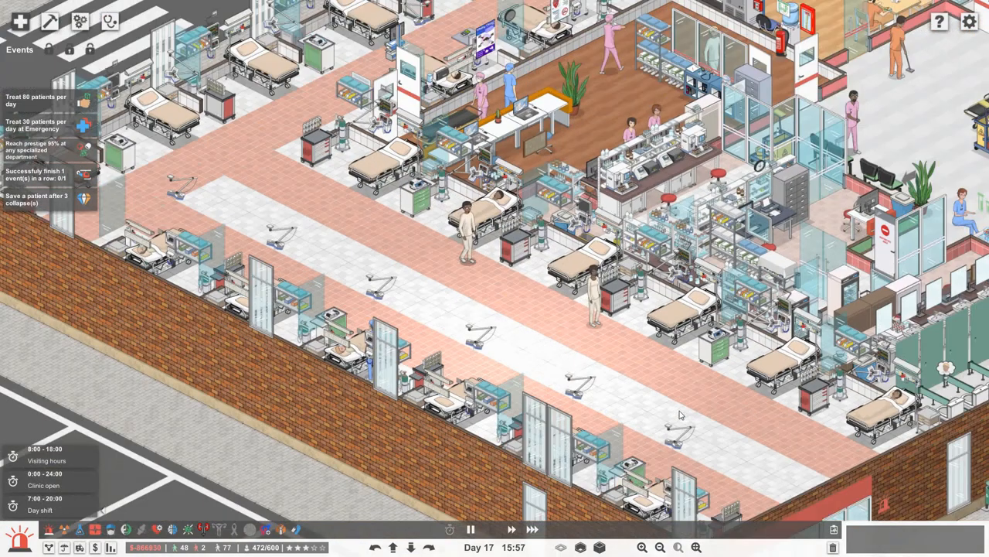